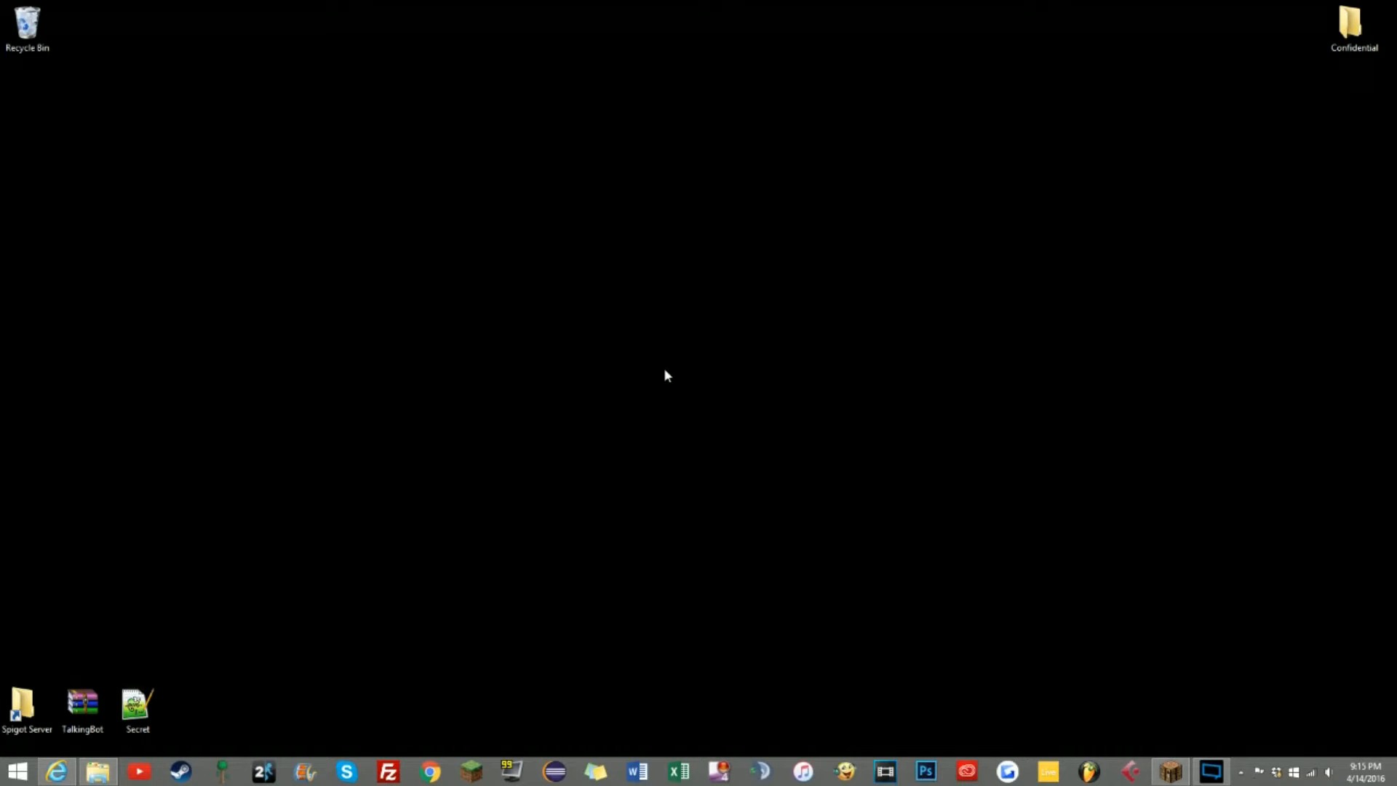
pyautogui.moveTo(198, 579)
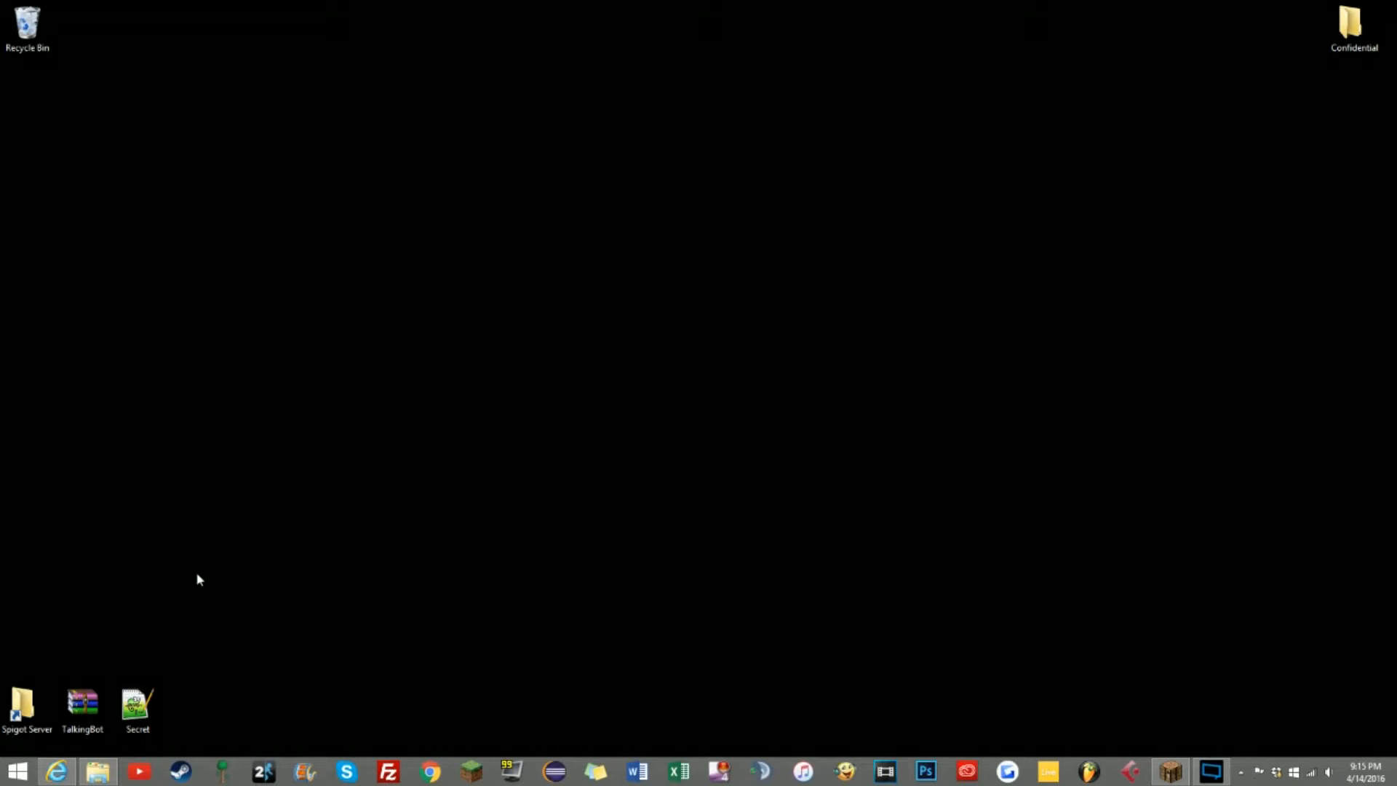
pyautogui.moveTo(138, 633)
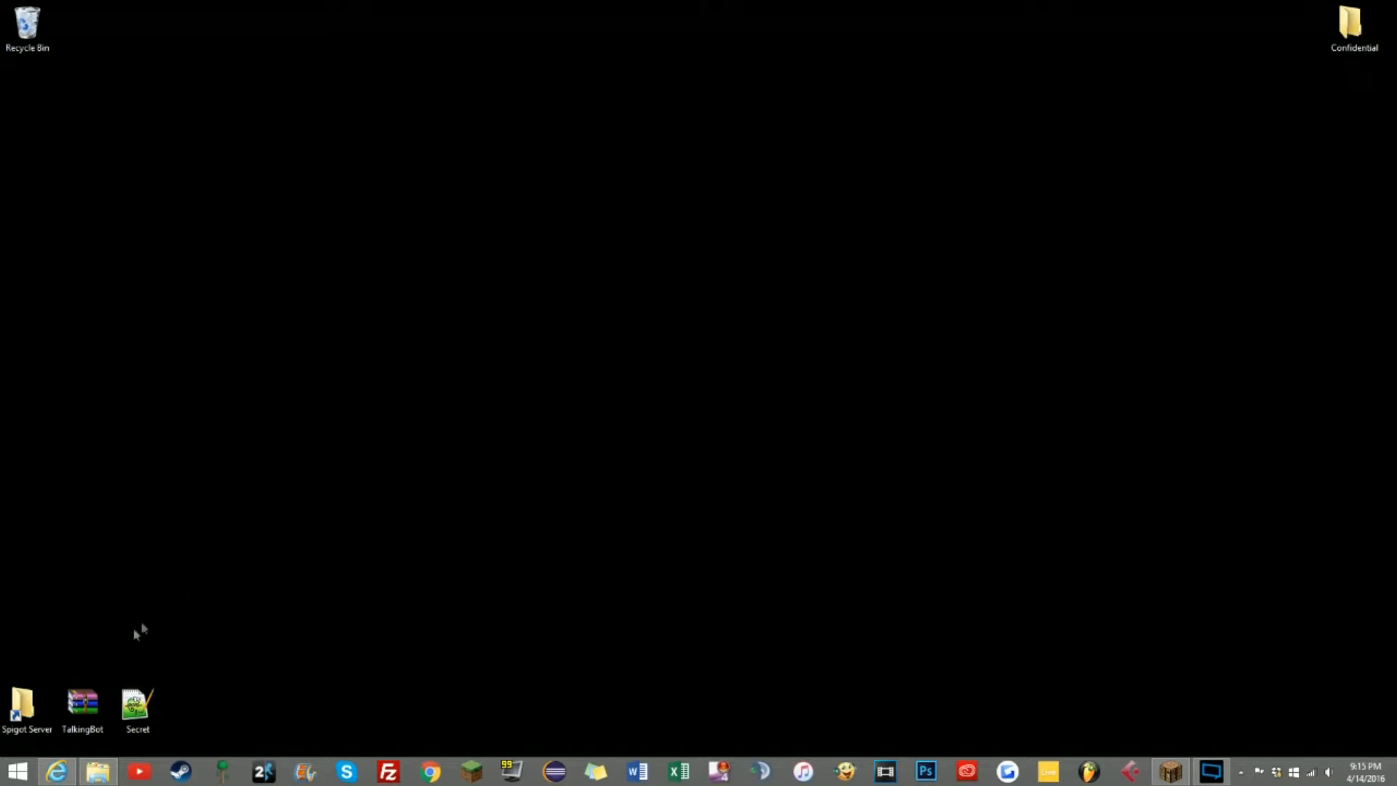
pyautogui.moveTo(122, 658)
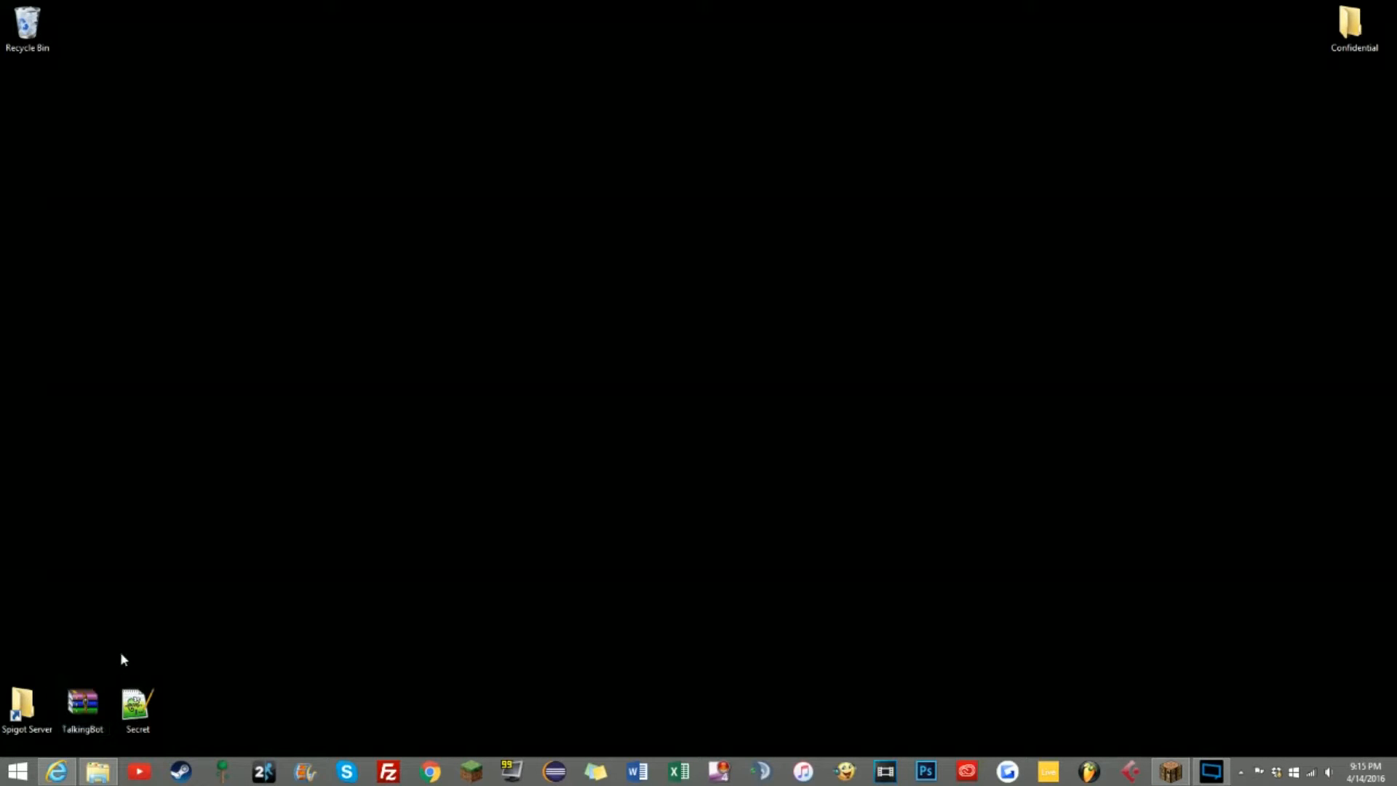
# - Load the TalkingBot resource page from the desktop shortcut and scroll into its description
pyautogui.click(82, 704)
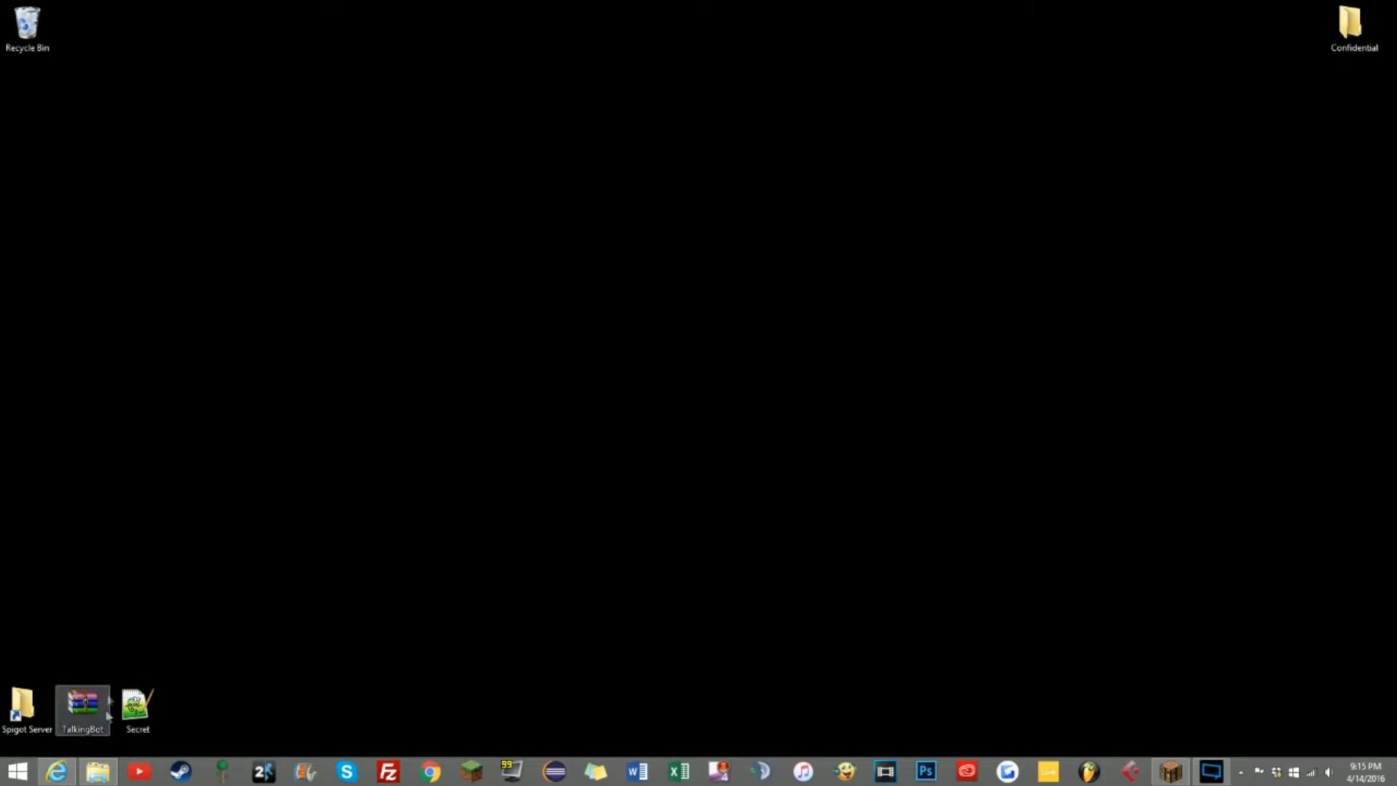
pyautogui.moveTo(56, 771)
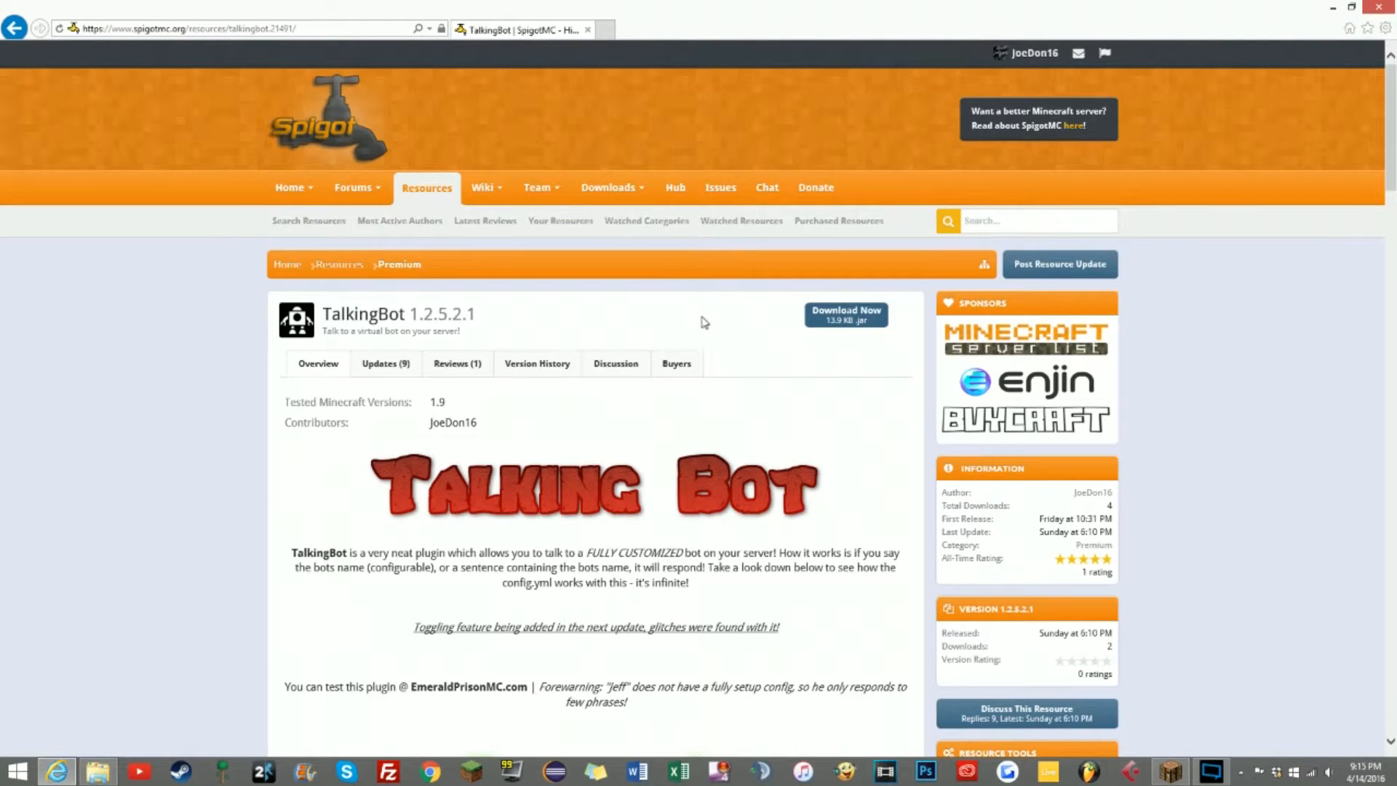
pyautogui.scroll(-3)
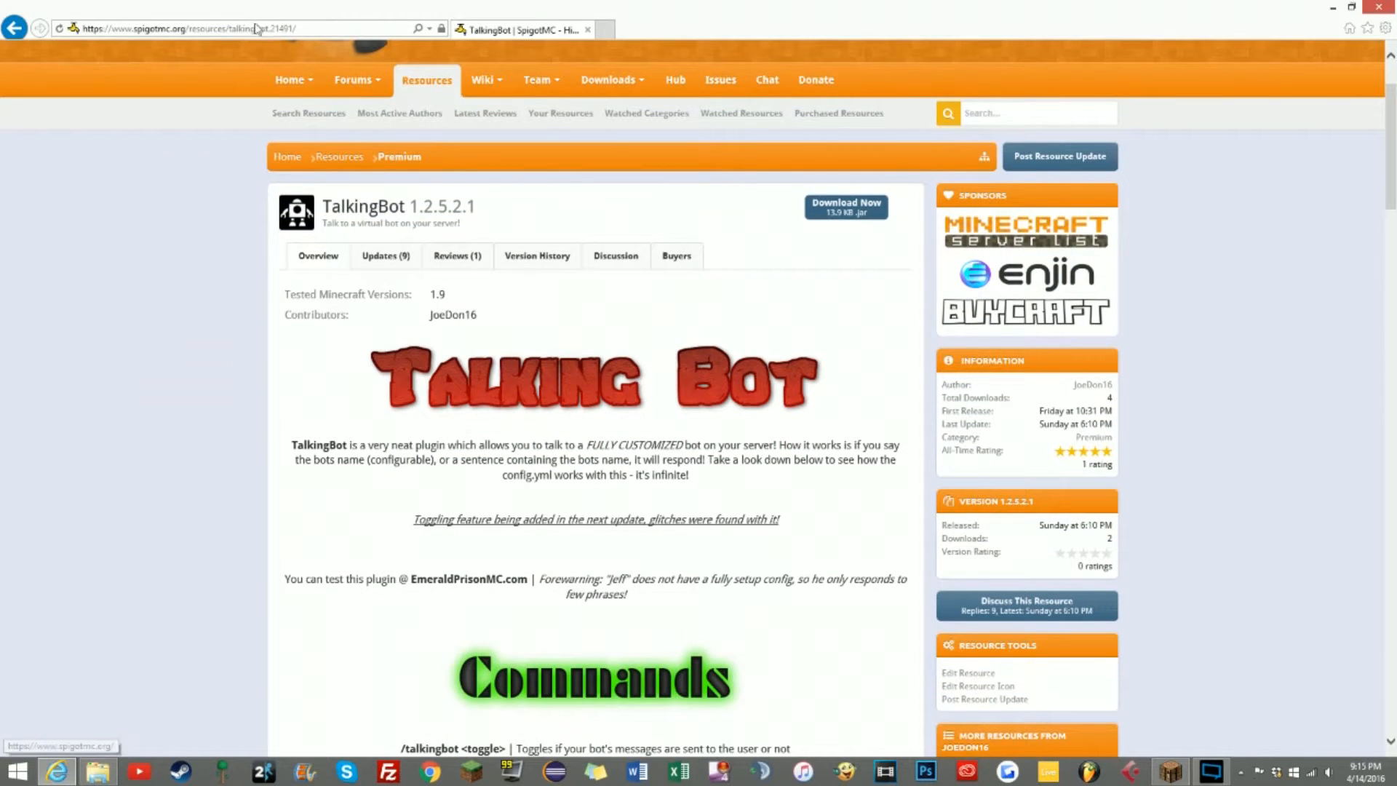
pyautogui.scroll(-3)
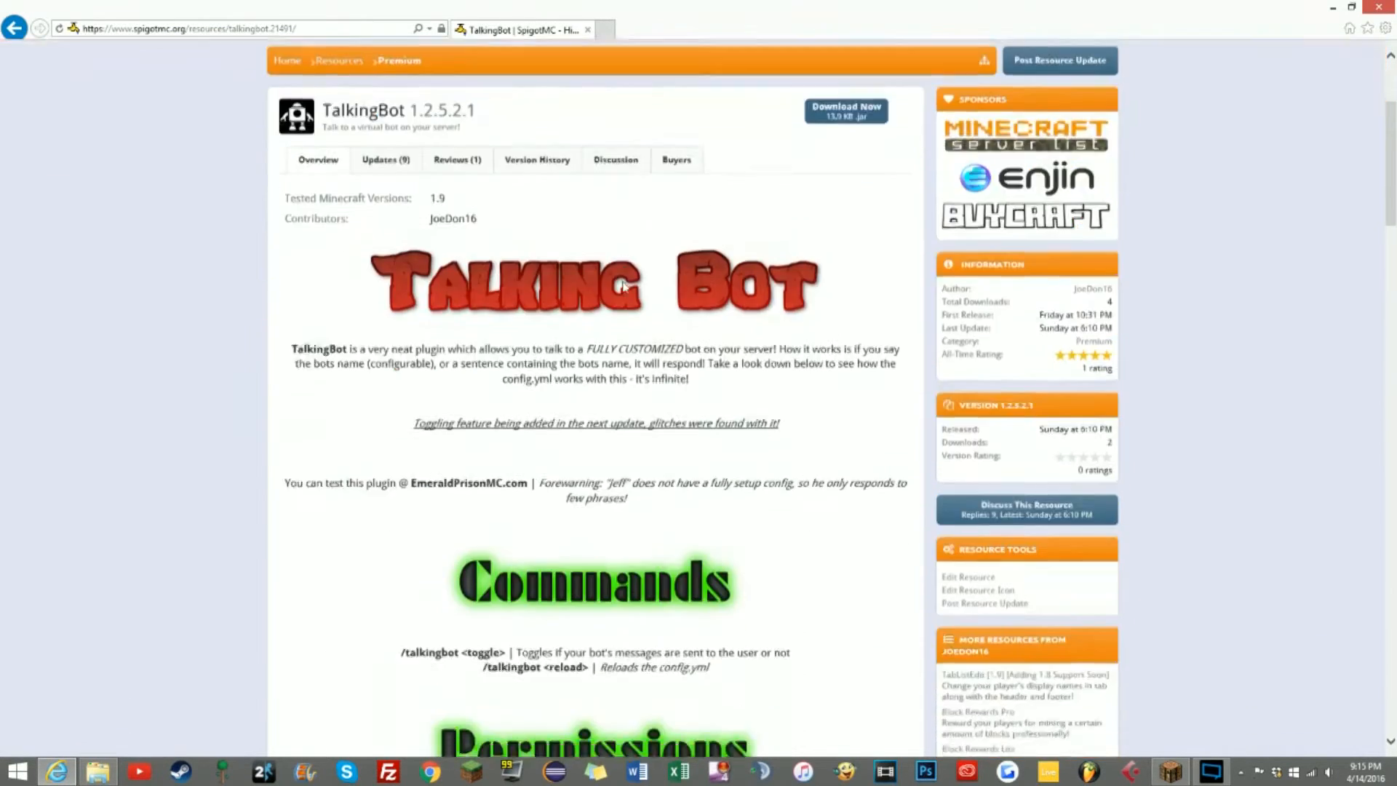
pyautogui.scroll(-3)
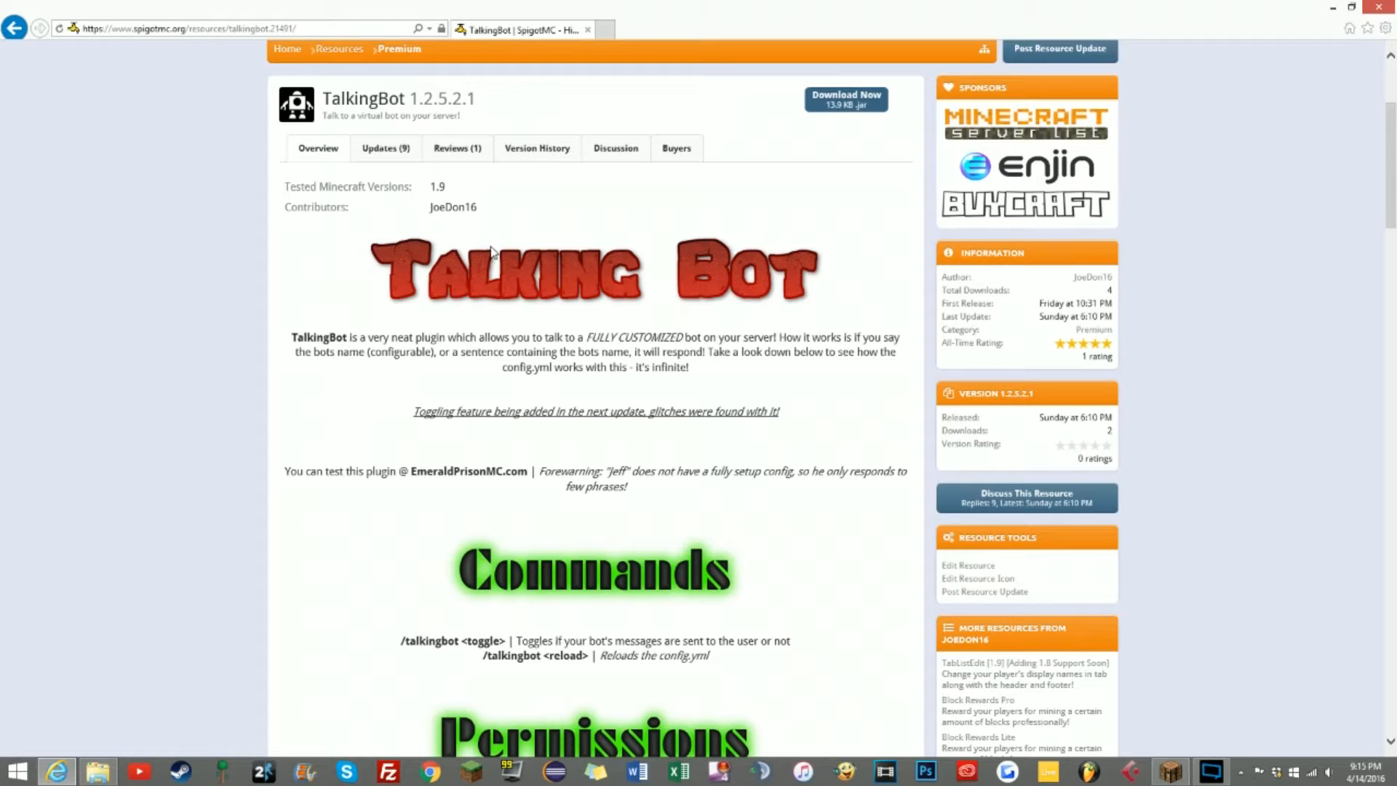
pyautogui.moveTo(534, 198)
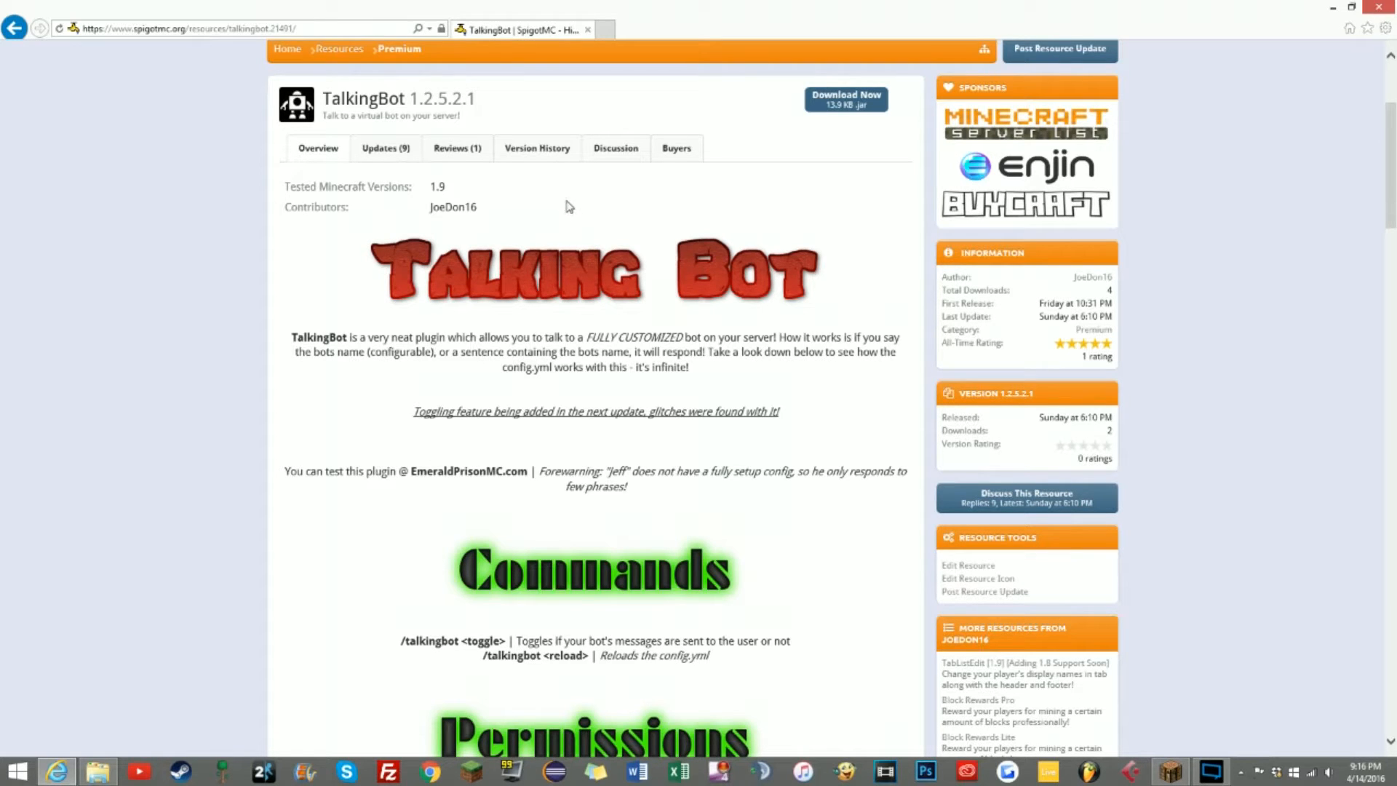
pyautogui.scroll(-3)
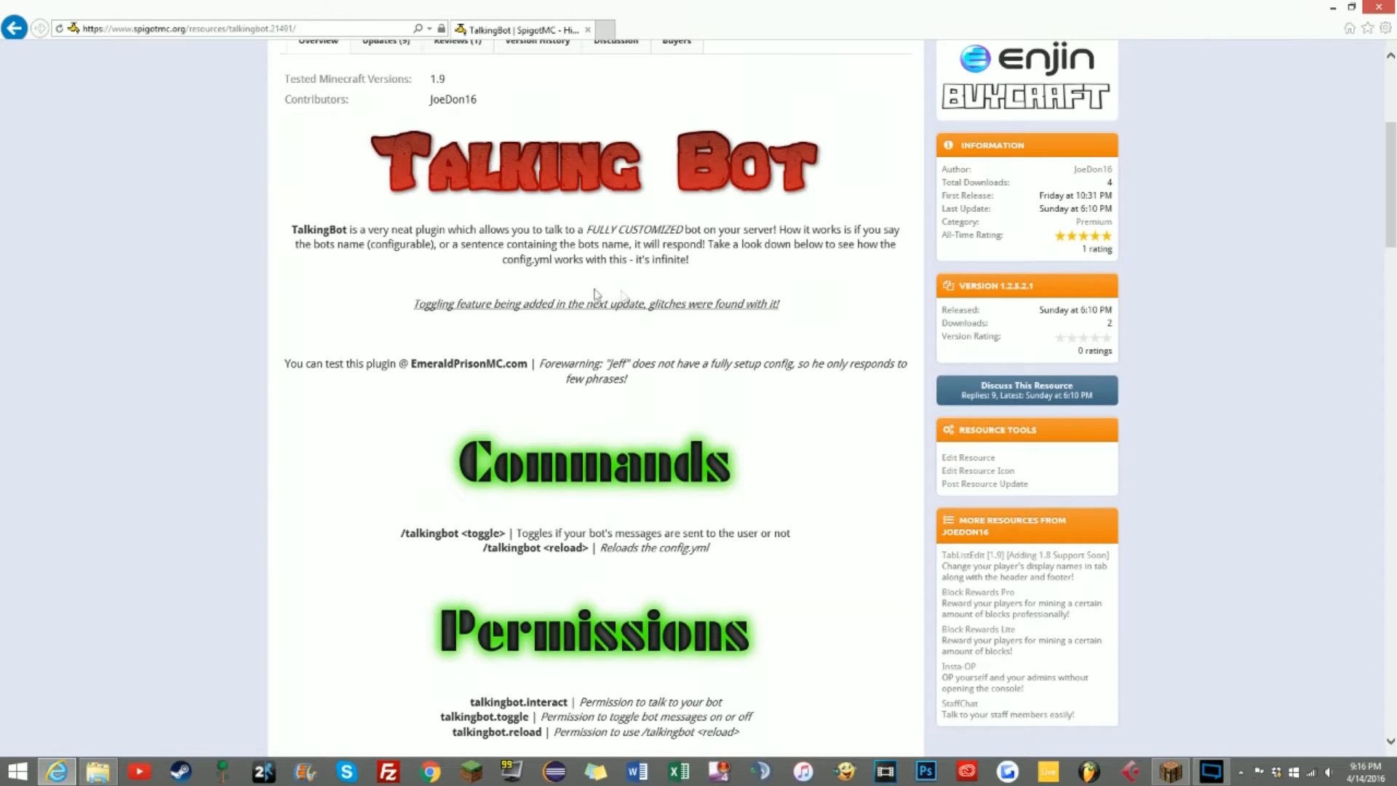
# - Highlight the forewarning sentences about testing the plugin and the bot's limited phrases
pyautogui.moveTo(334, 363); pyautogui.dragTo(625, 379)
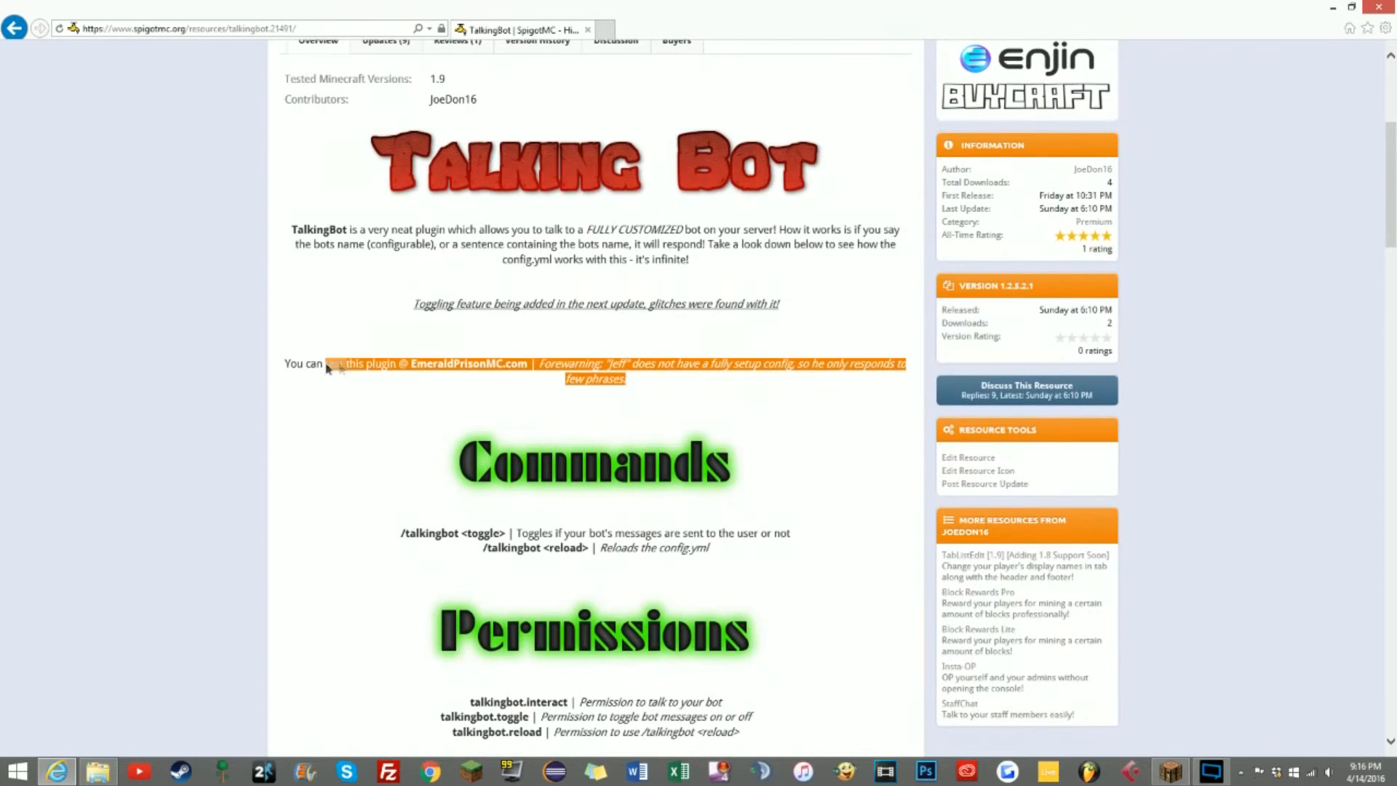
pyautogui.click(629, 379)
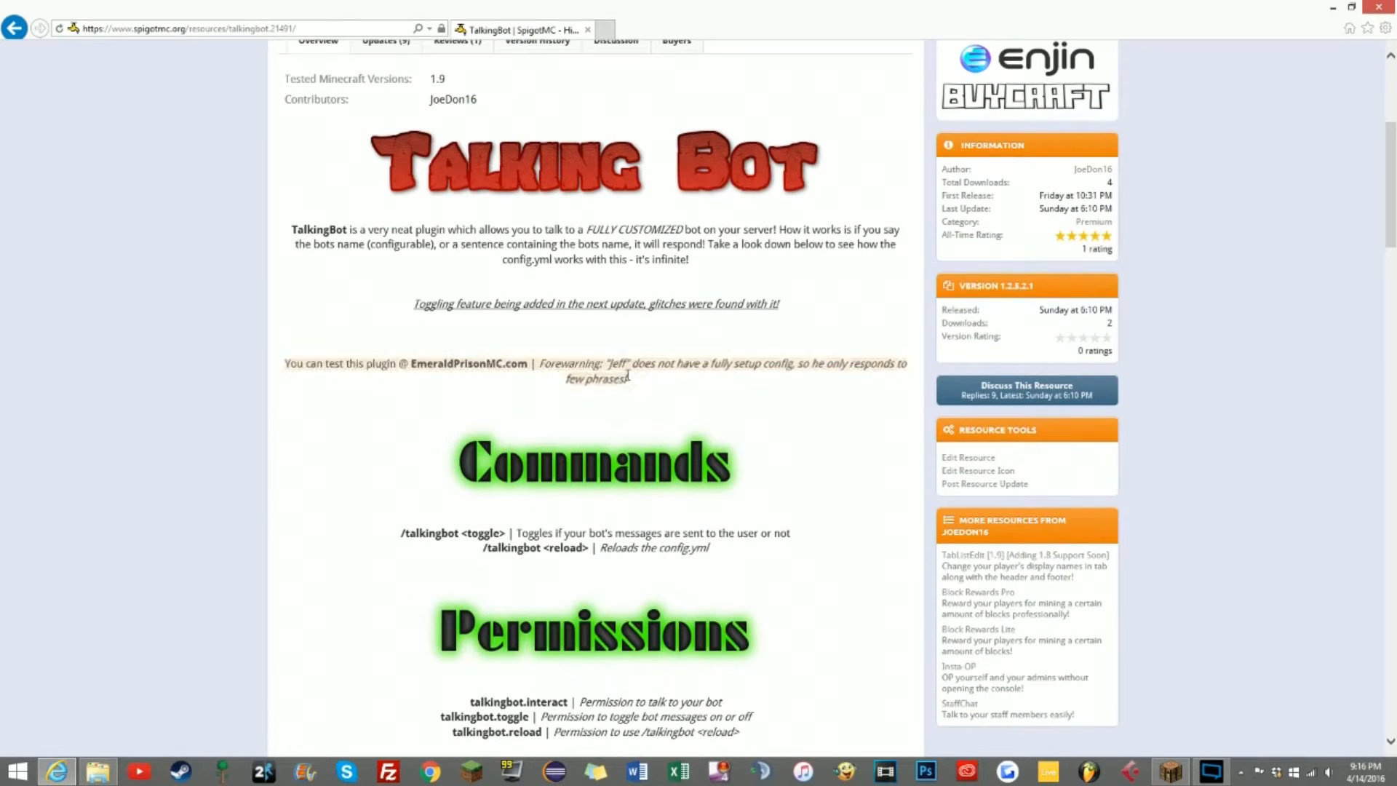
pyautogui.moveTo(538, 364); pyautogui.dragTo(624, 379)
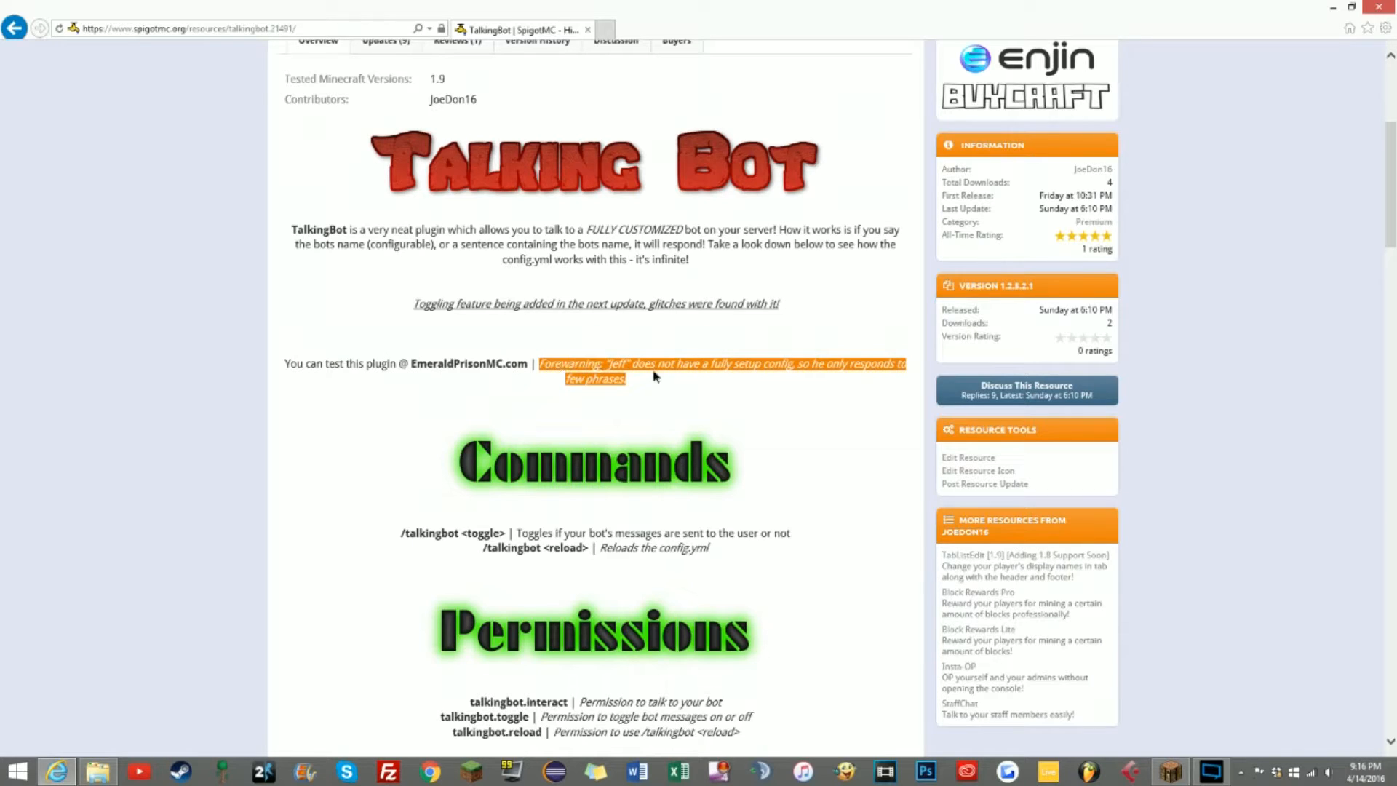
# - Scroll to the Permissions and Features sections and highlight the talkingbot.reload permission
pyautogui.scroll(-3)
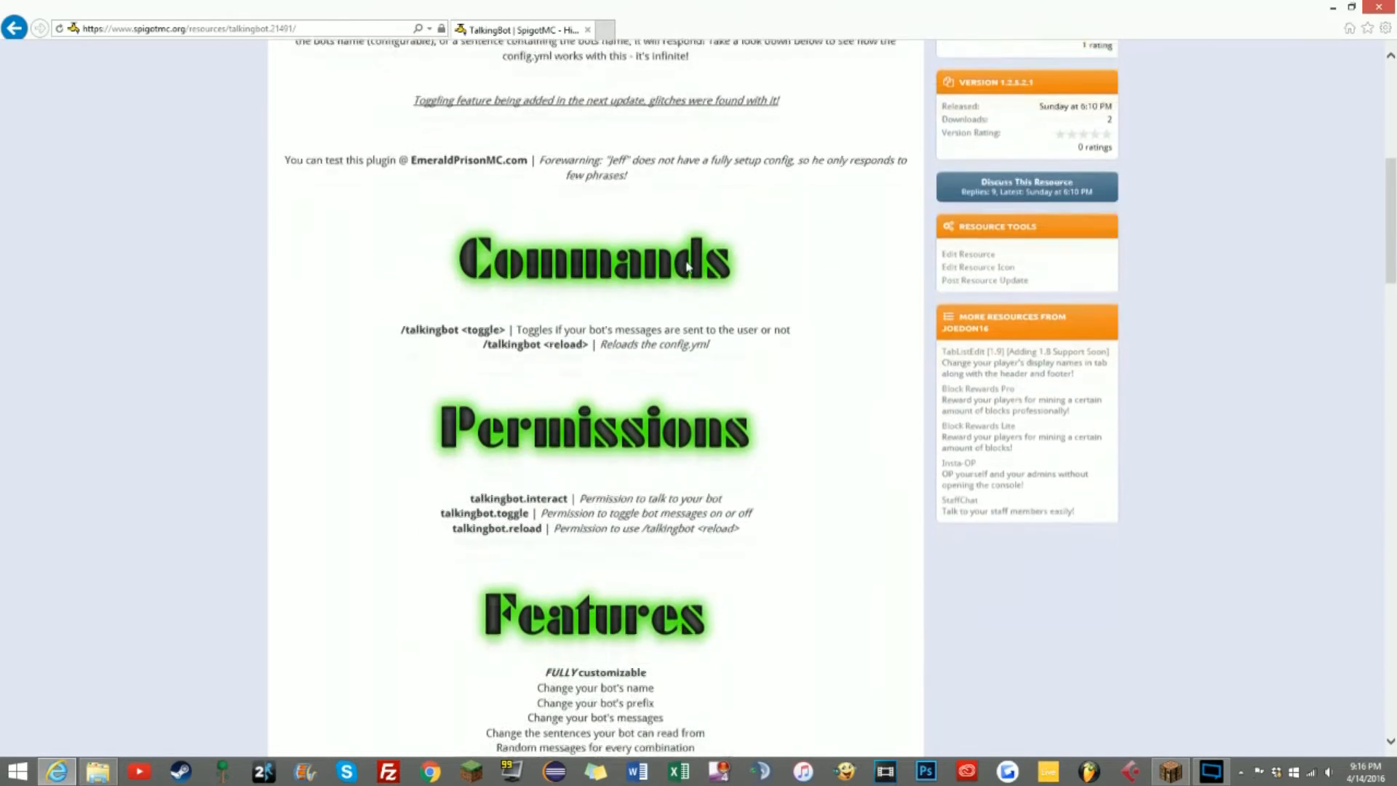
pyautogui.scroll(-3)
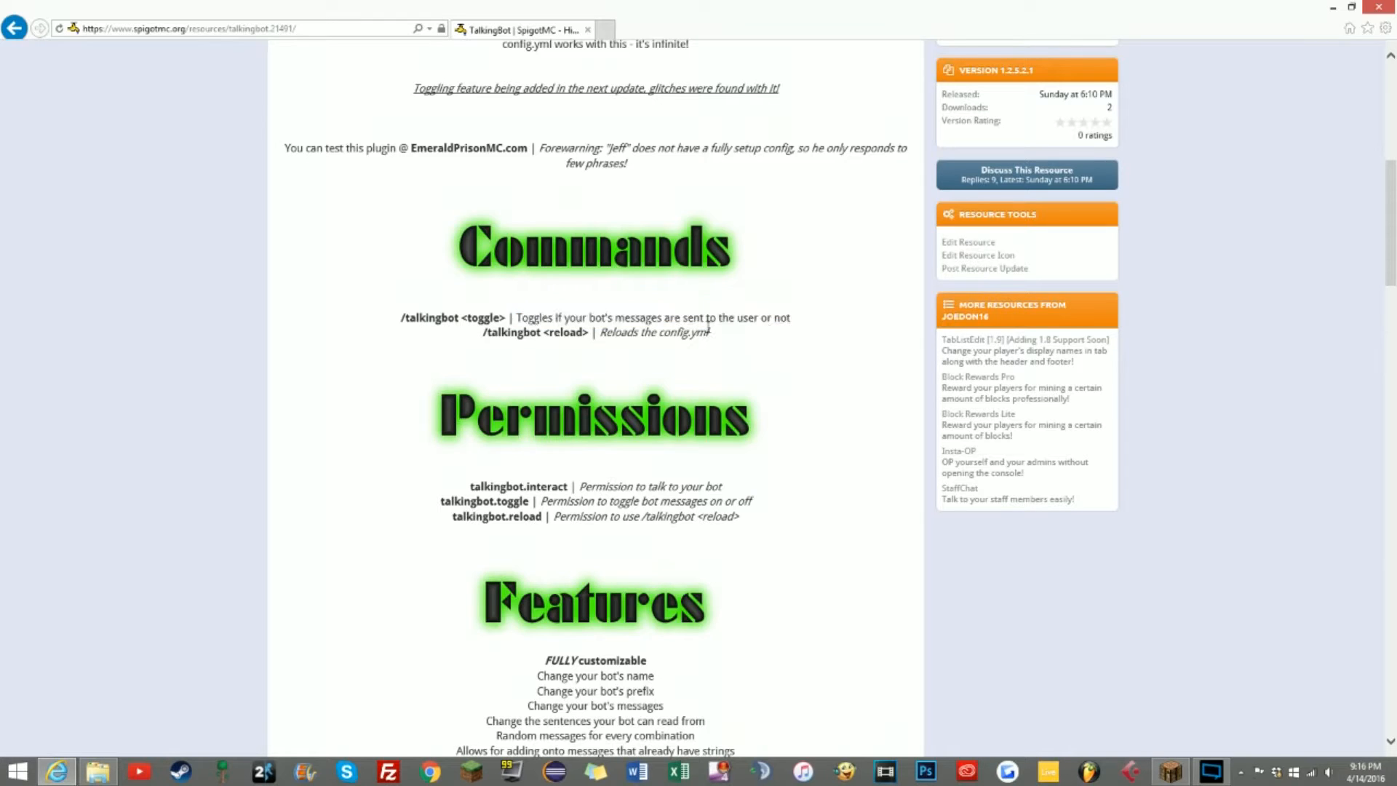
pyautogui.scroll(-3)
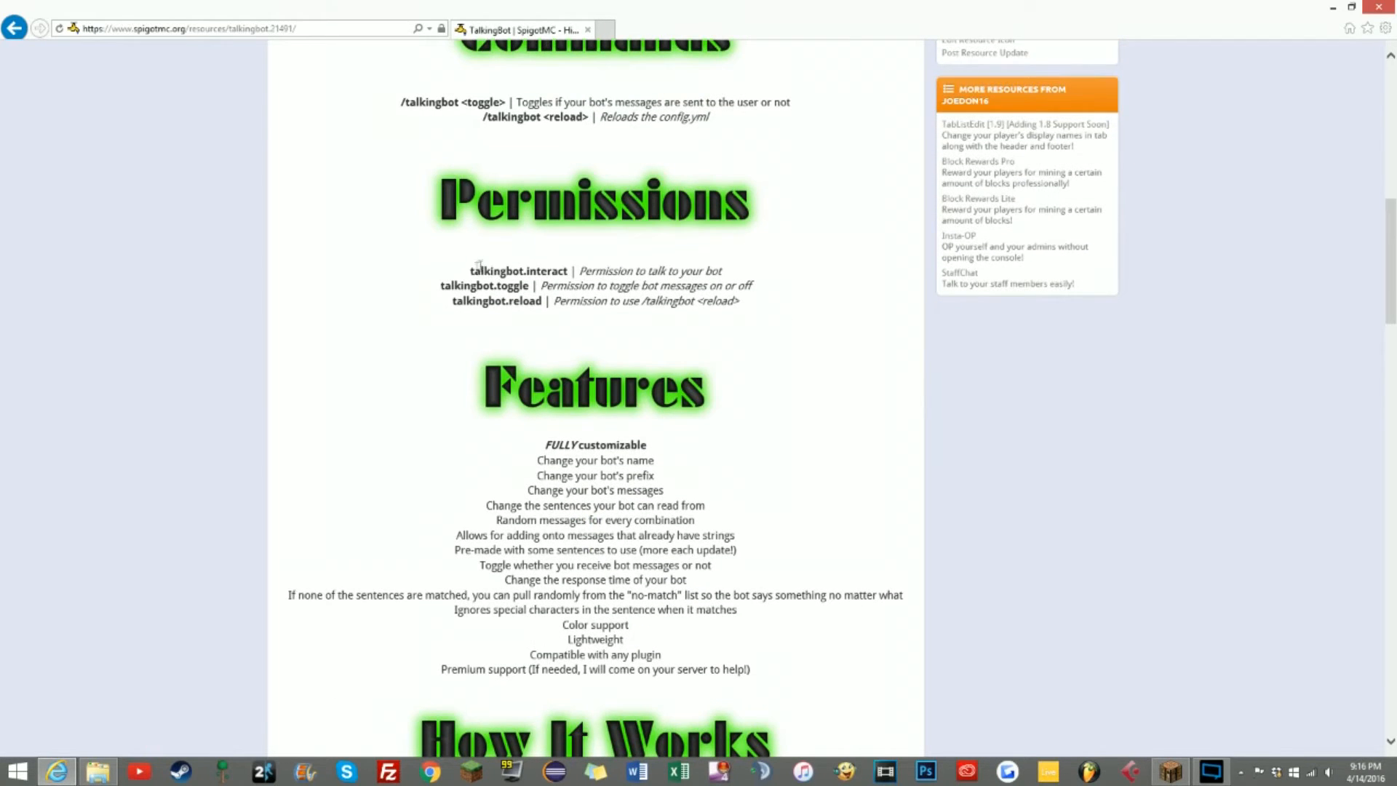
pyautogui.doubleClick(484, 285)
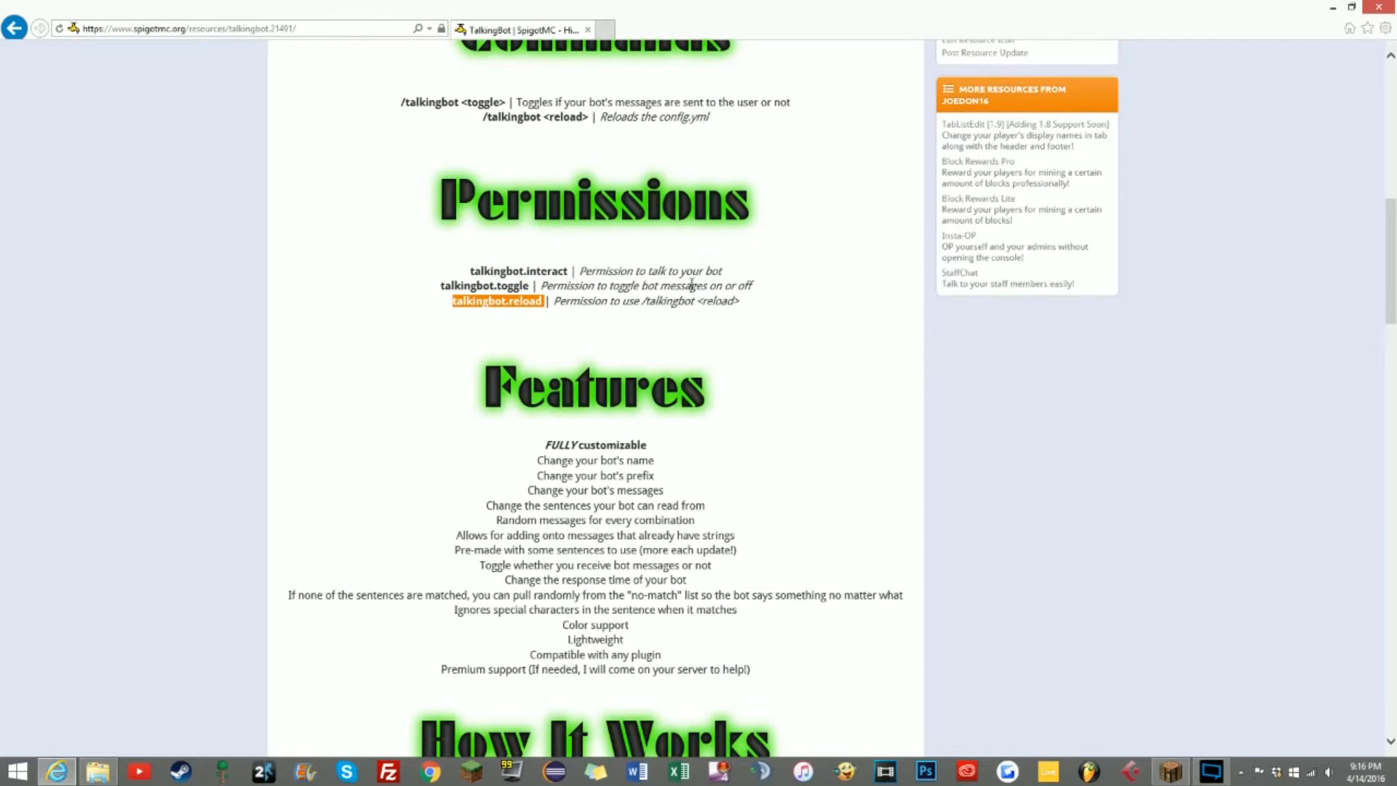
# - Scroll through the Features list and highlight a feature line while reading down to premium support
pyautogui.scroll(-3)
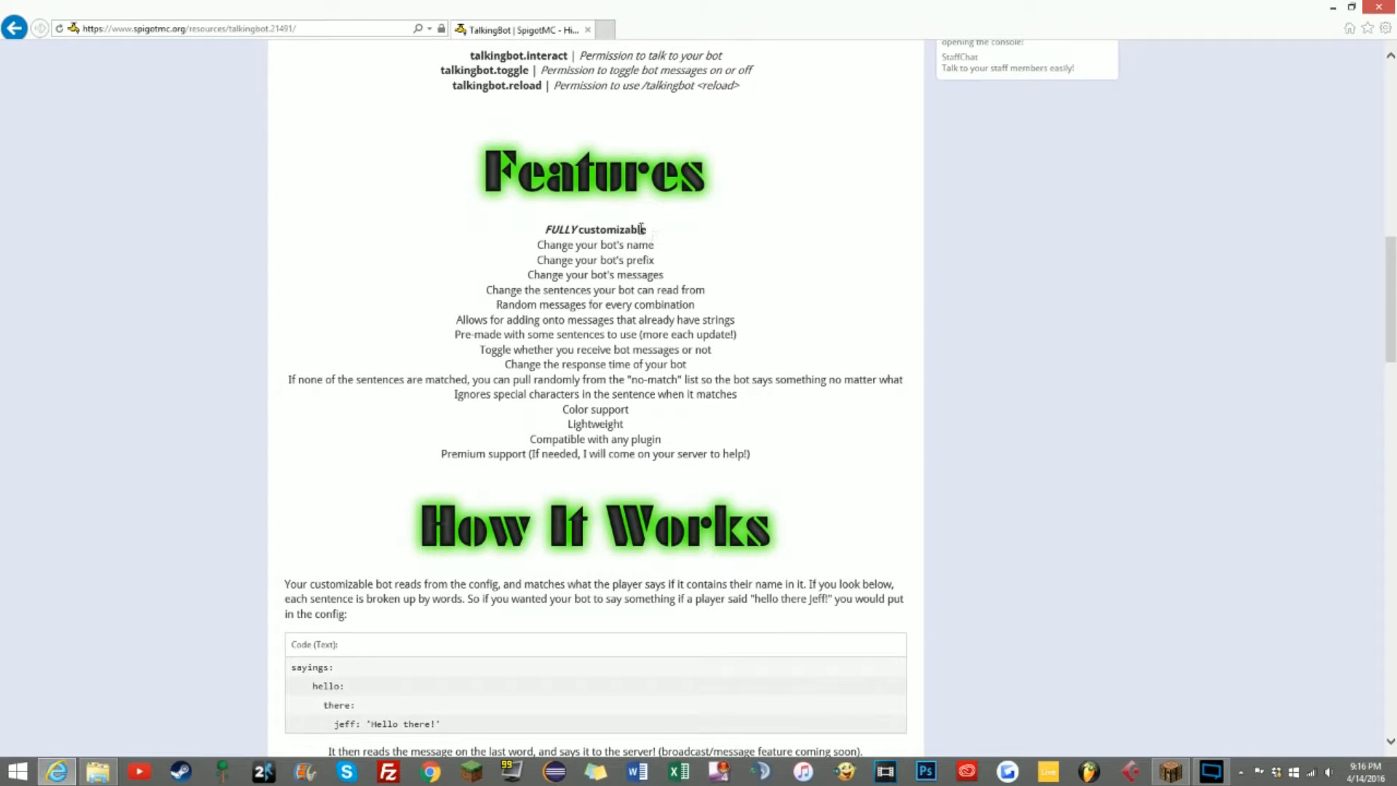
pyautogui.moveTo(669, 260)
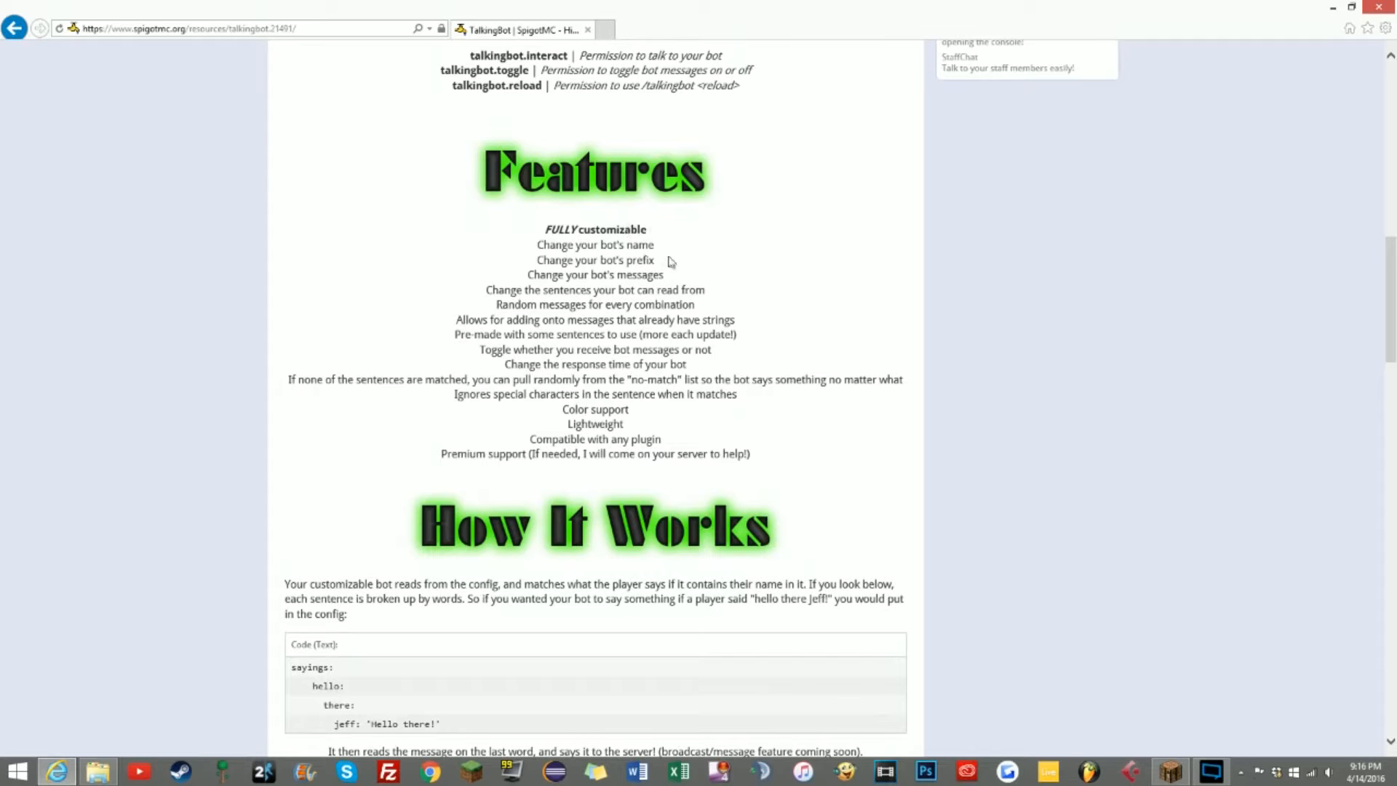
pyautogui.moveTo(658, 256)
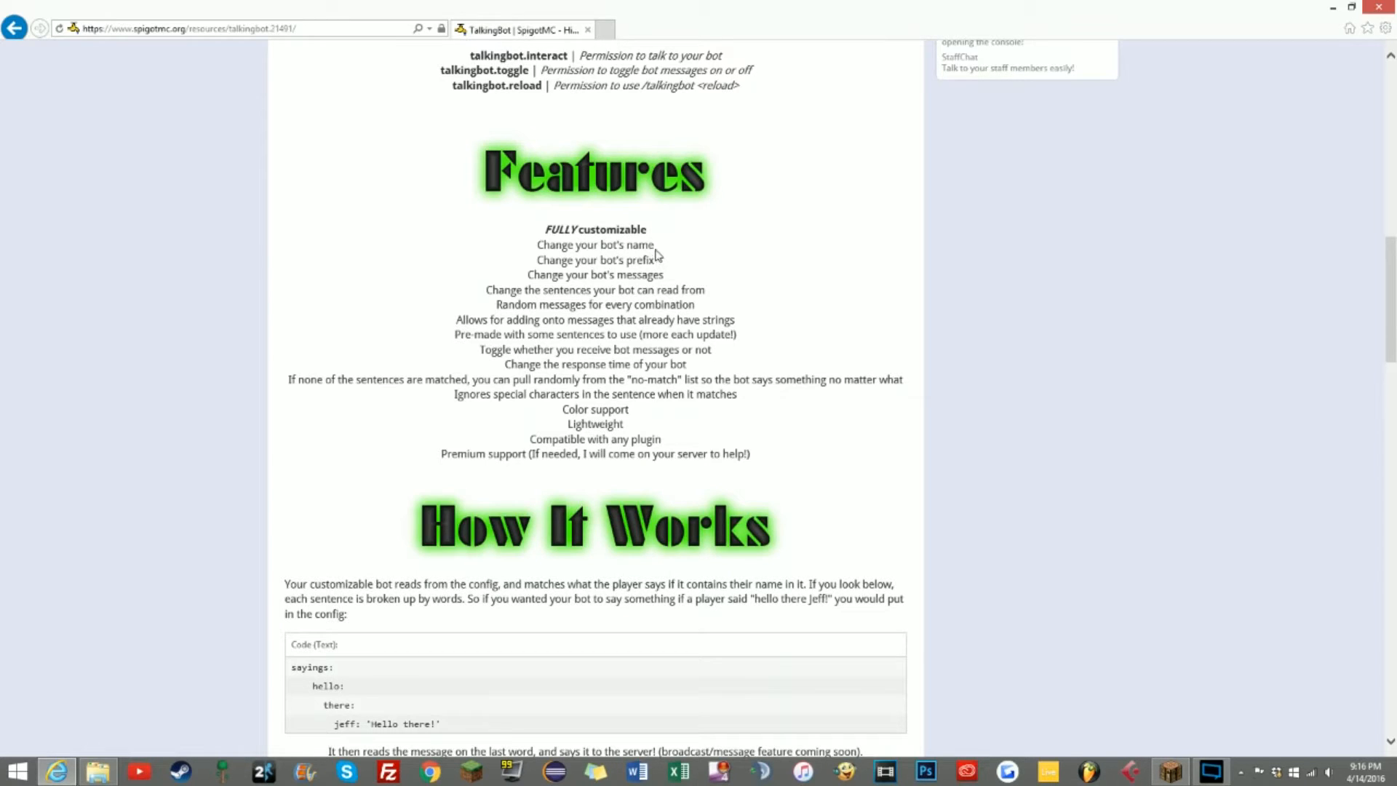
pyautogui.moveTo(580, 235)
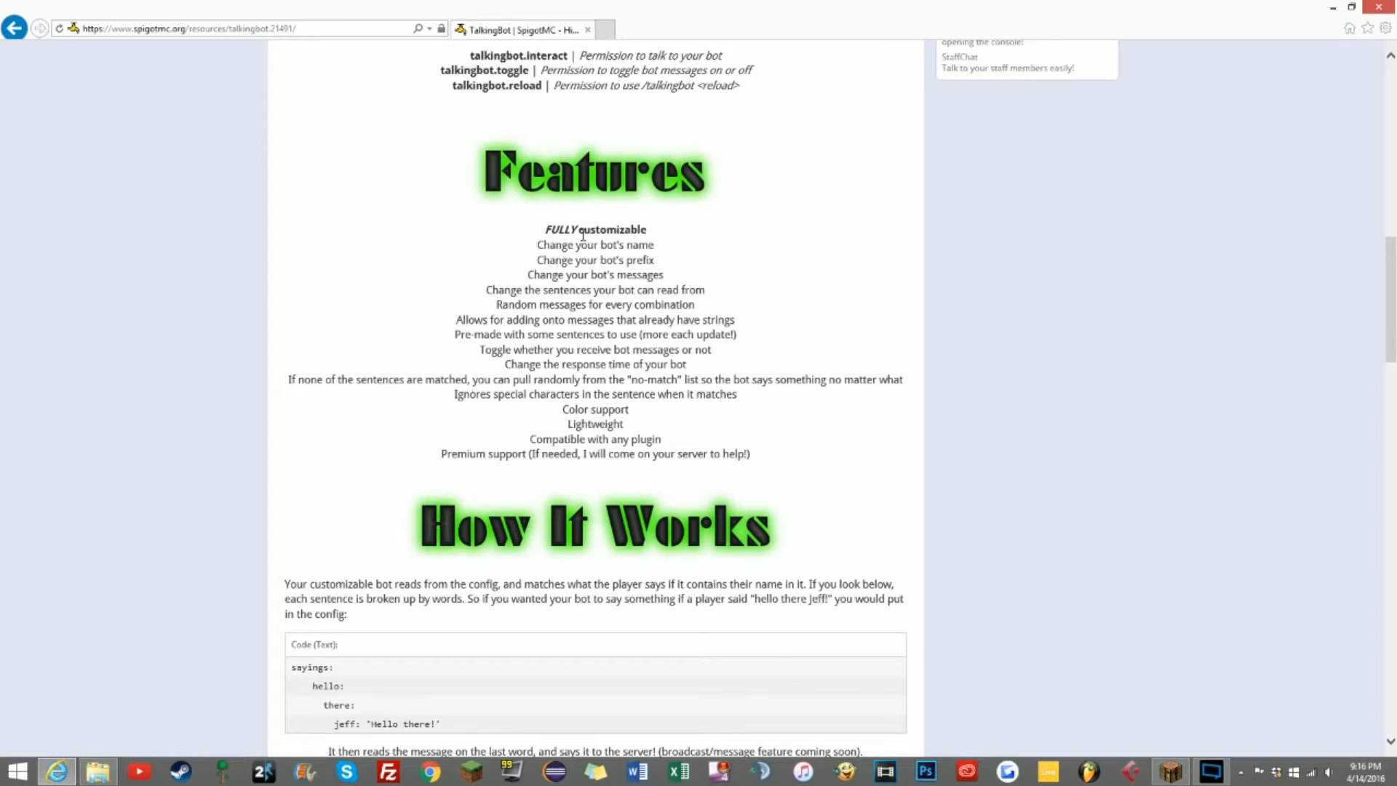
pyautogui.moveTo(604, 249)
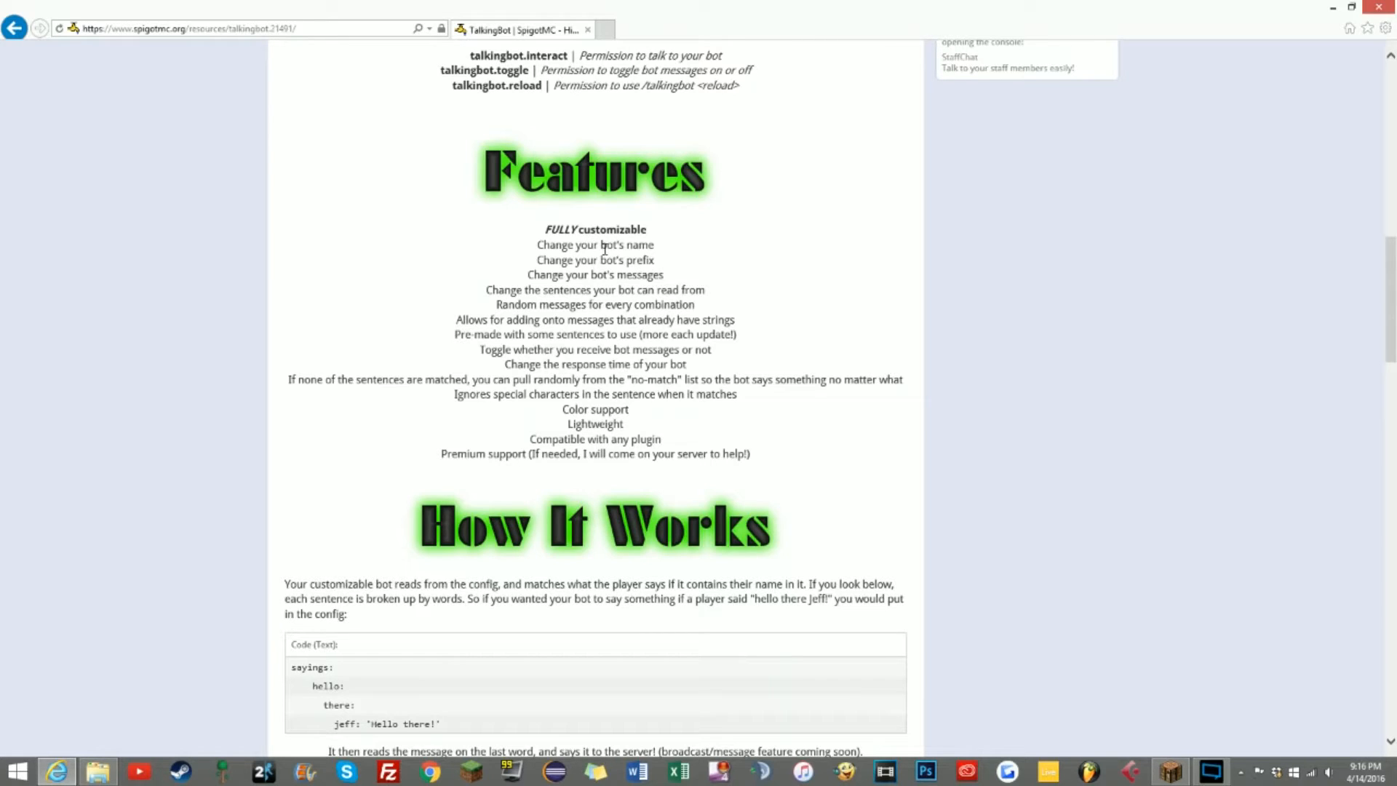
pyautogui.moveTo(704, 256)
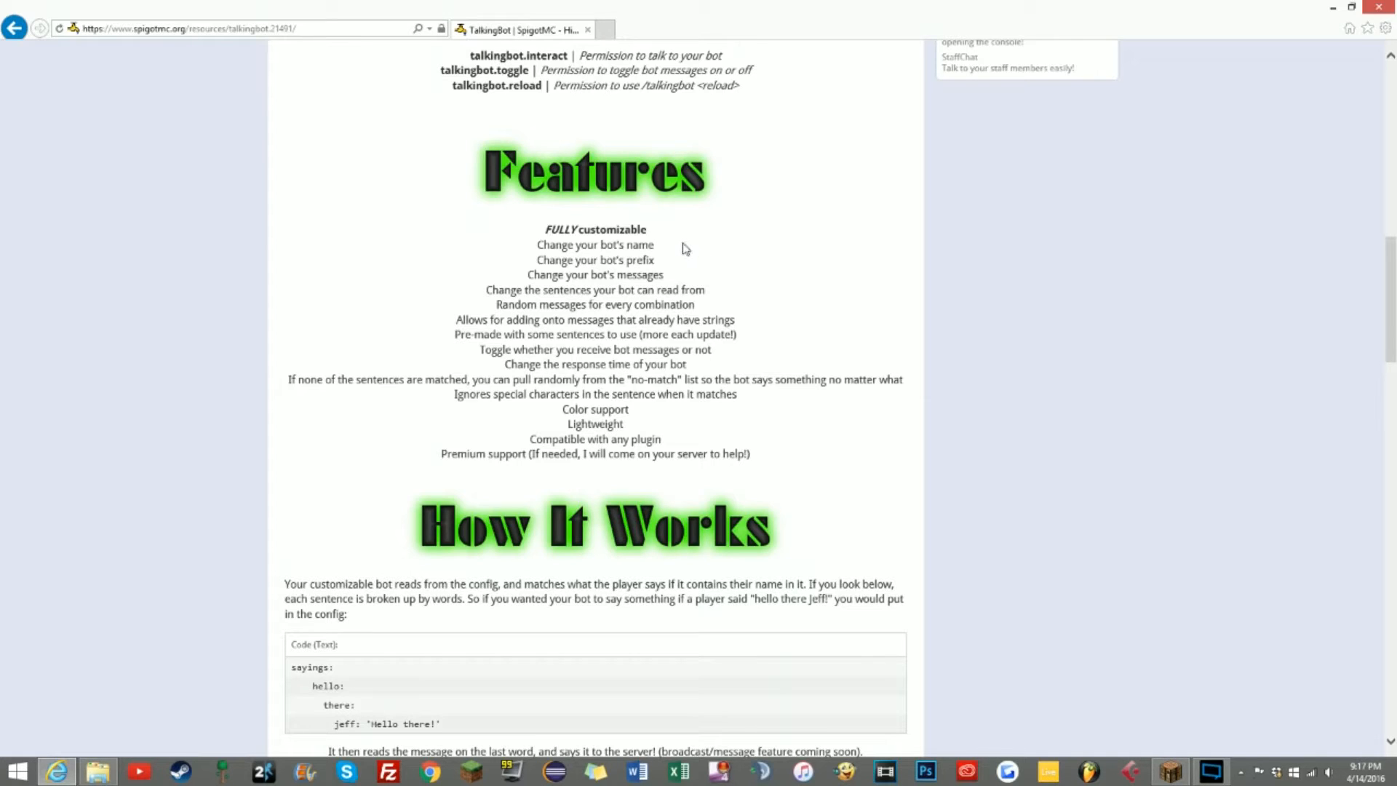
pyautogui.moveTo(675, 261)
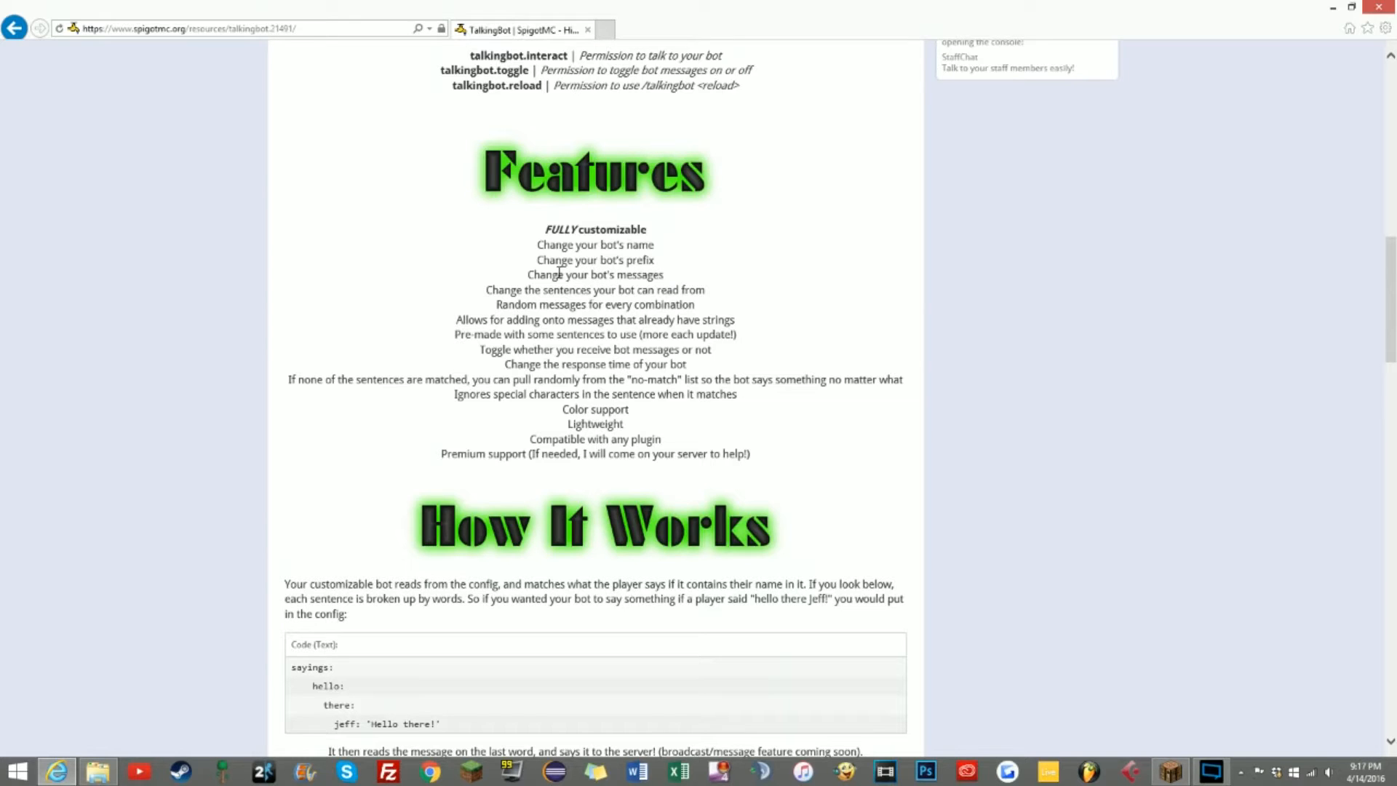
pyautogui.moveTo(878, 368)
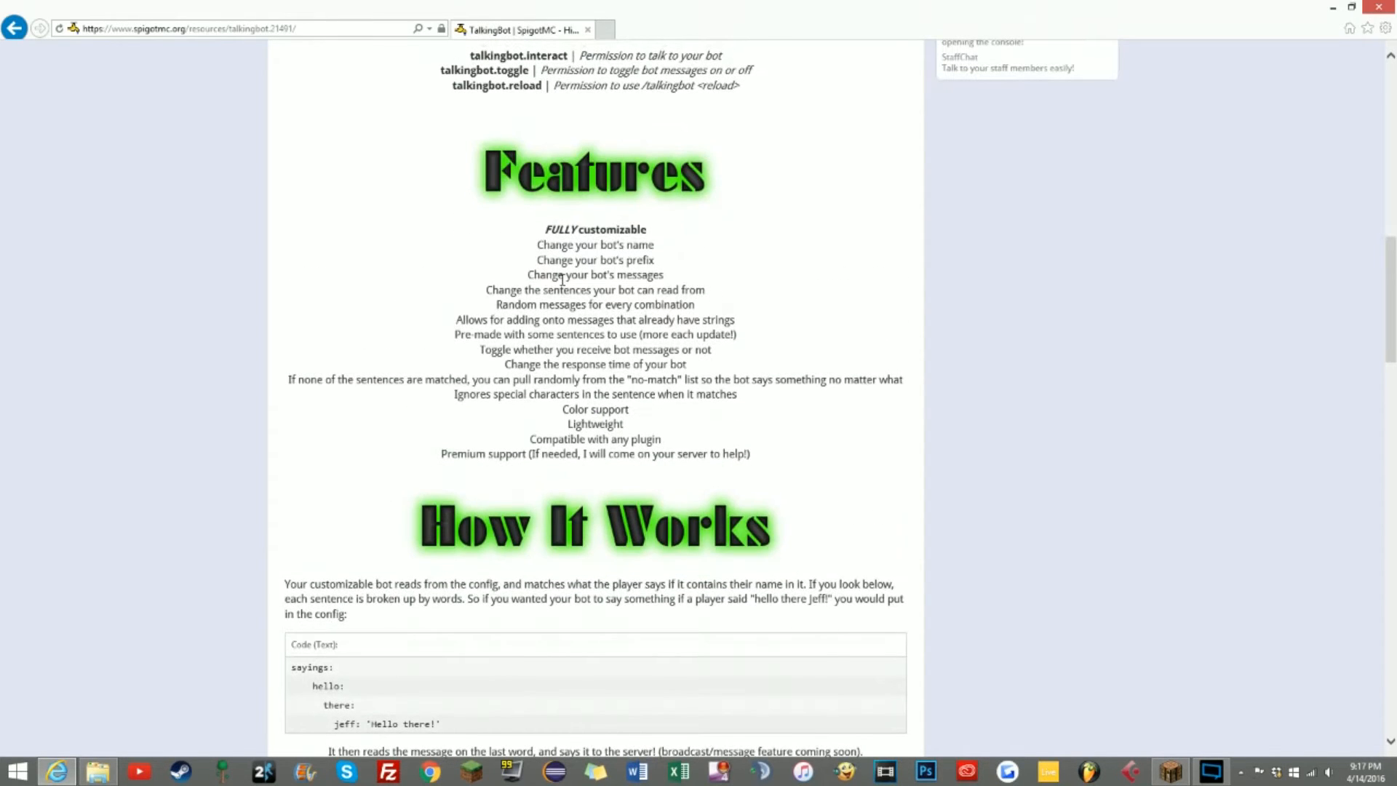
pyautogui.moveTo(479, 349); pyautogui.dragTo(612, 349)
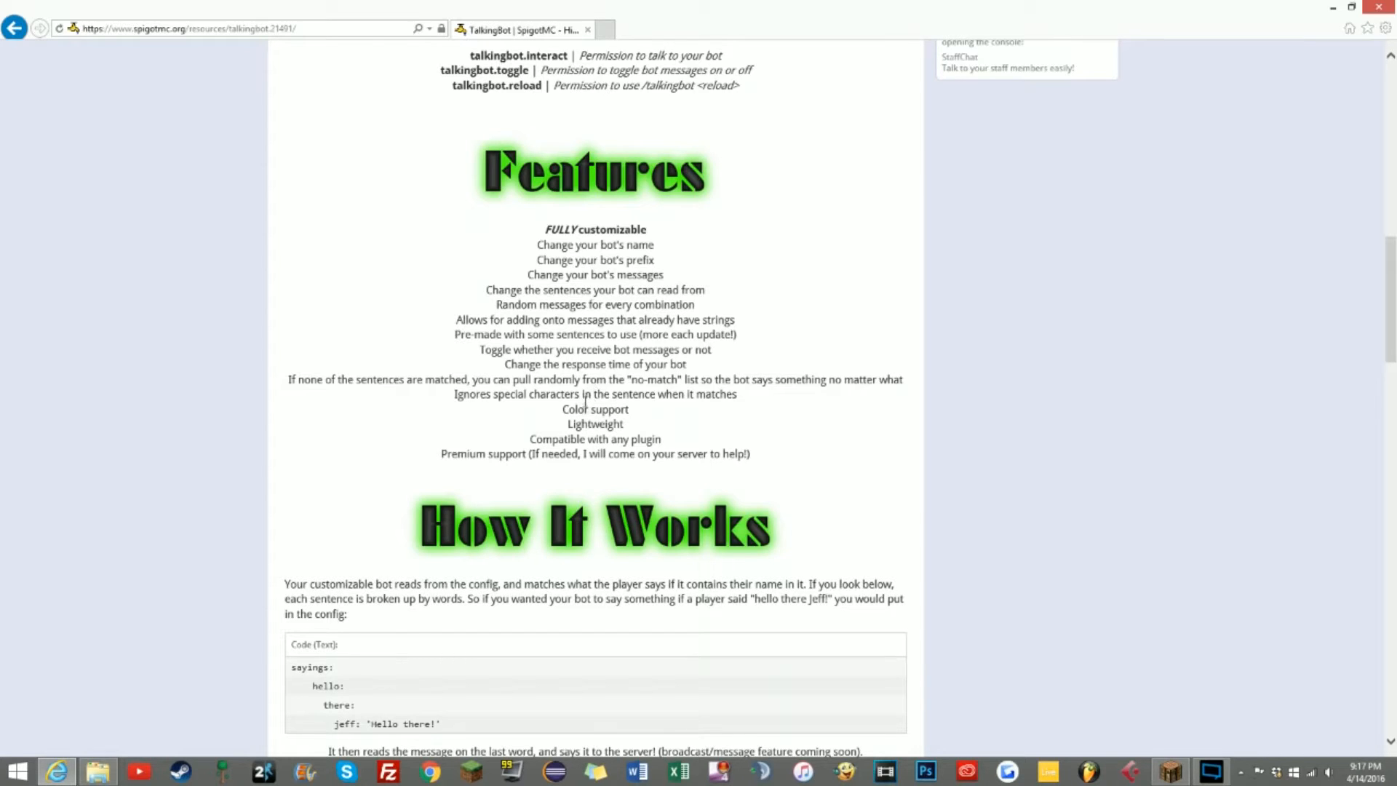
pyautogui.moveTo(637, 412)
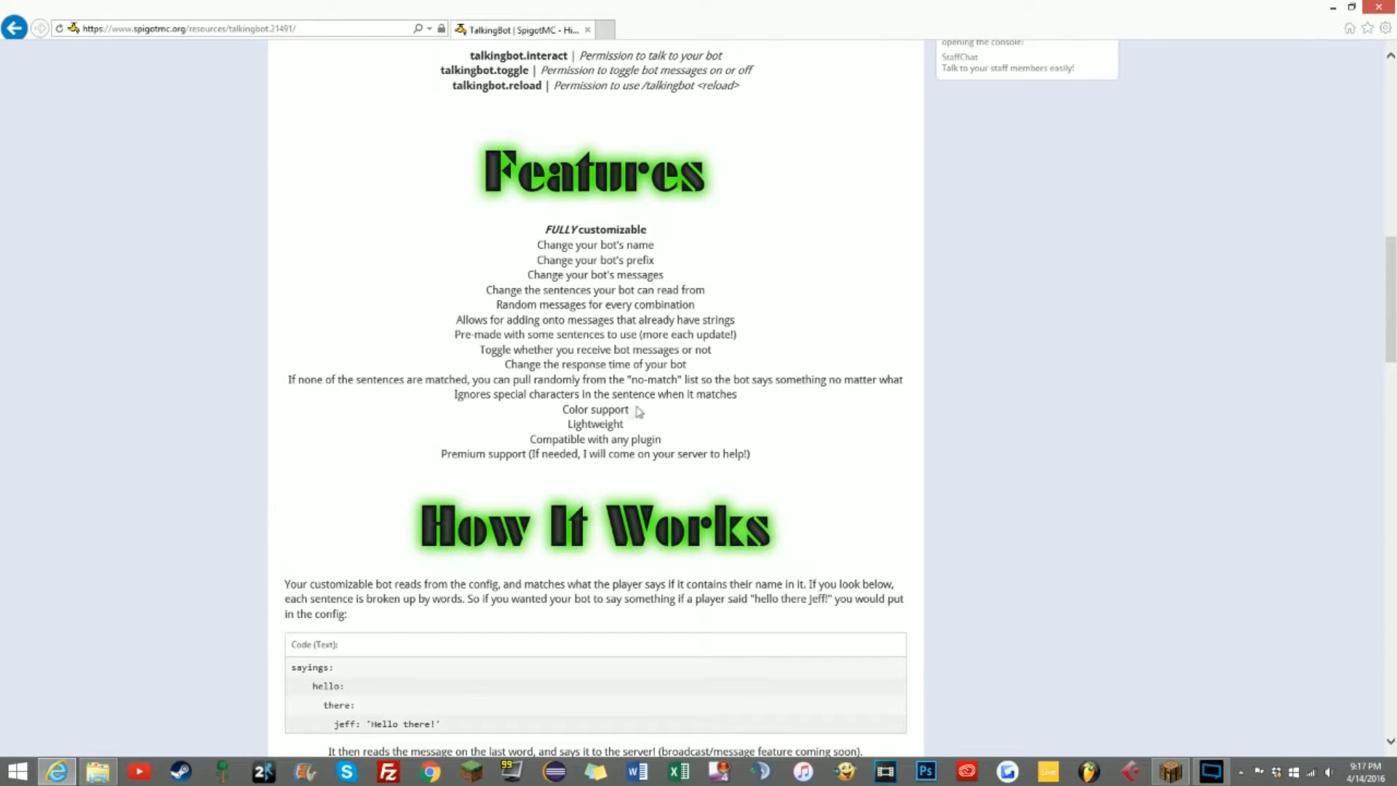
pyautogui.moveTo(607, 452)
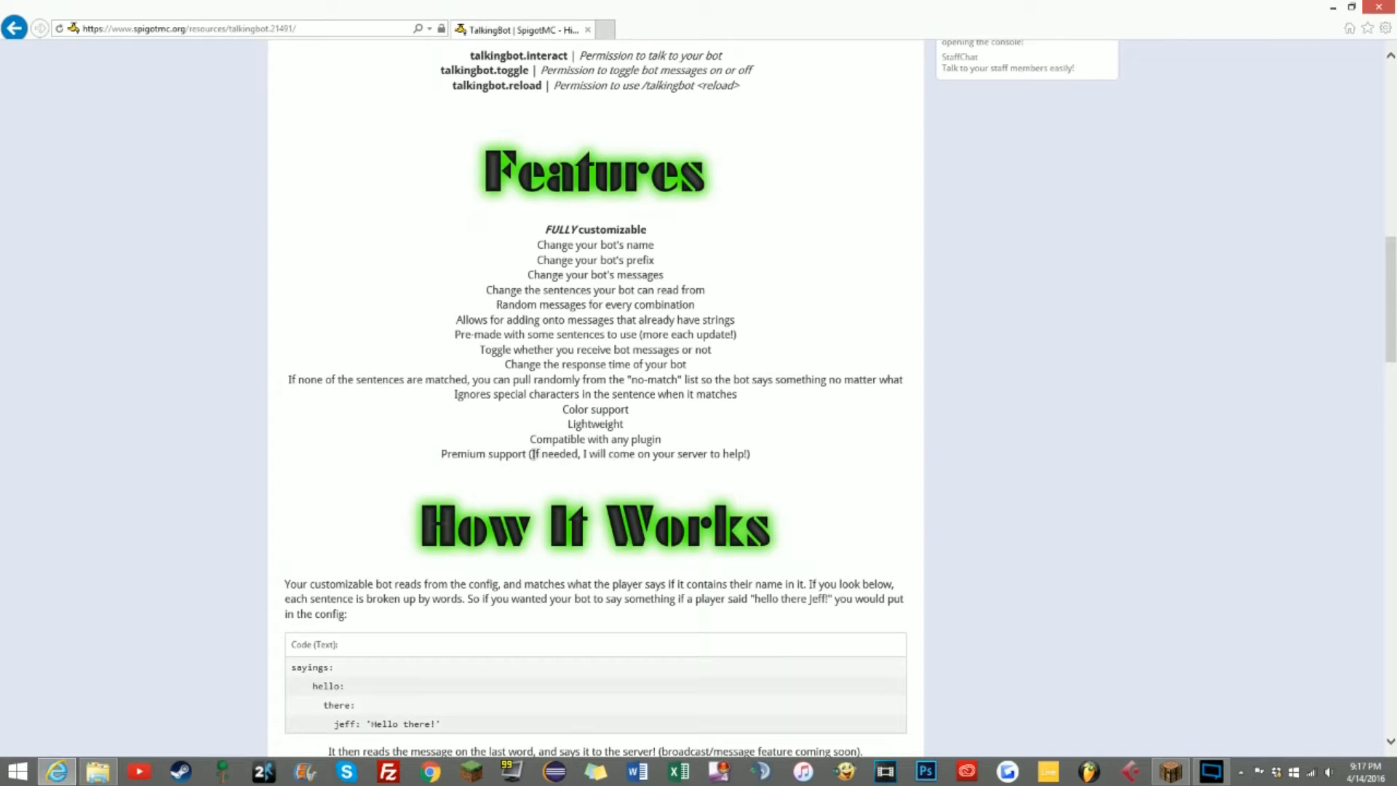
pyautogui.moveTo(562, 441)
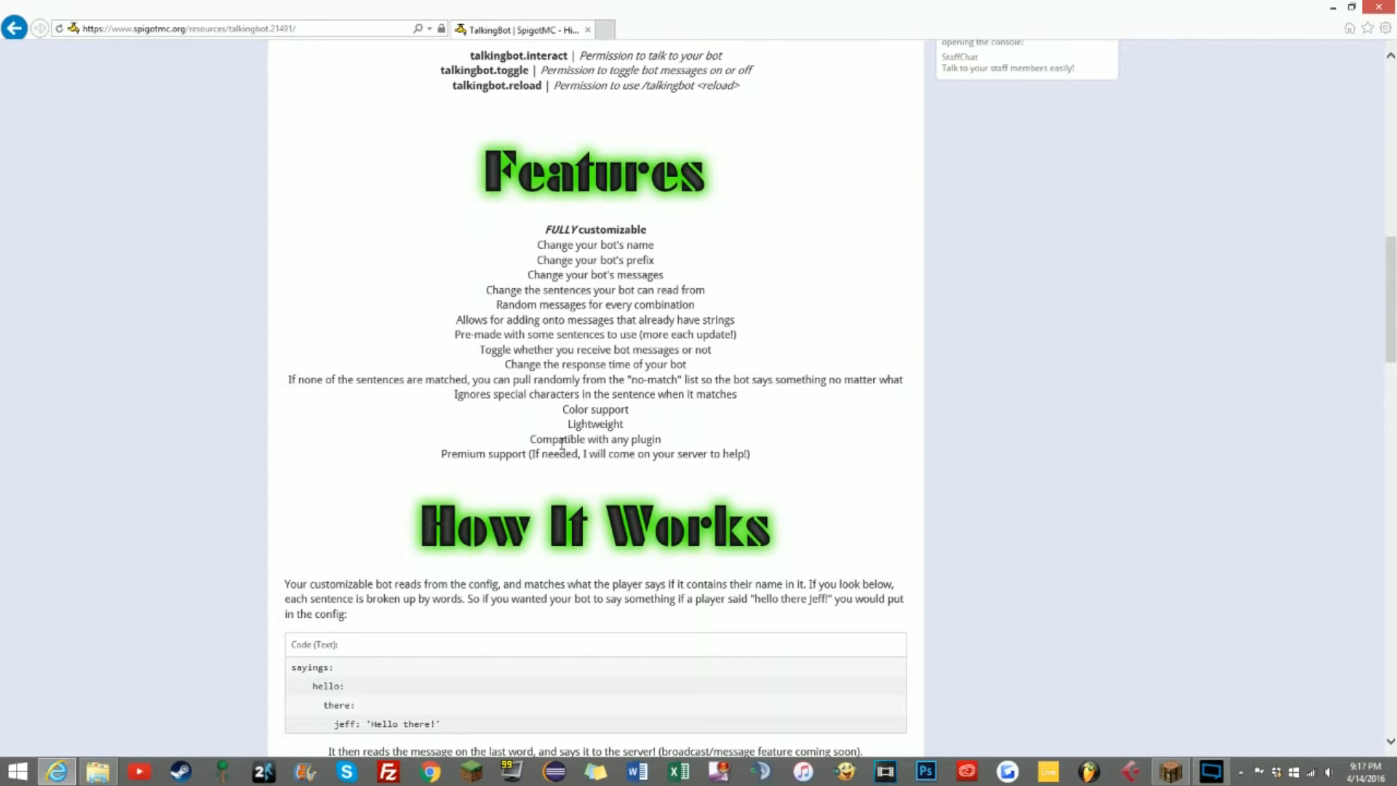
pyautogui.moveTo(559, 442)
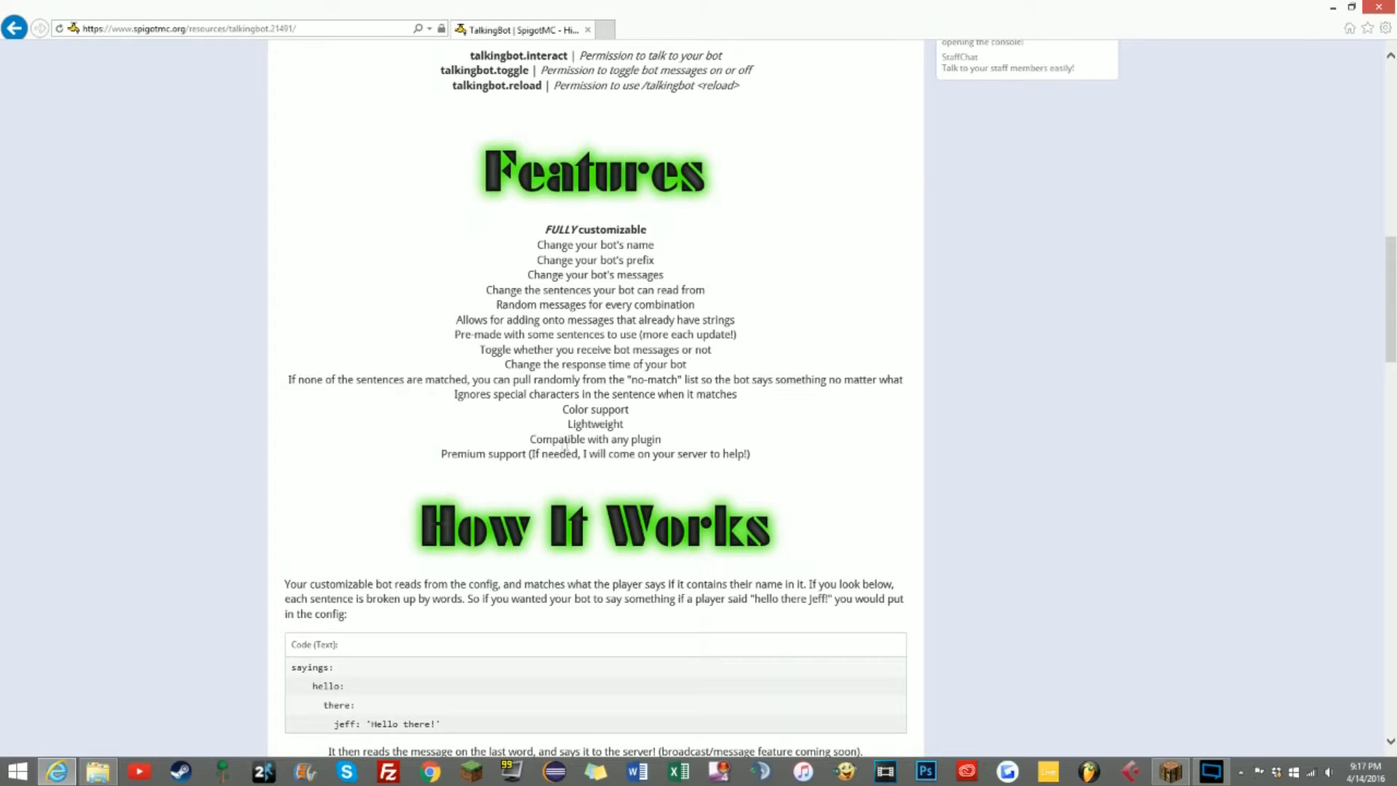
pyautogui.moveTo(772, 374)
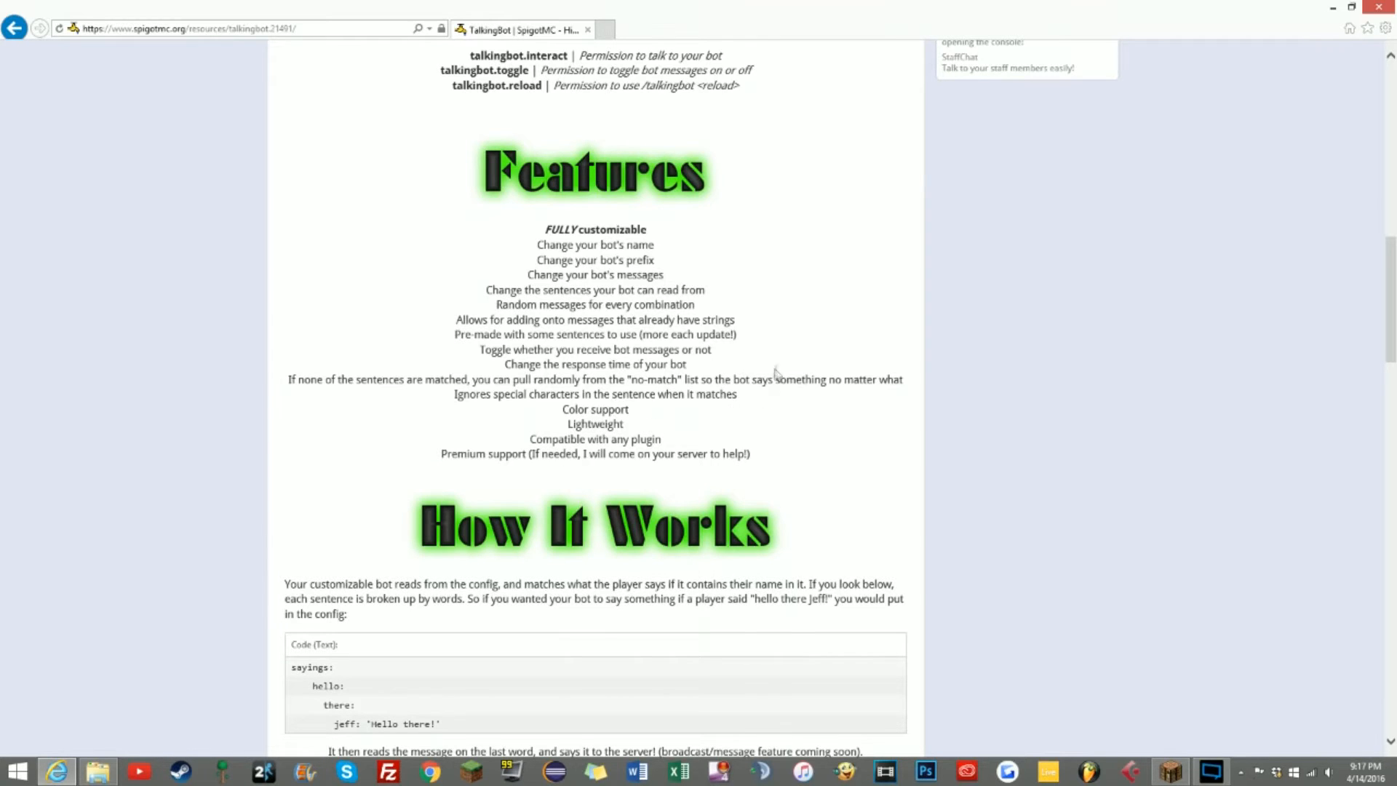
# - Read the How It Works sayings example, highlighting a key in the sample saying
pyautogui.scroll(-3)
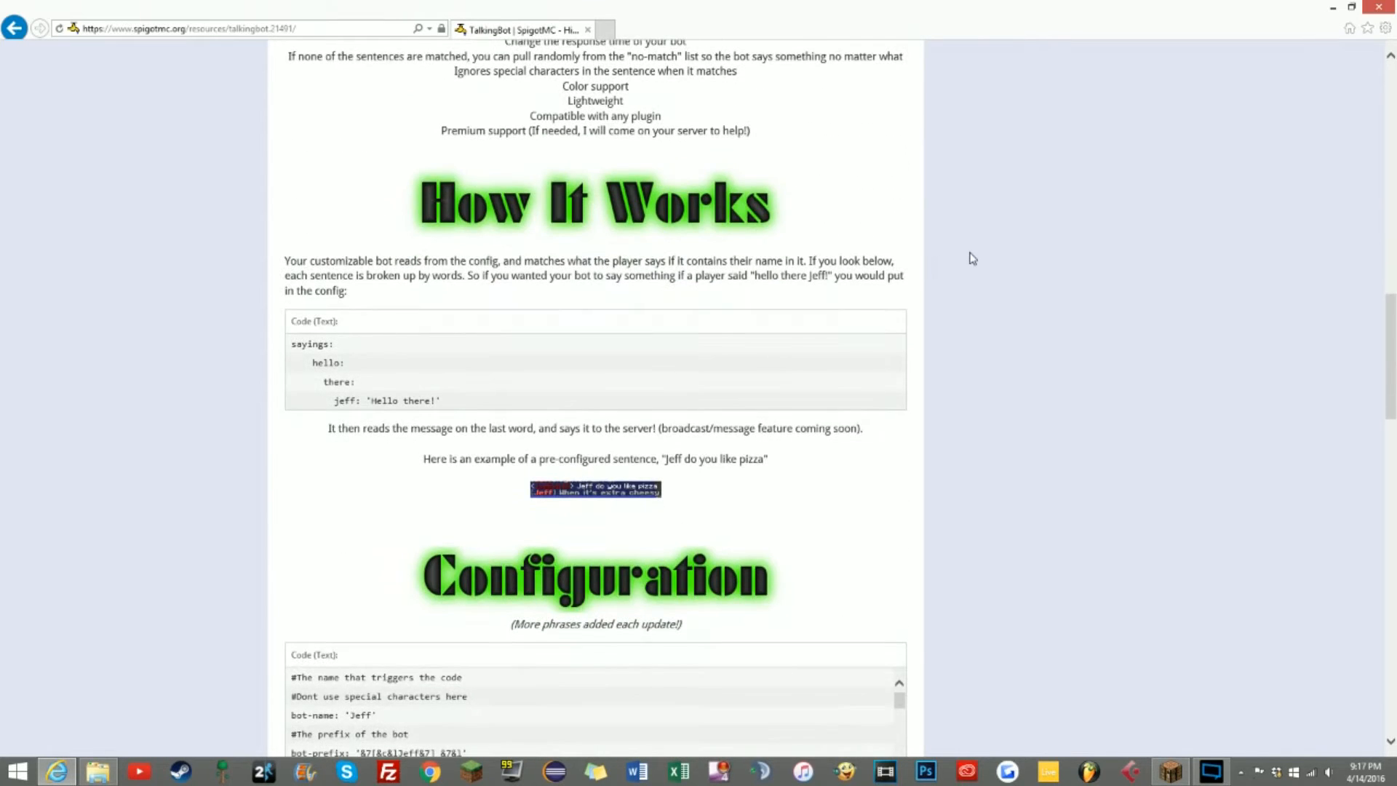
pyautogui.moveTo(315, 250)
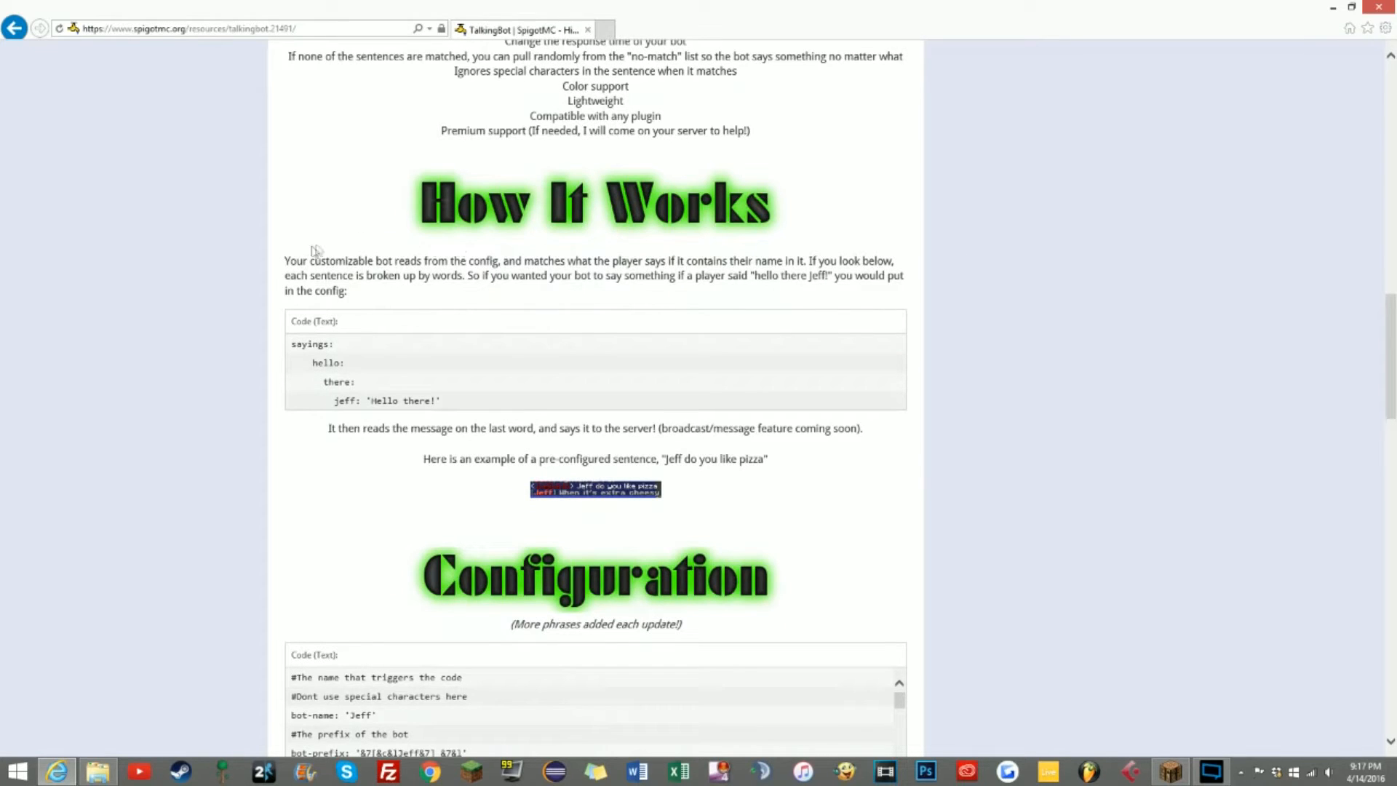
pyautogui.moveTo(521, 295)
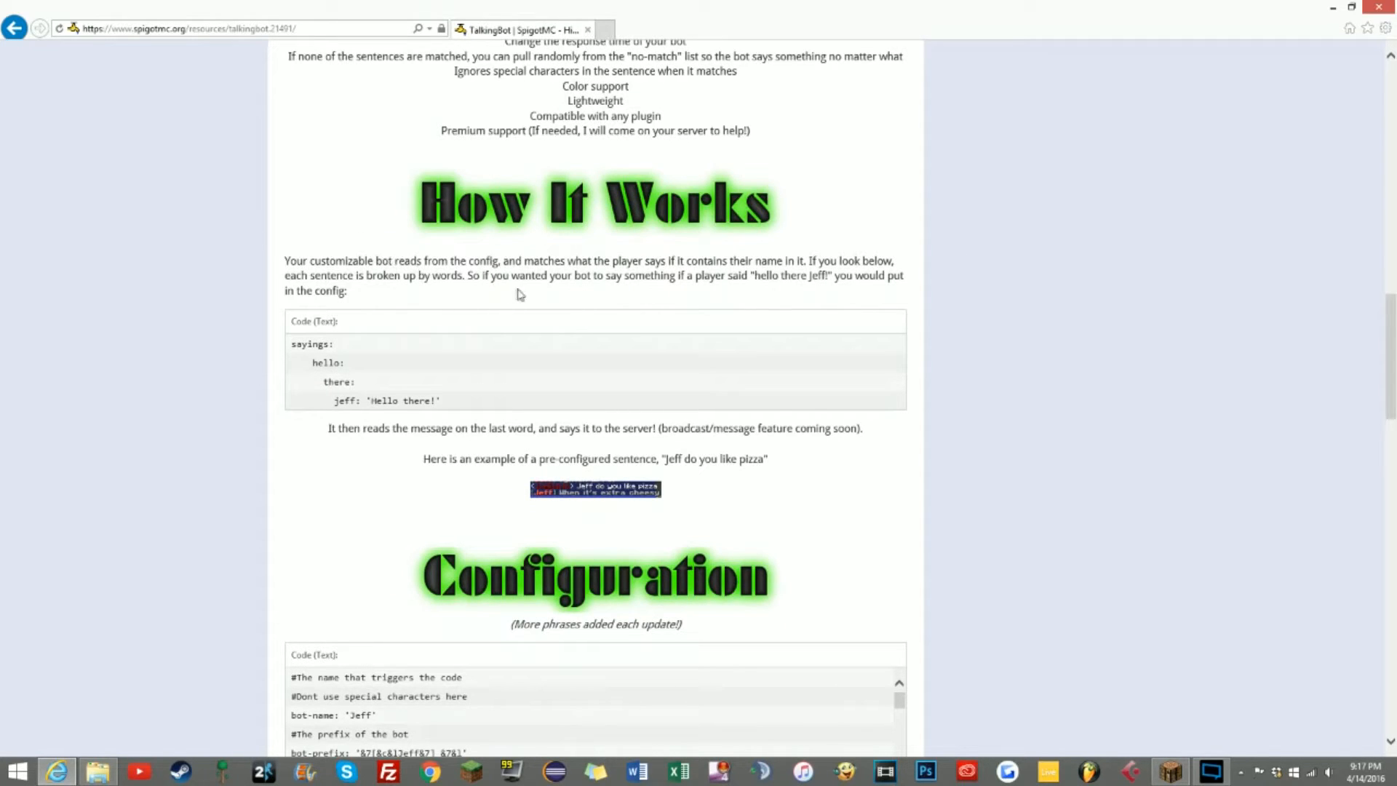
pyautogui.moveTo(530, 295)
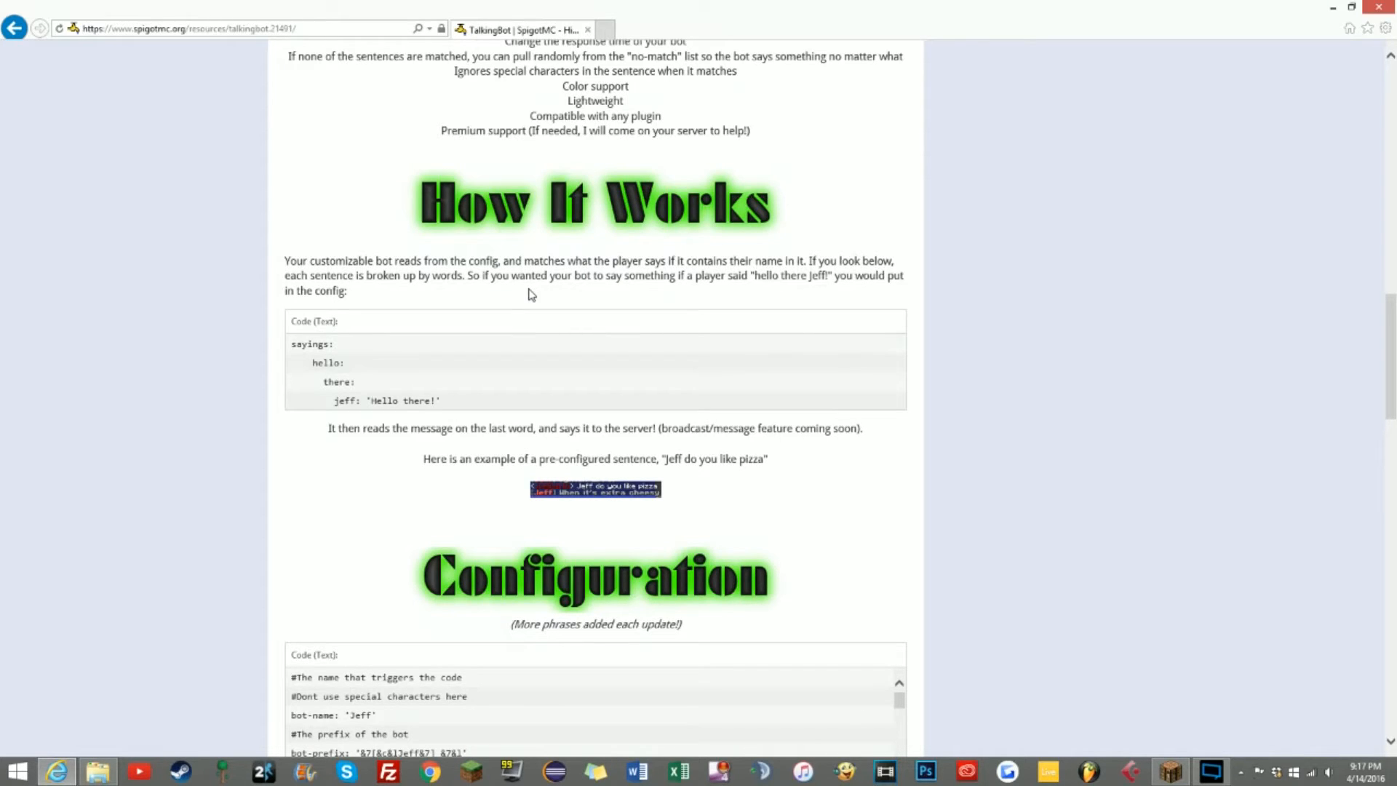
pyautogui.moveTo(746, 272)
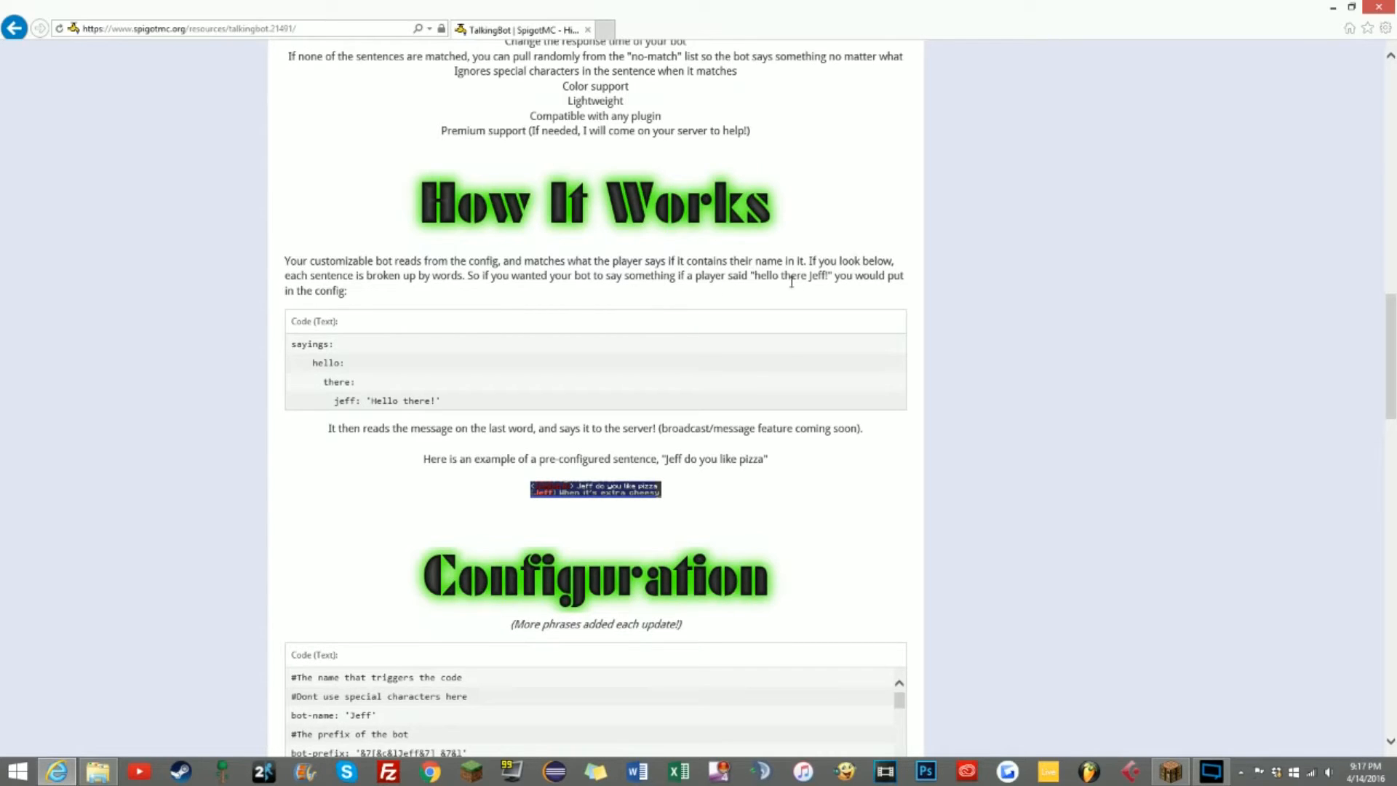
pyautogui.scroll(-3)
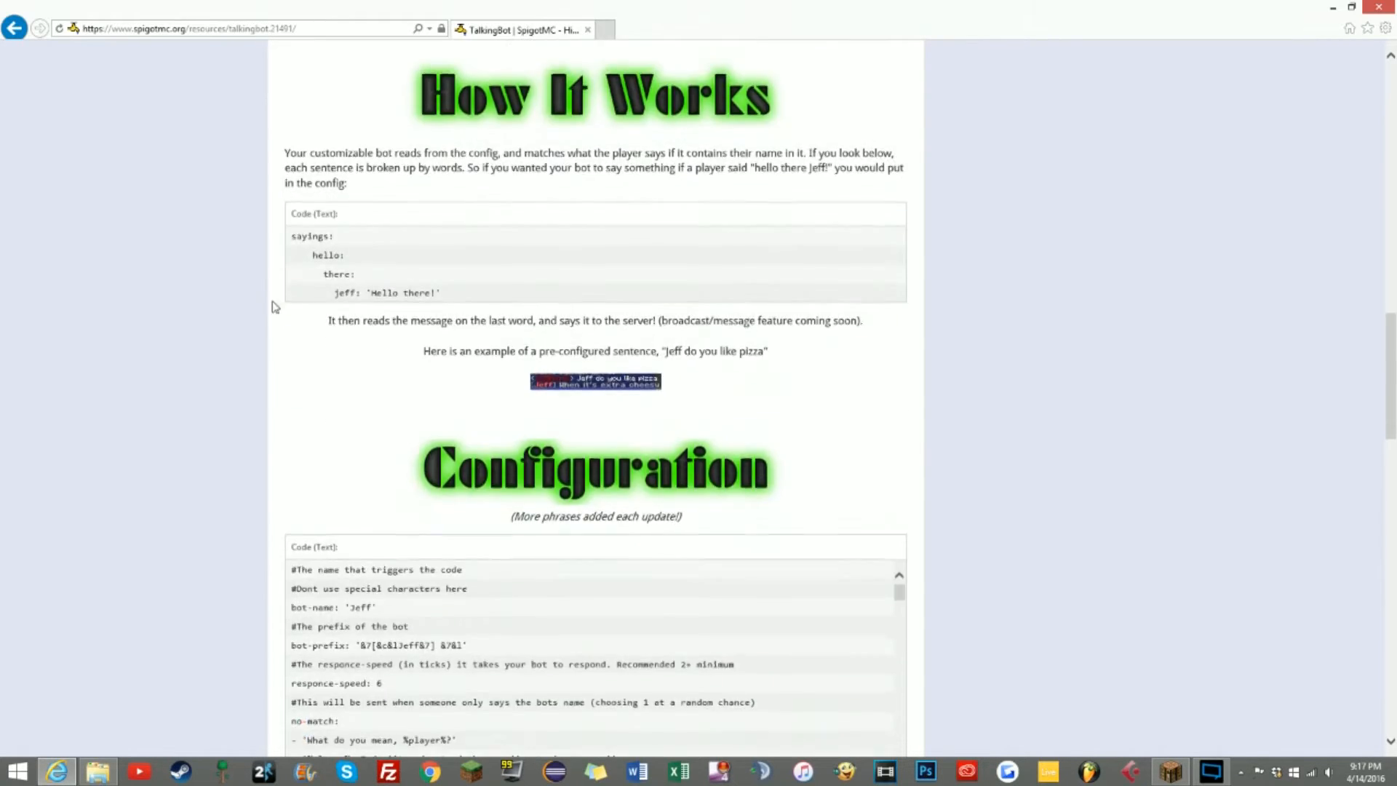
pyautogui.scroll(3)
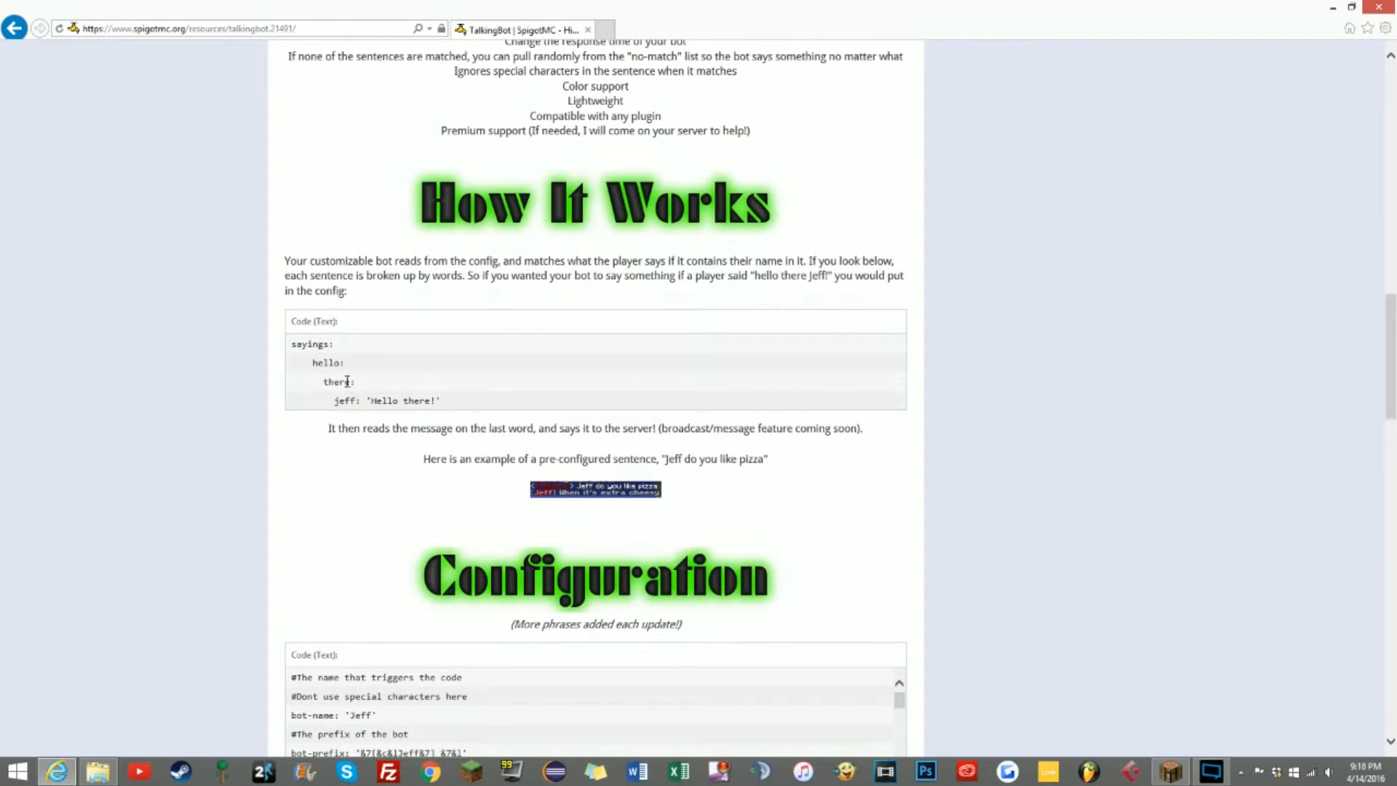
pyautogui.moveTo(294, 349)
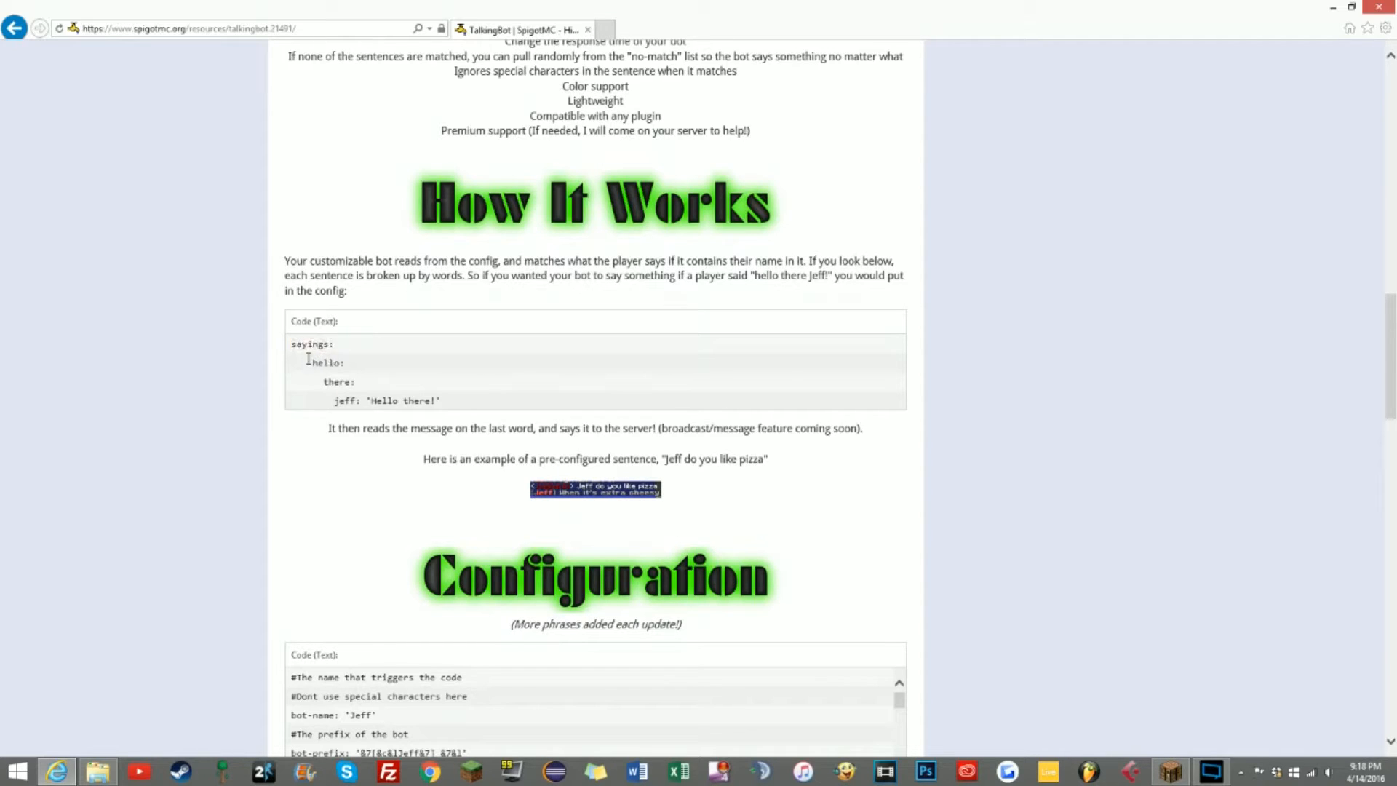
pyautogui.doubleClick(338, 381)
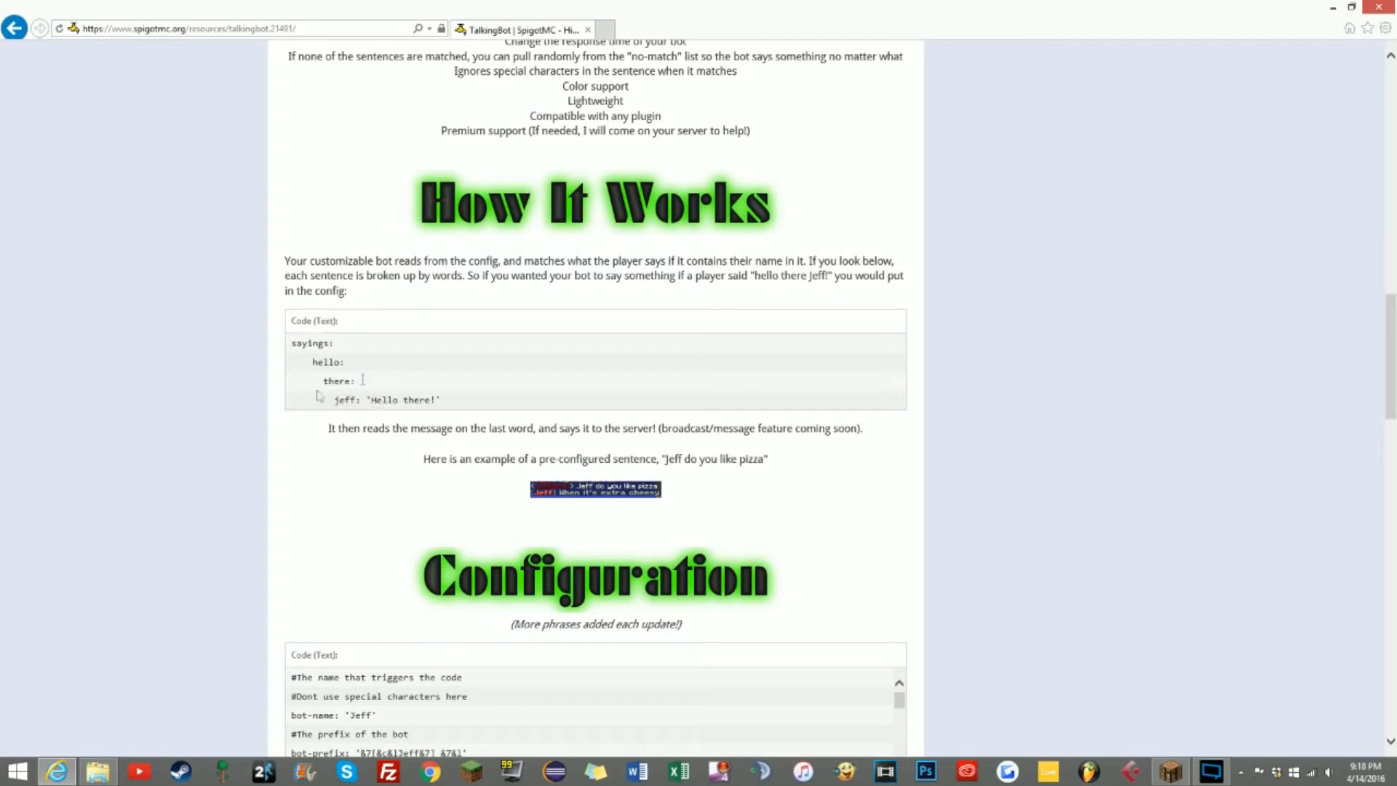
pyautogui.scroll(-3)
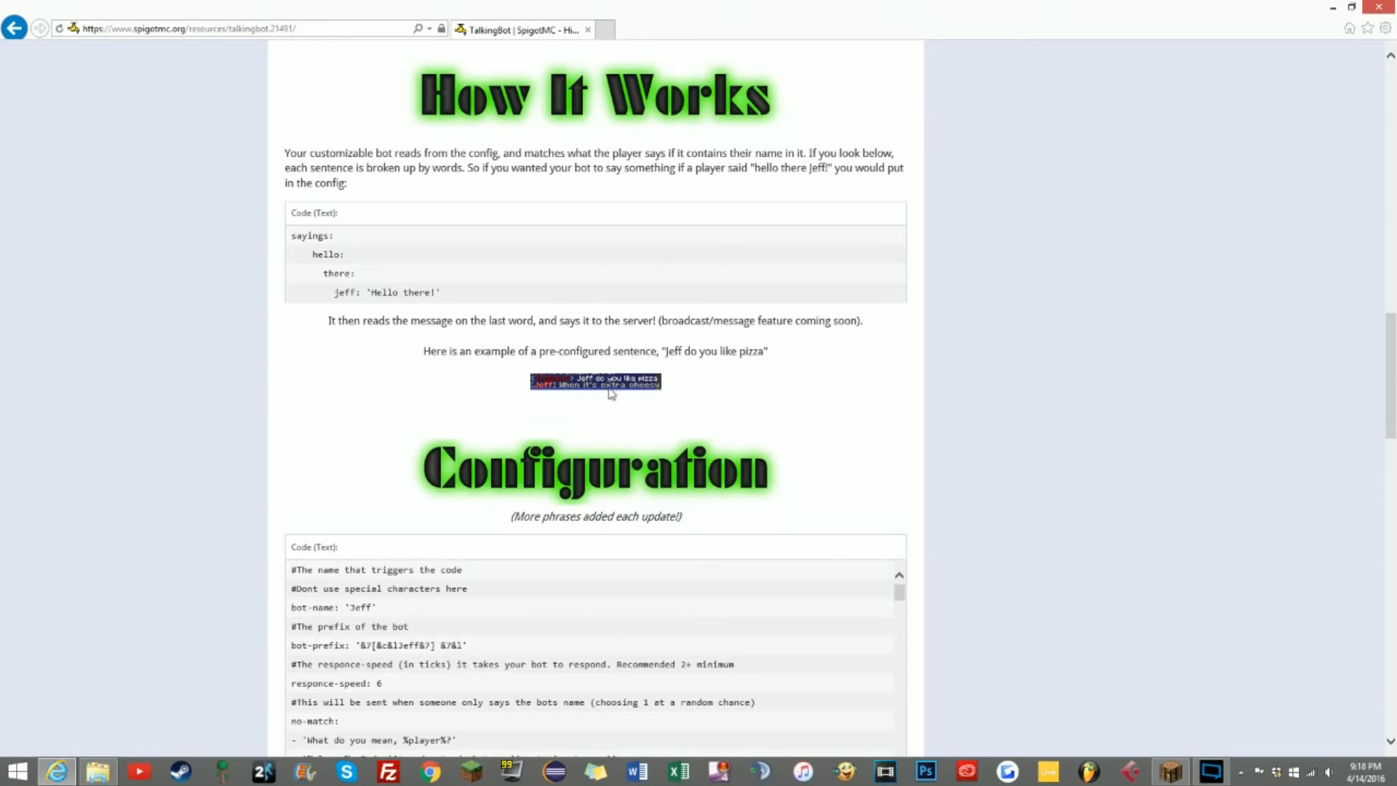
# - Scroll through the default Configuration code box and spacing notes down to the To-Do list
pyautogui.scroll(-3)
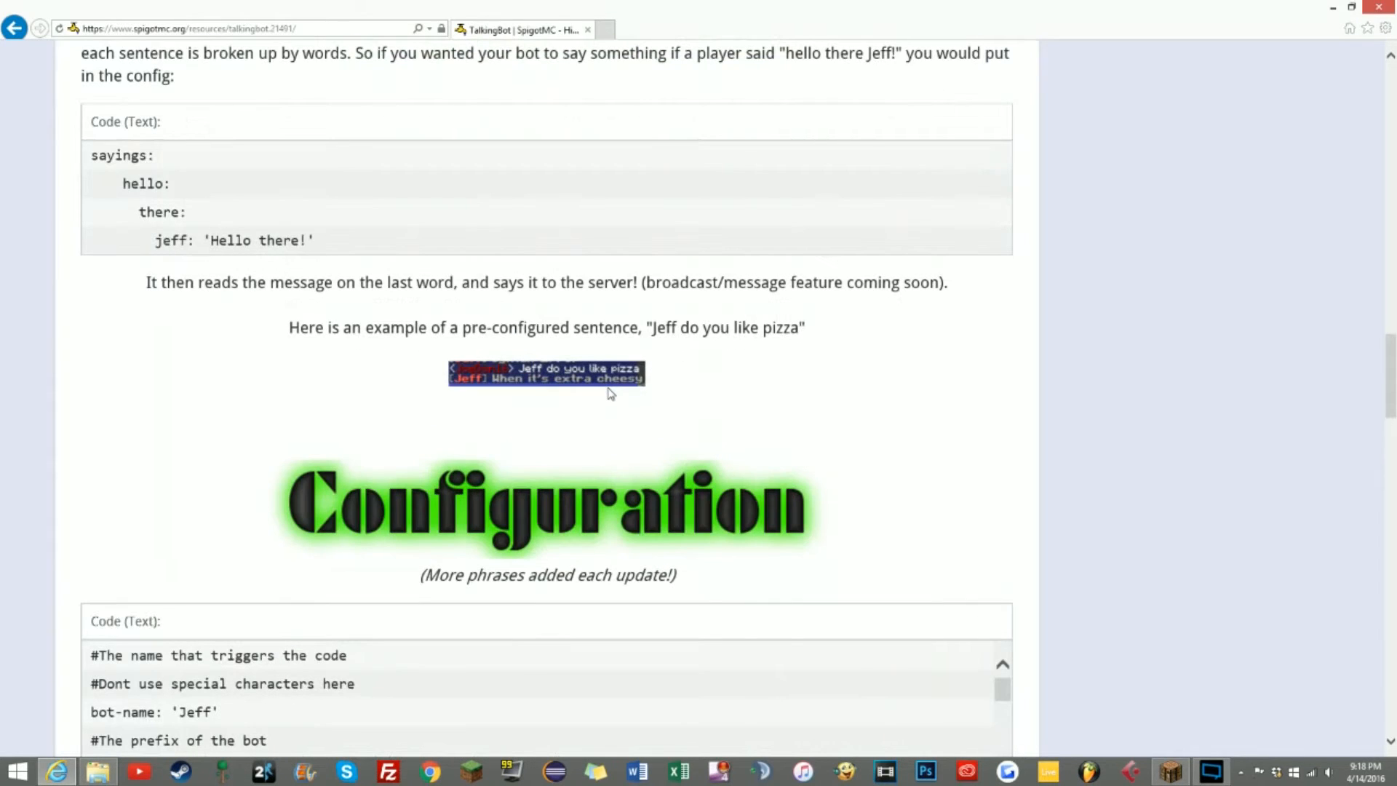
pyautogui.scroll(3)
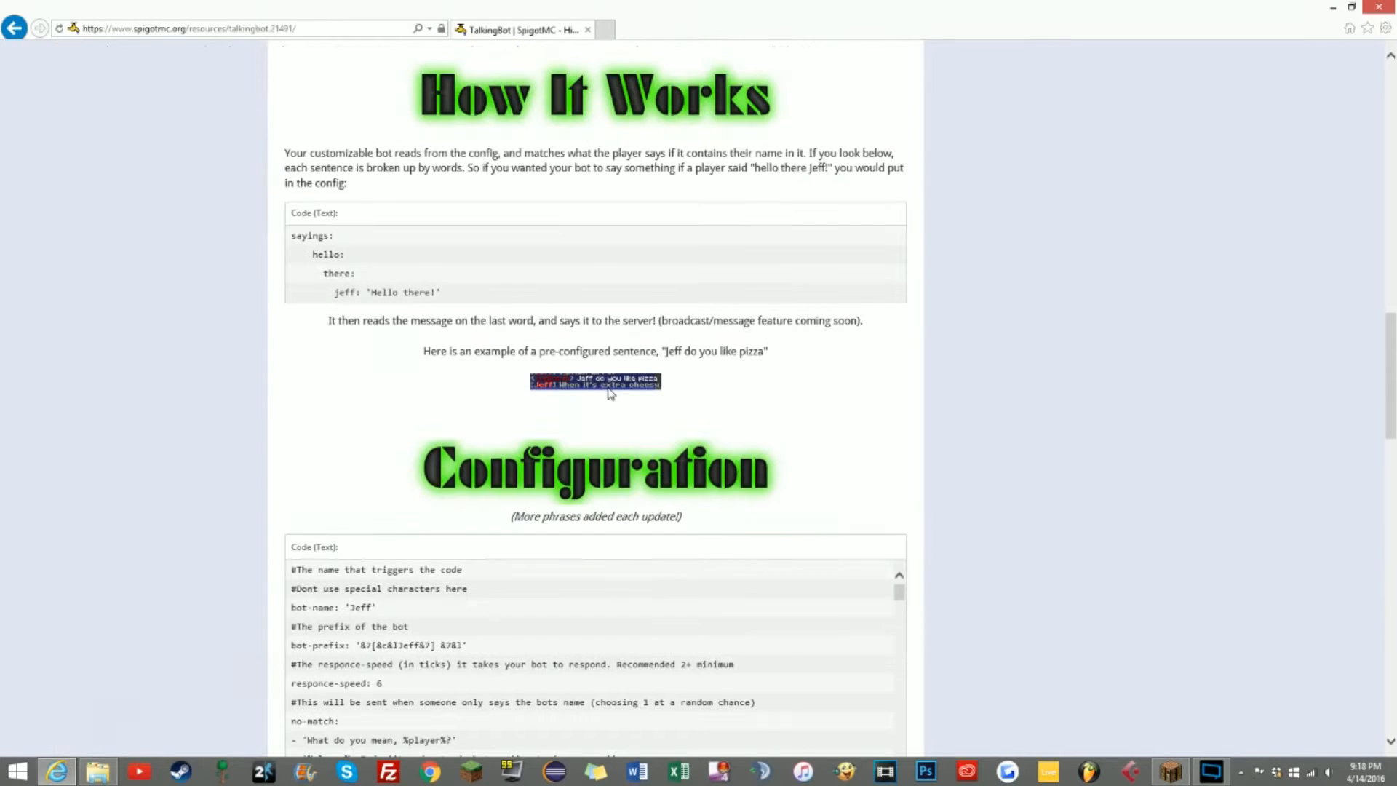
pyautogui.scroll(-3)
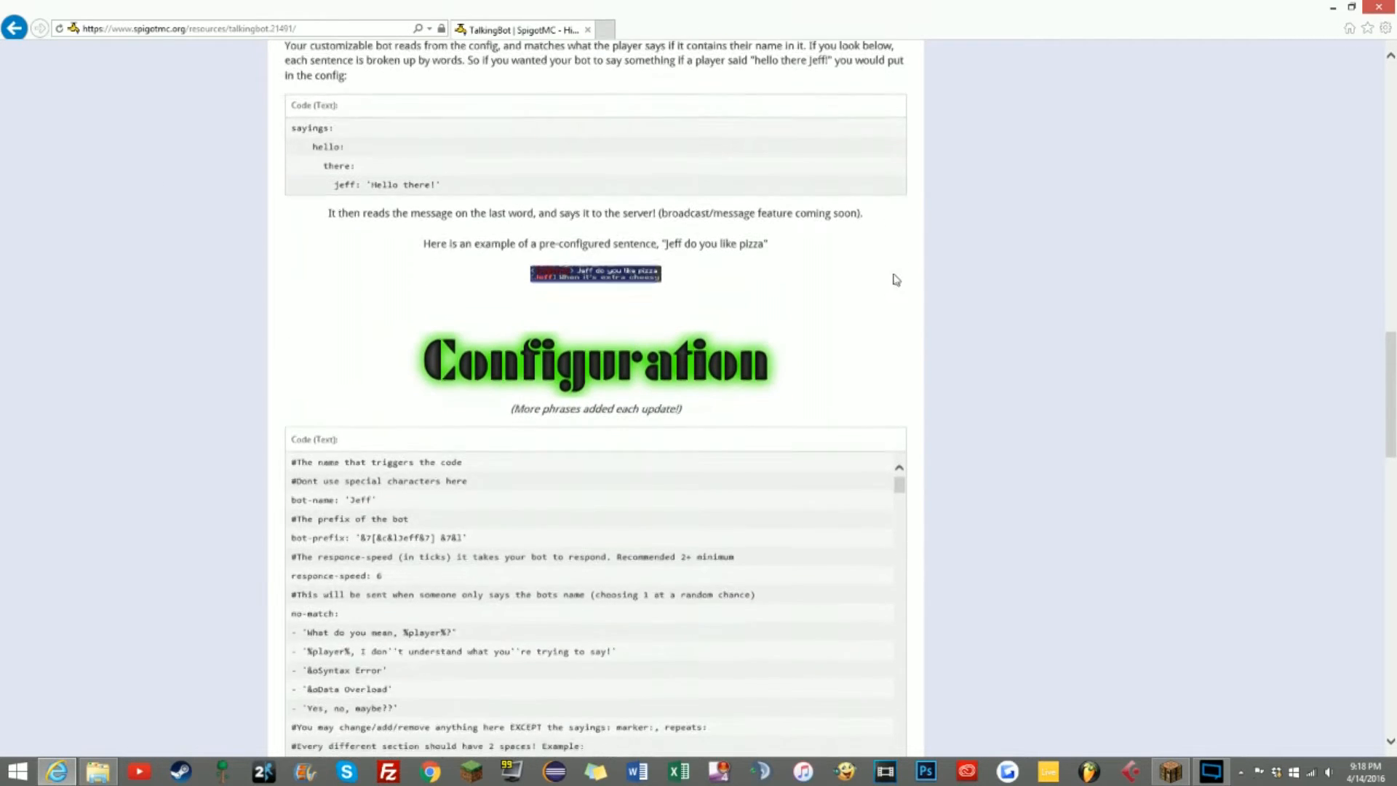
pyautogui.scroll(-3)
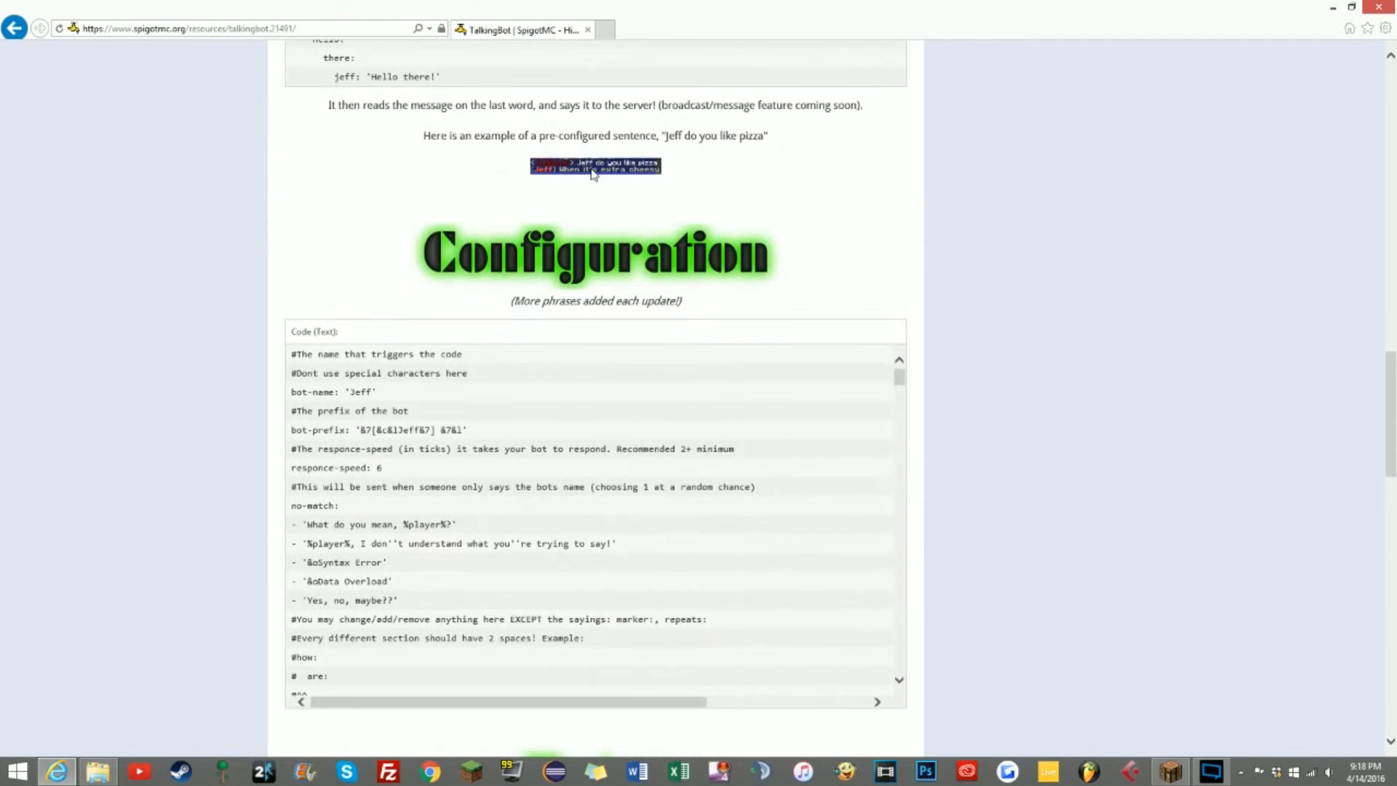
pyautogui.scroll(-3)
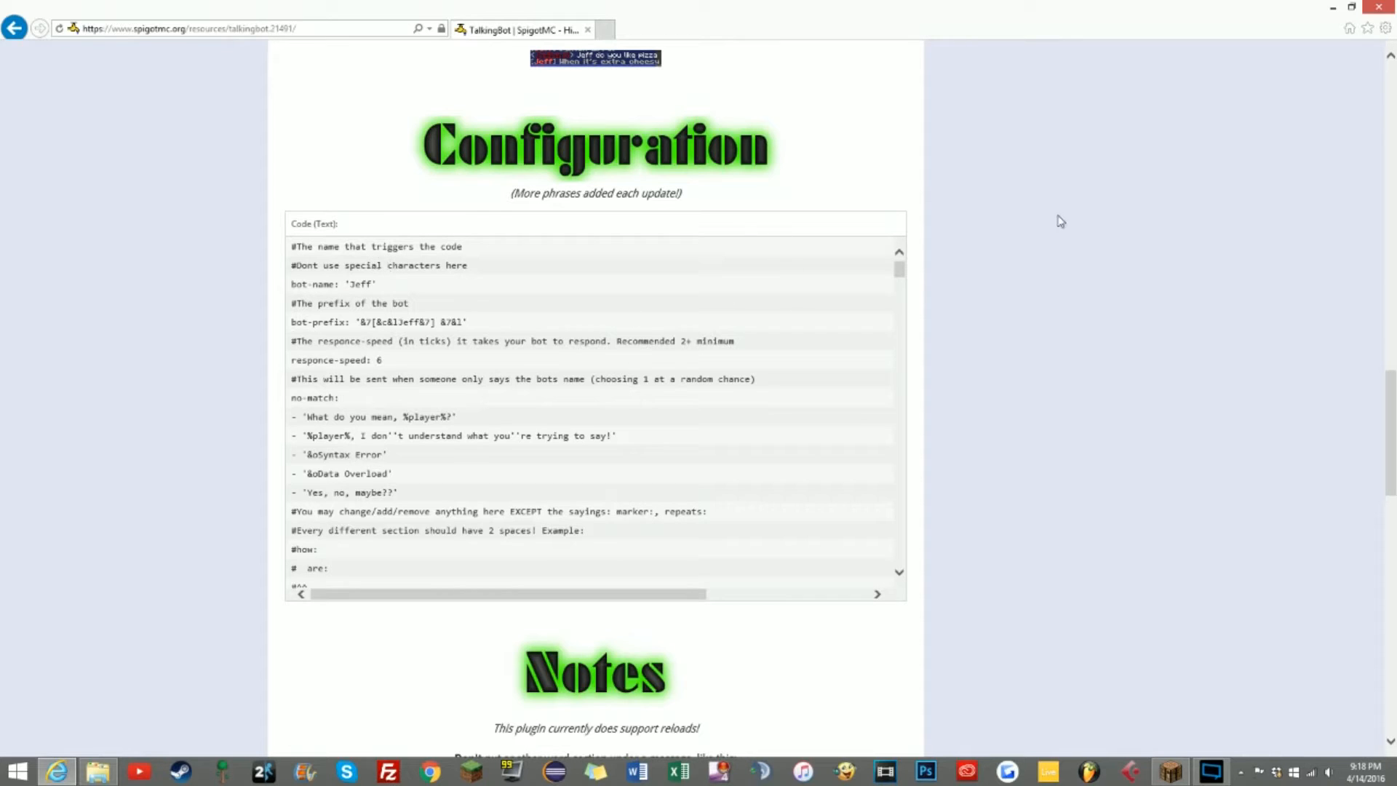
pyautogui.scroll(-3)
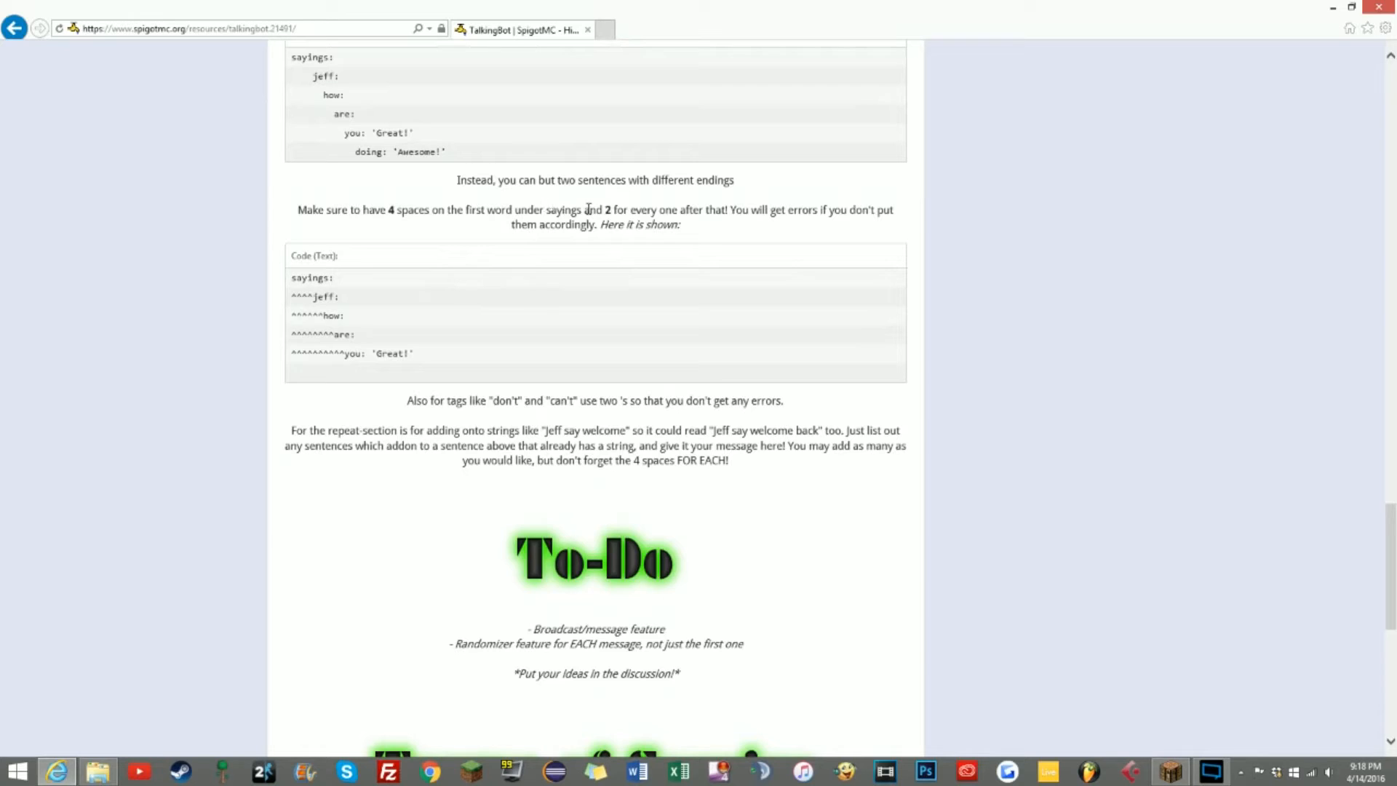
pyautogui.moveTo(684, 203)
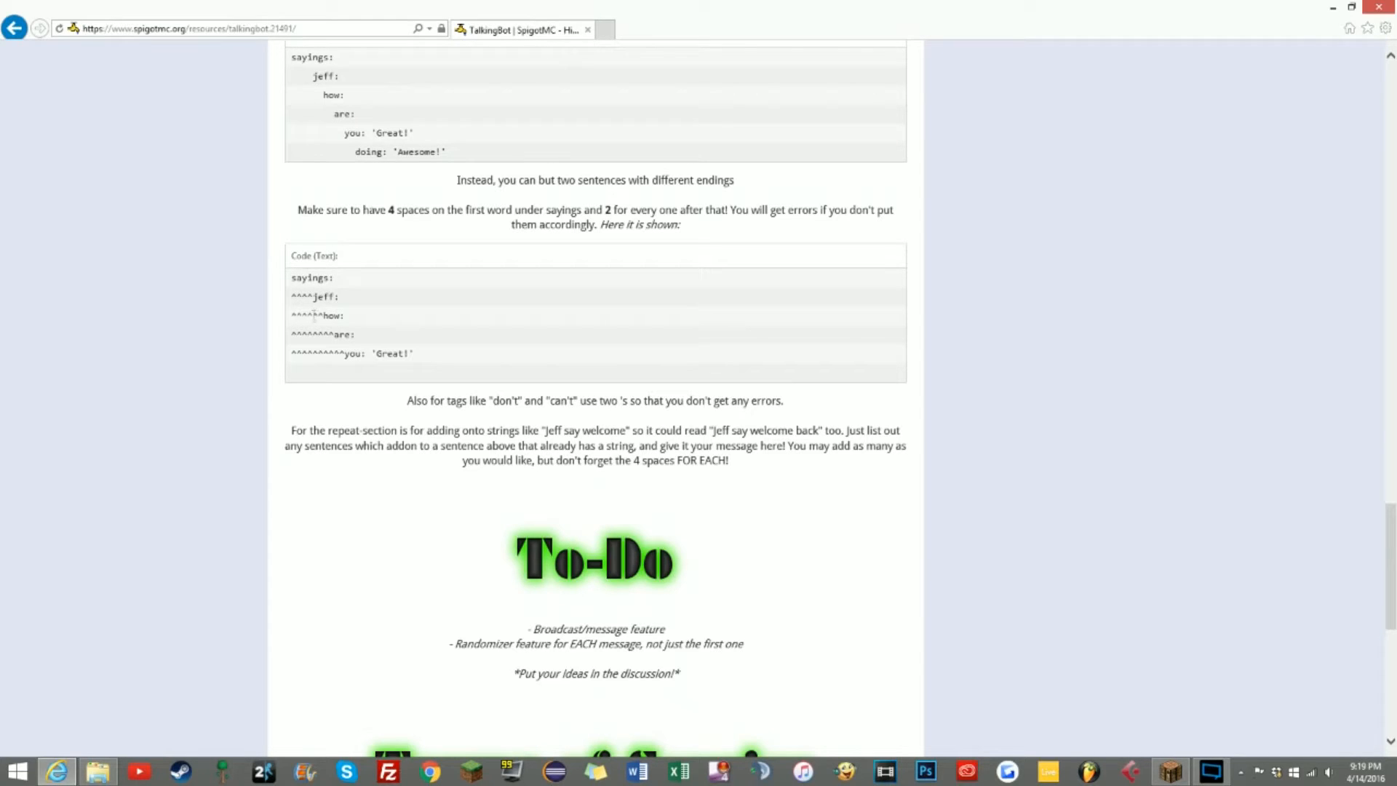
# - Highlight the spacing marks before you: 'Great!' and the spacer rule in the spacing example
pyautogui.doubleClick(324, 352)
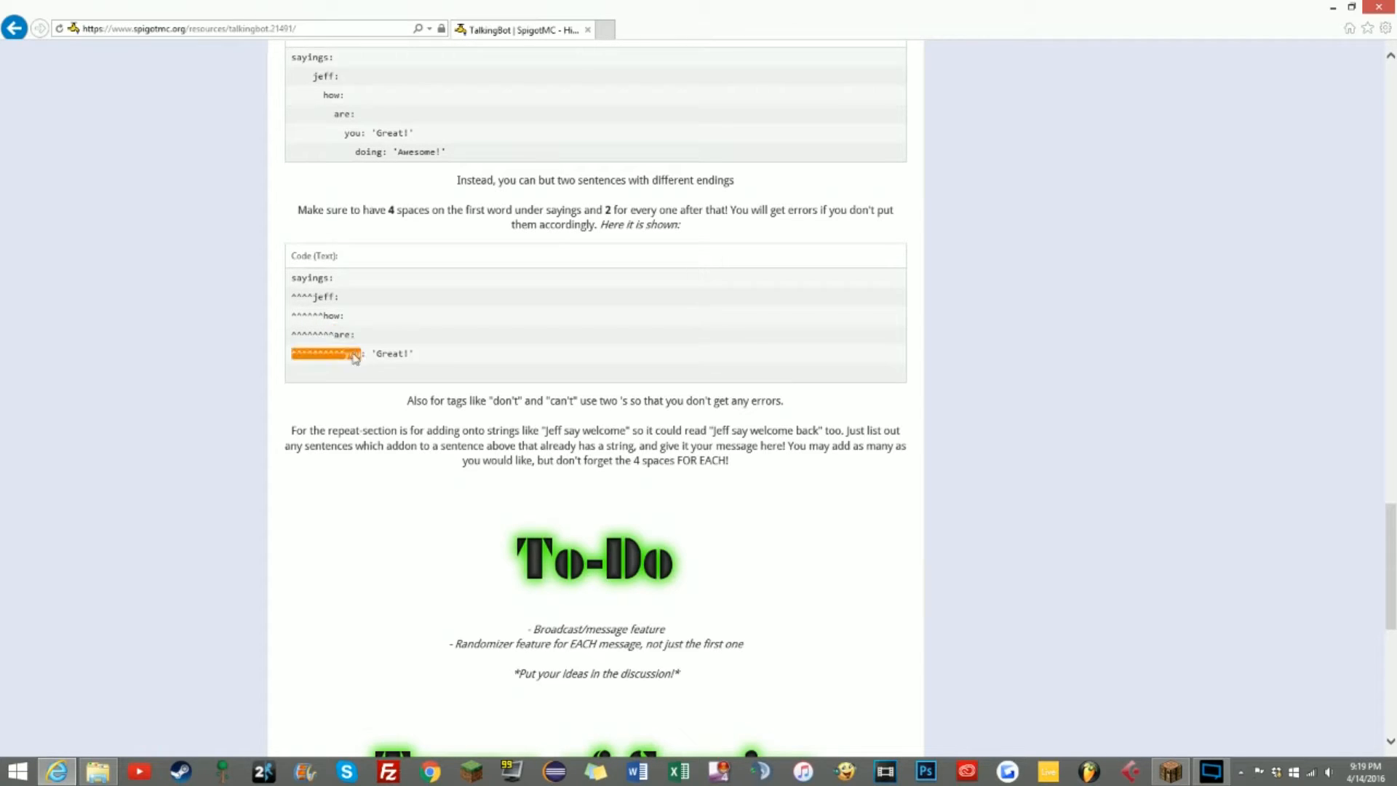
pyautogui.scroll(-3)
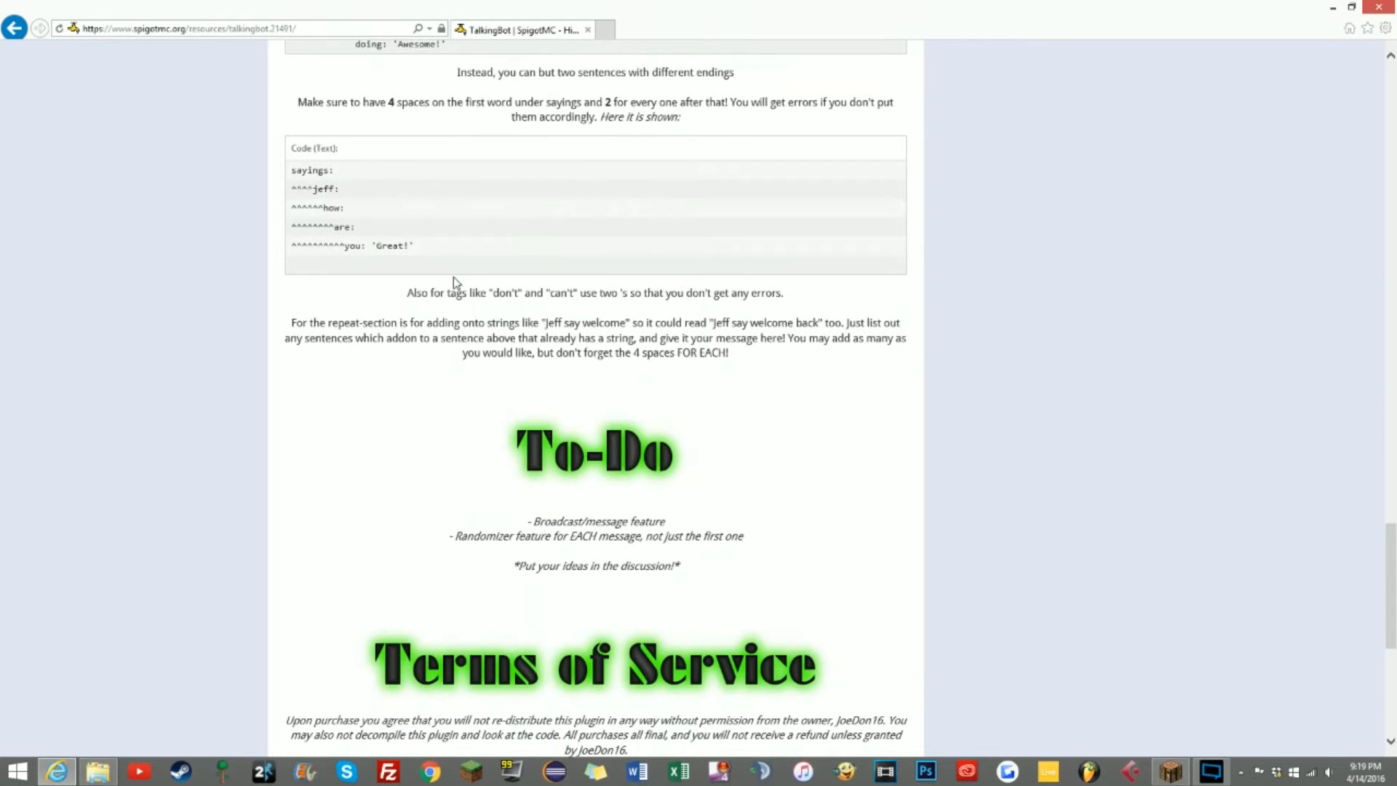
pyautogui.moveTo(408, 292); pyautogui.dragTo(489, 293)
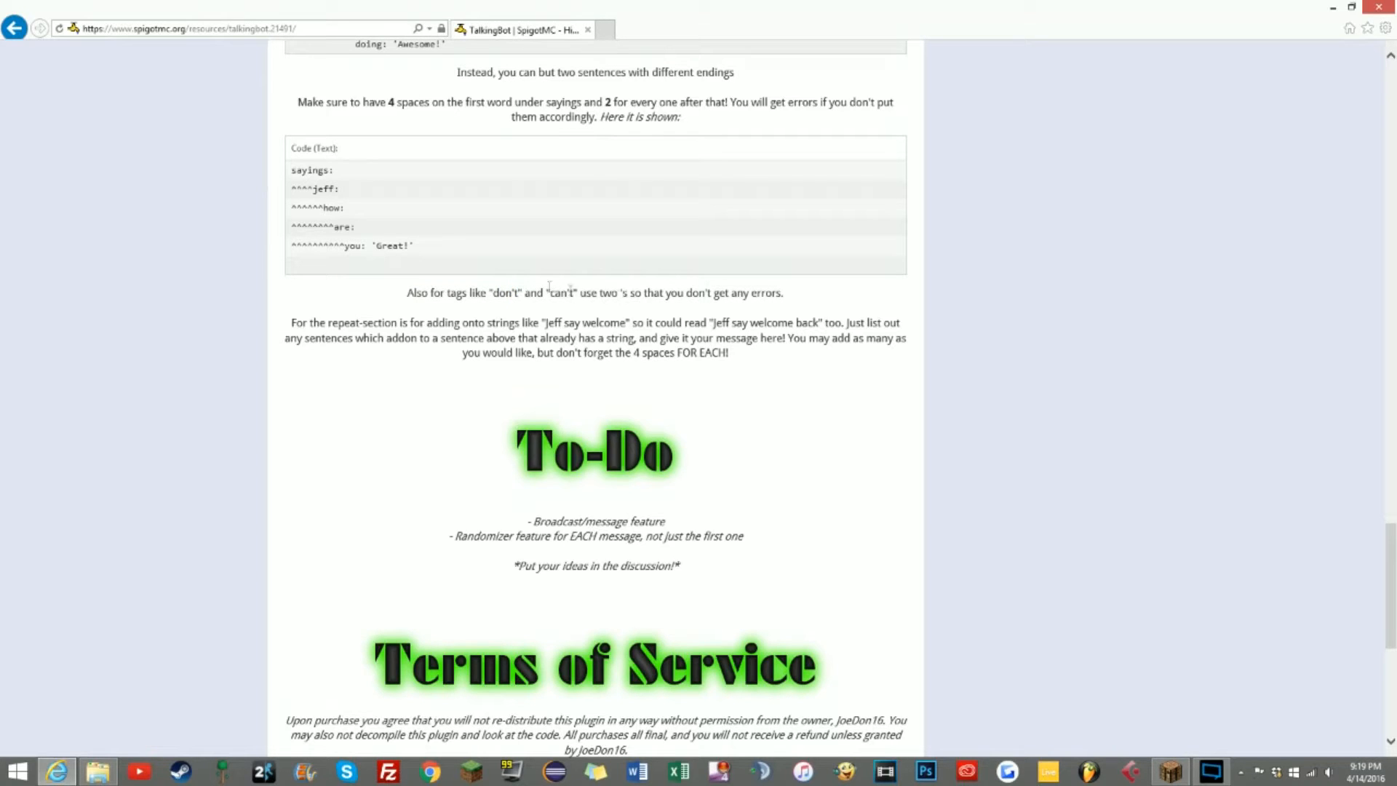
pyautogui.scroll(-3)
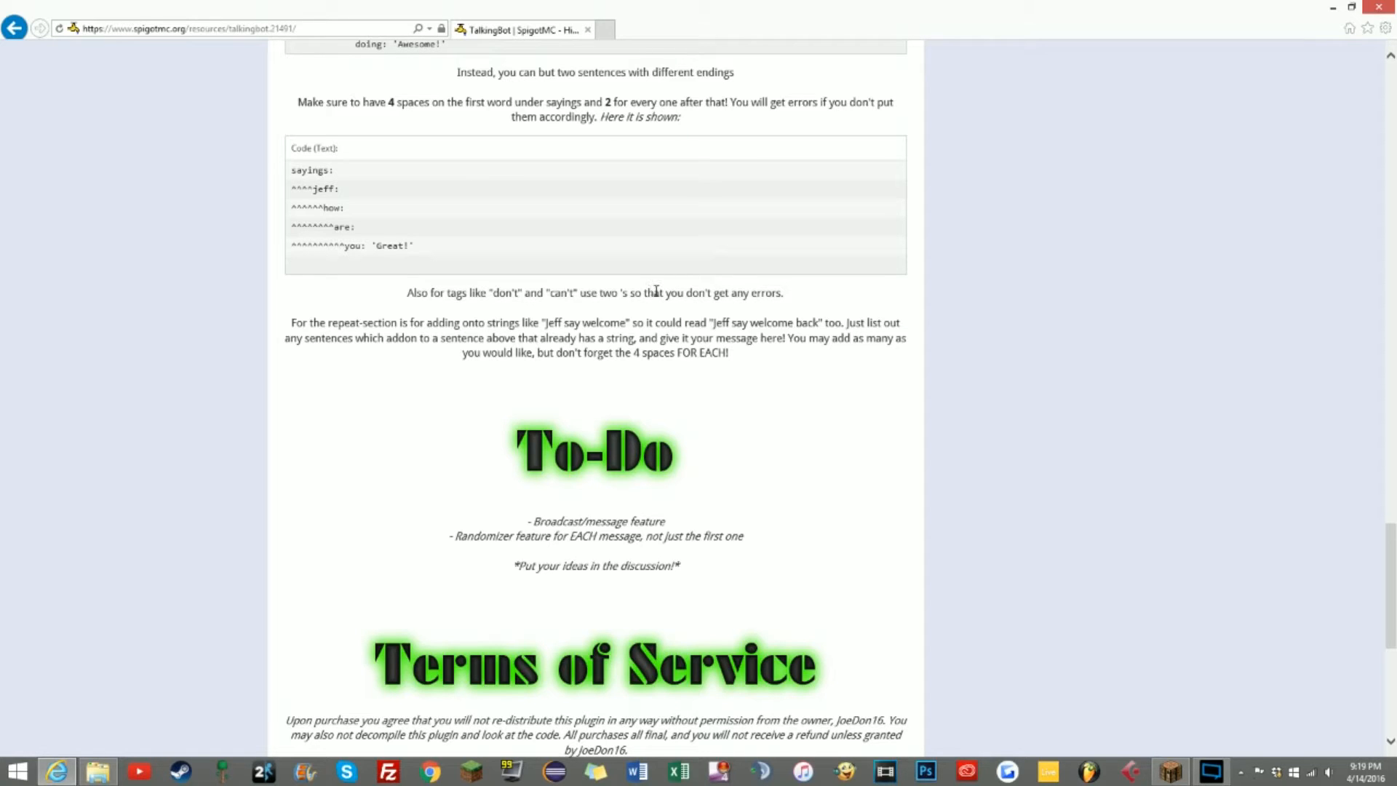
# - Scroll to the page's end through the To-Do list, Terms of Service and recent reviews
pyautogui.scroll(-3)
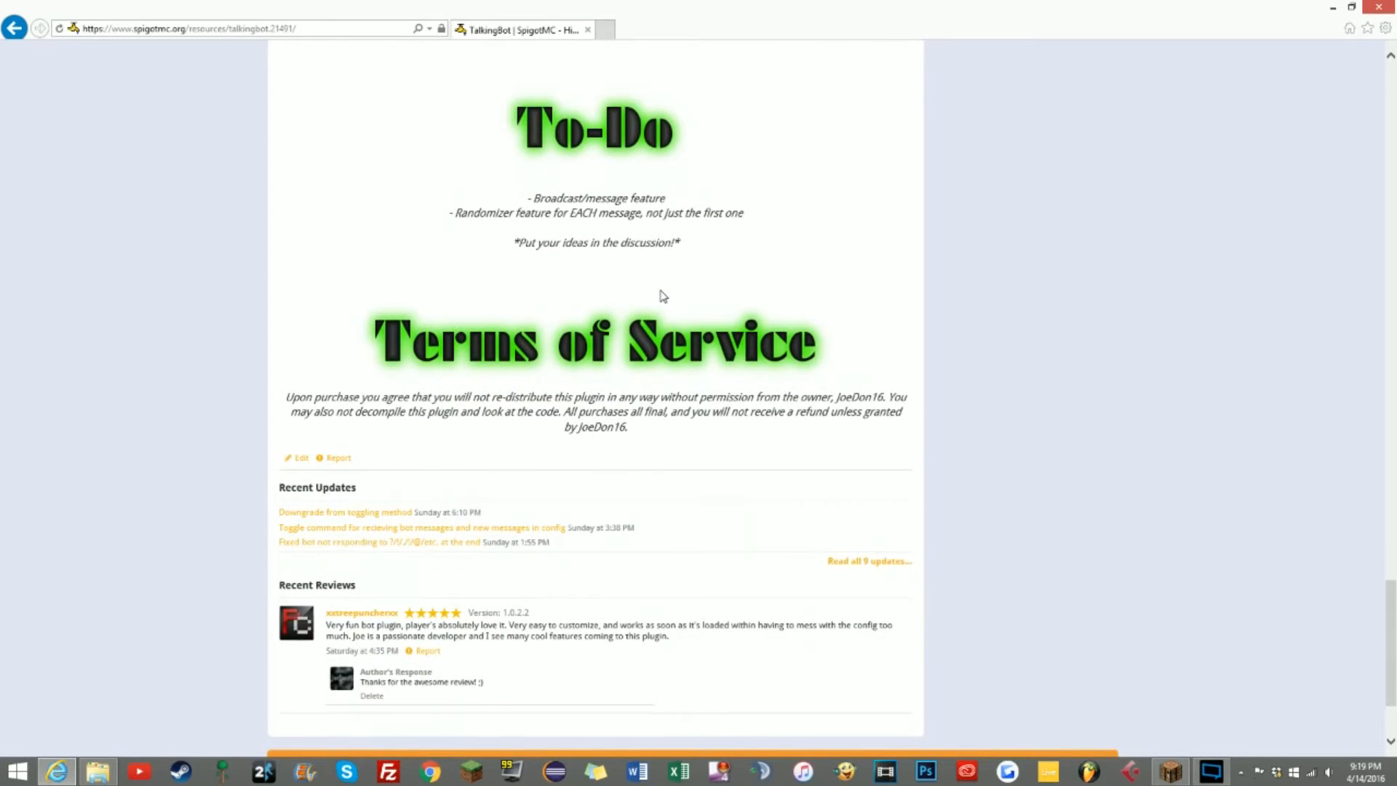
pyautogui.moveTo(356, 372)
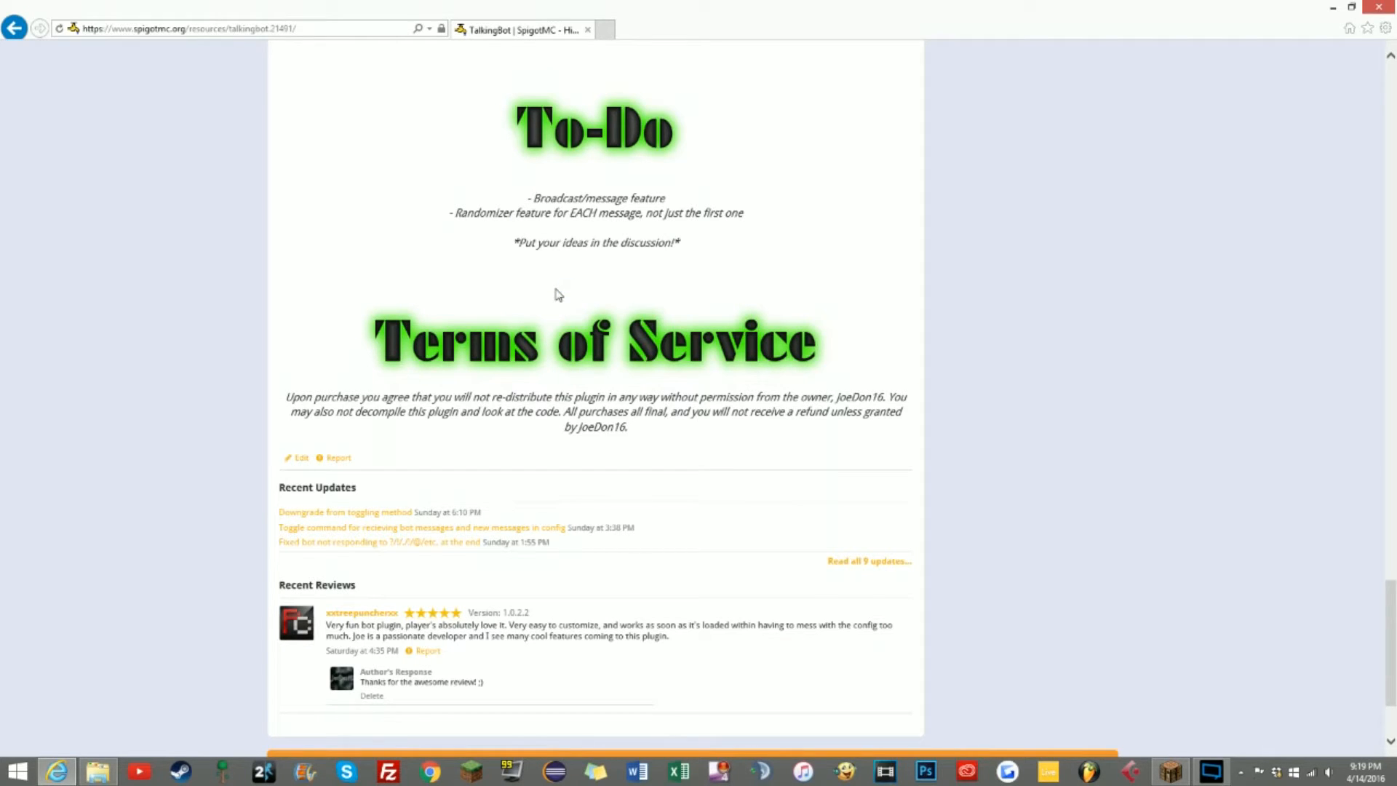
pyautogui.scroll(-3)
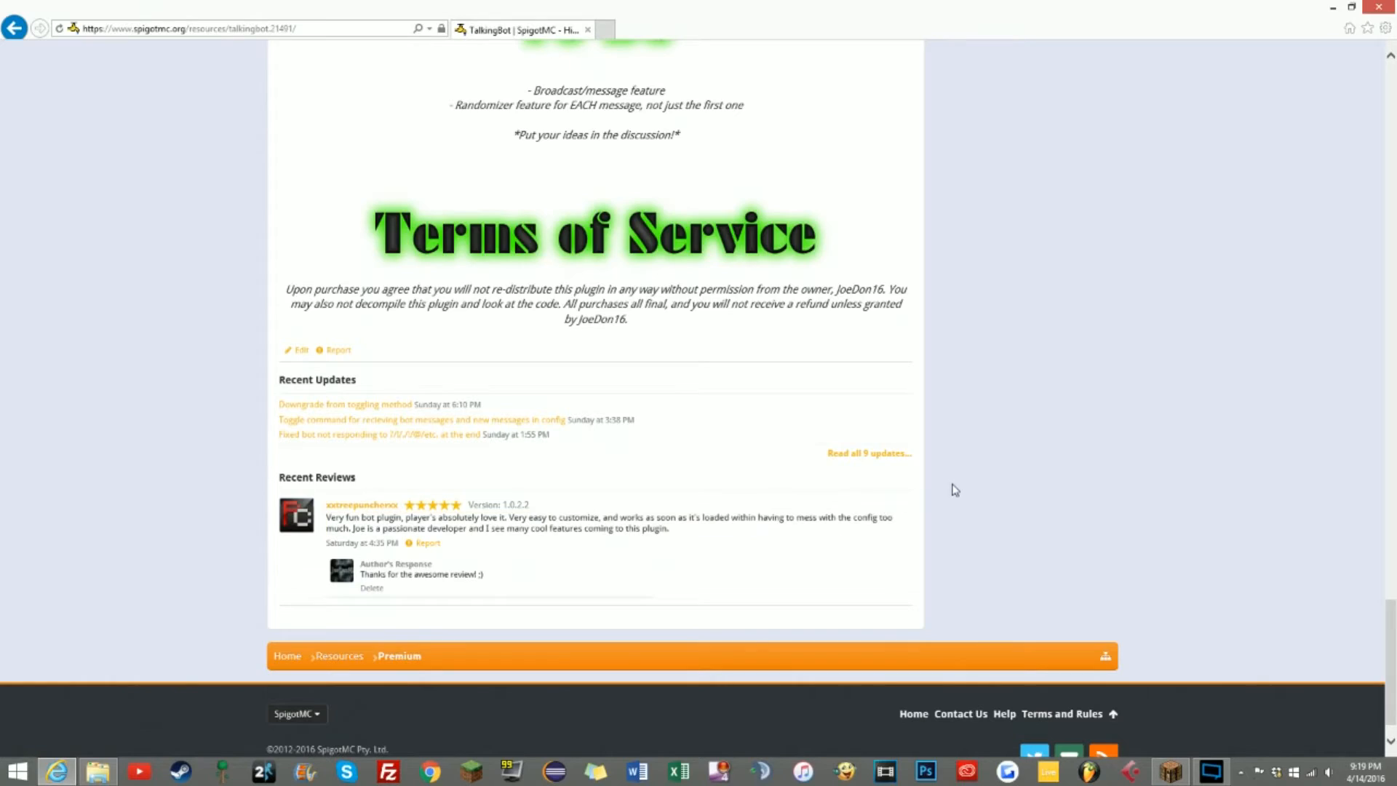
pyautogui.scroll(3)
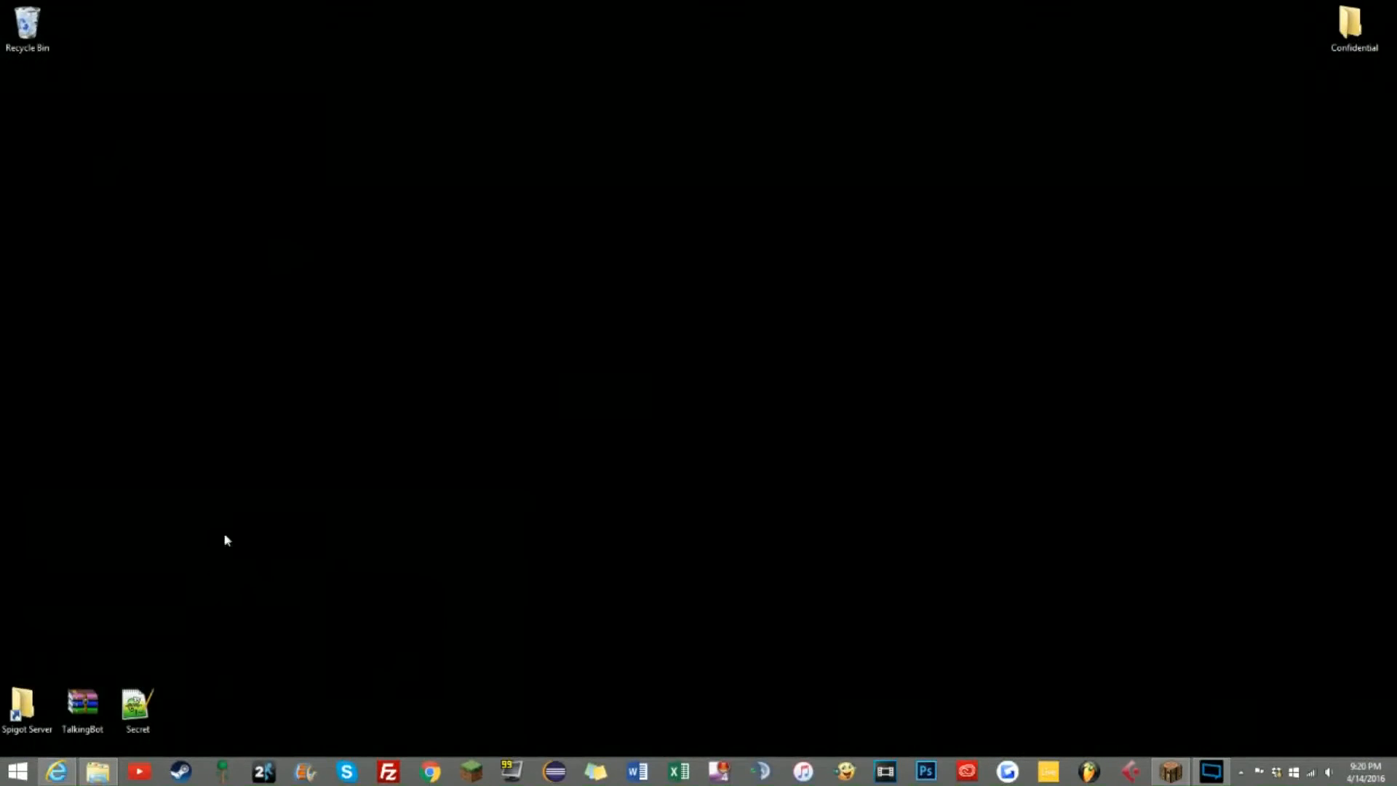
# - Open the Spigot Server folder from the desktop and go into its plugins folder
pyautogui.click(26, 704)
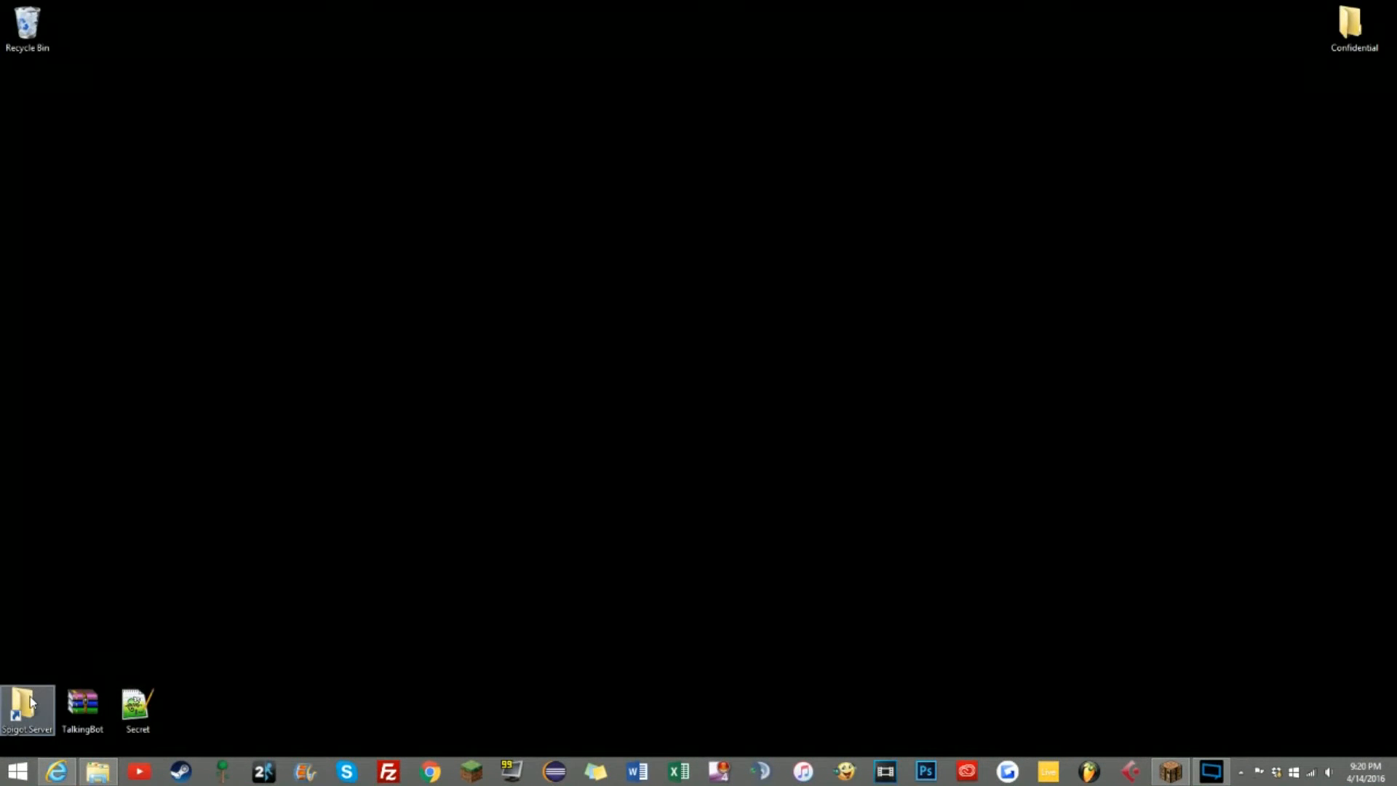
pyautogui.doubleClick(28, 704)
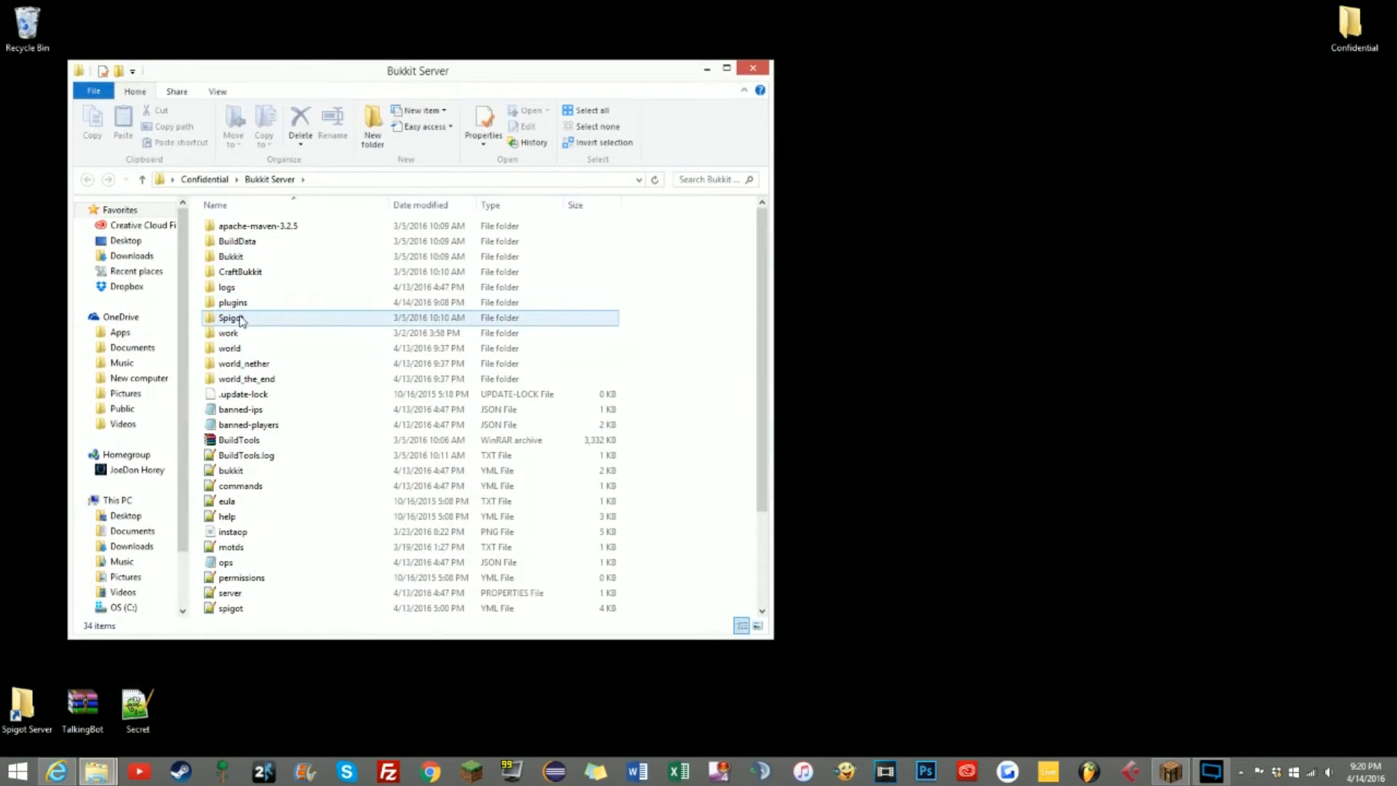
pyautogui.click(233, 303)
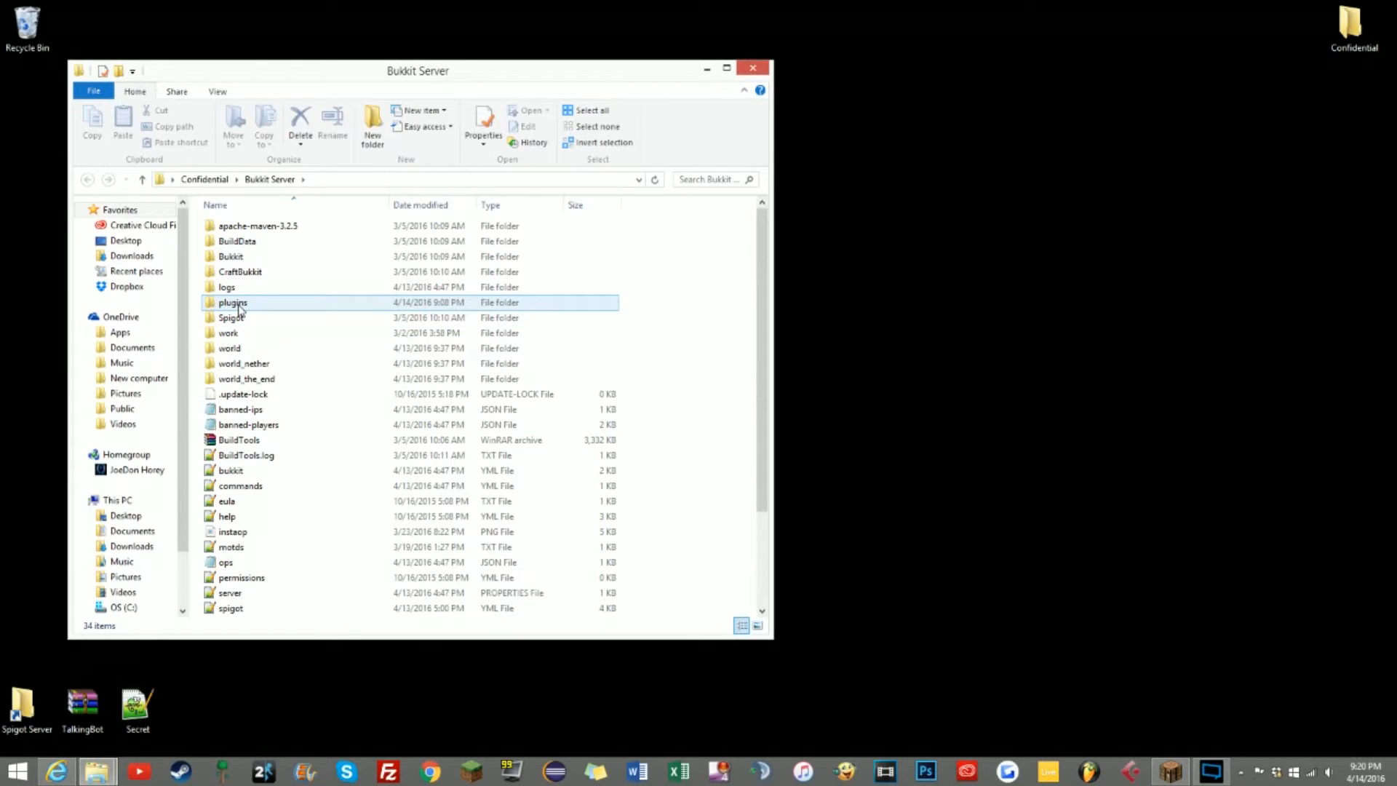
pyautogui.click(231, 608)
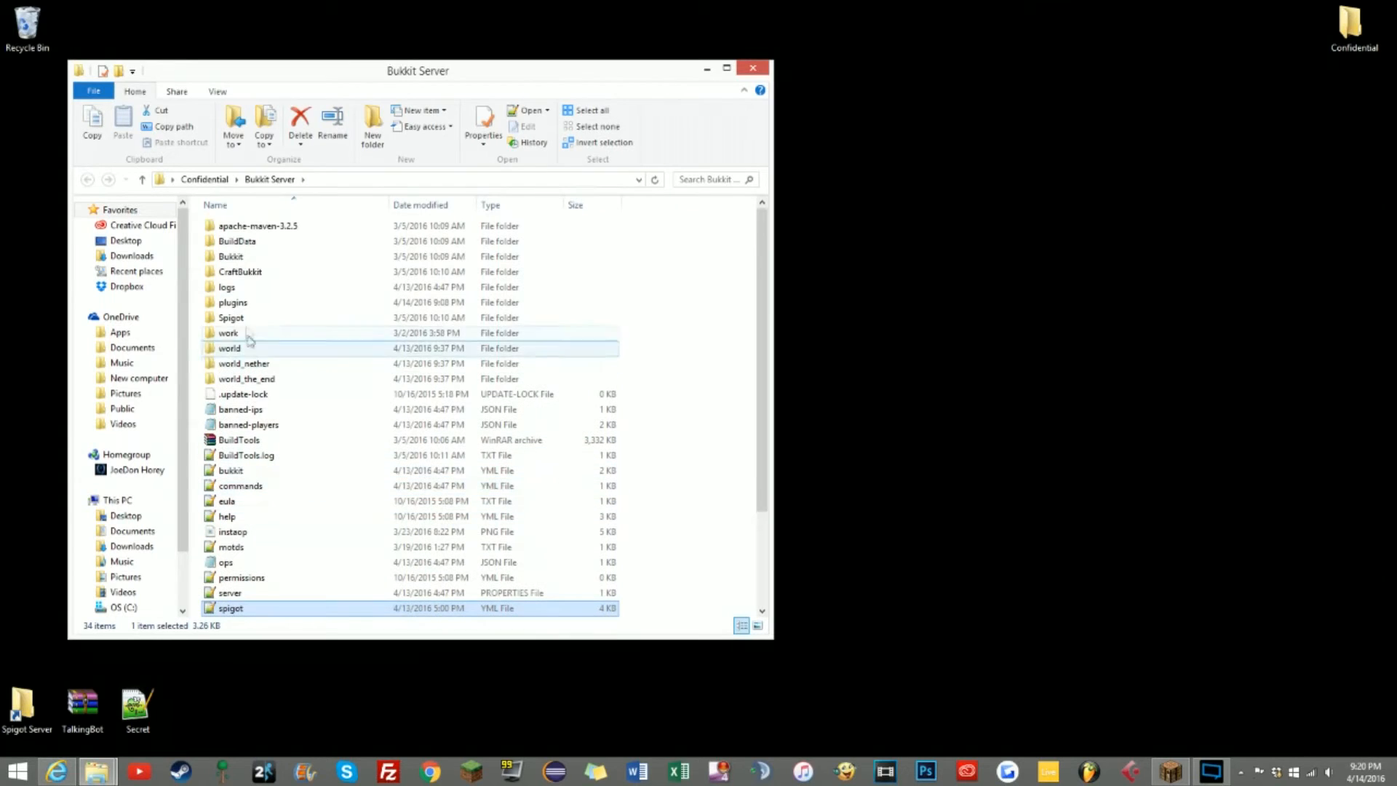
pyautogui.doubleClick(233, 303)
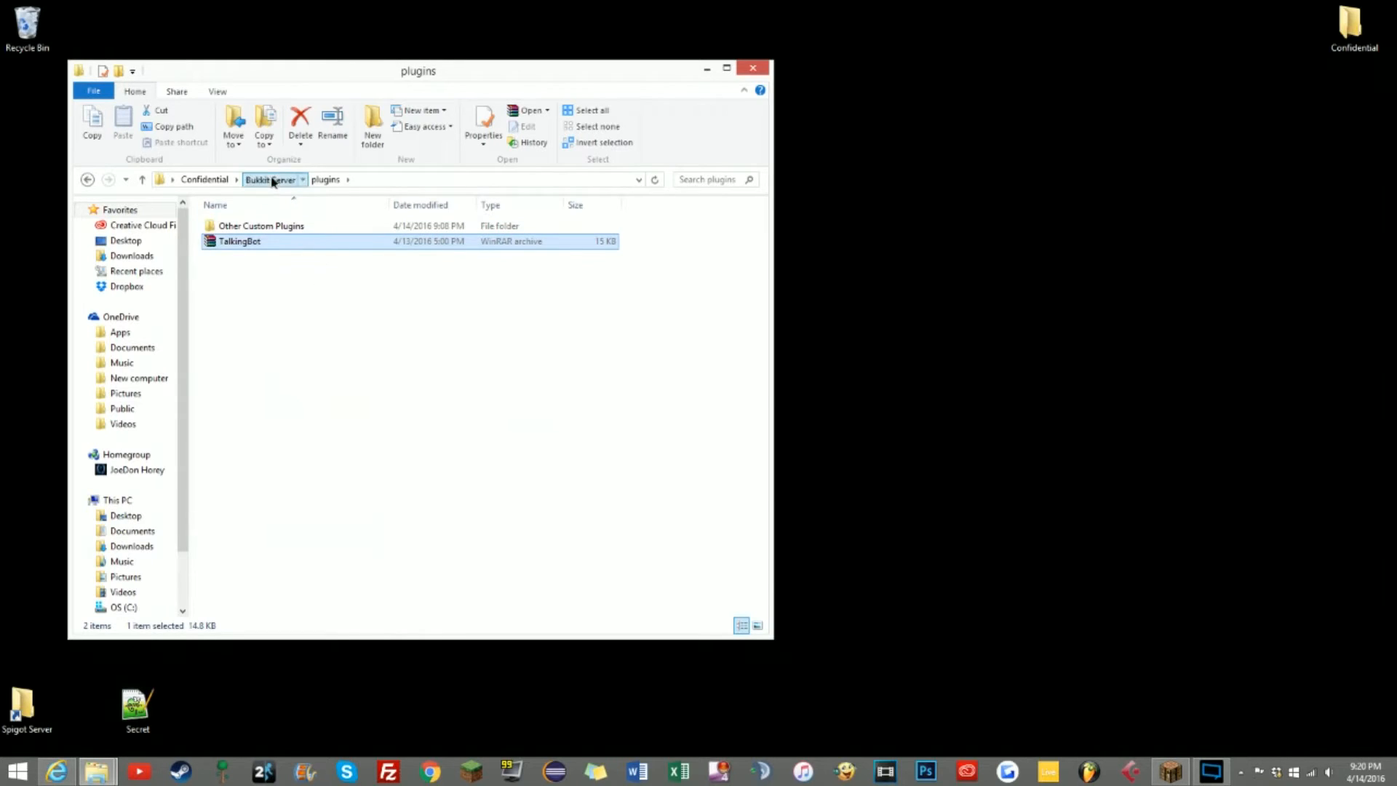
pyautogui.click(273, 179)
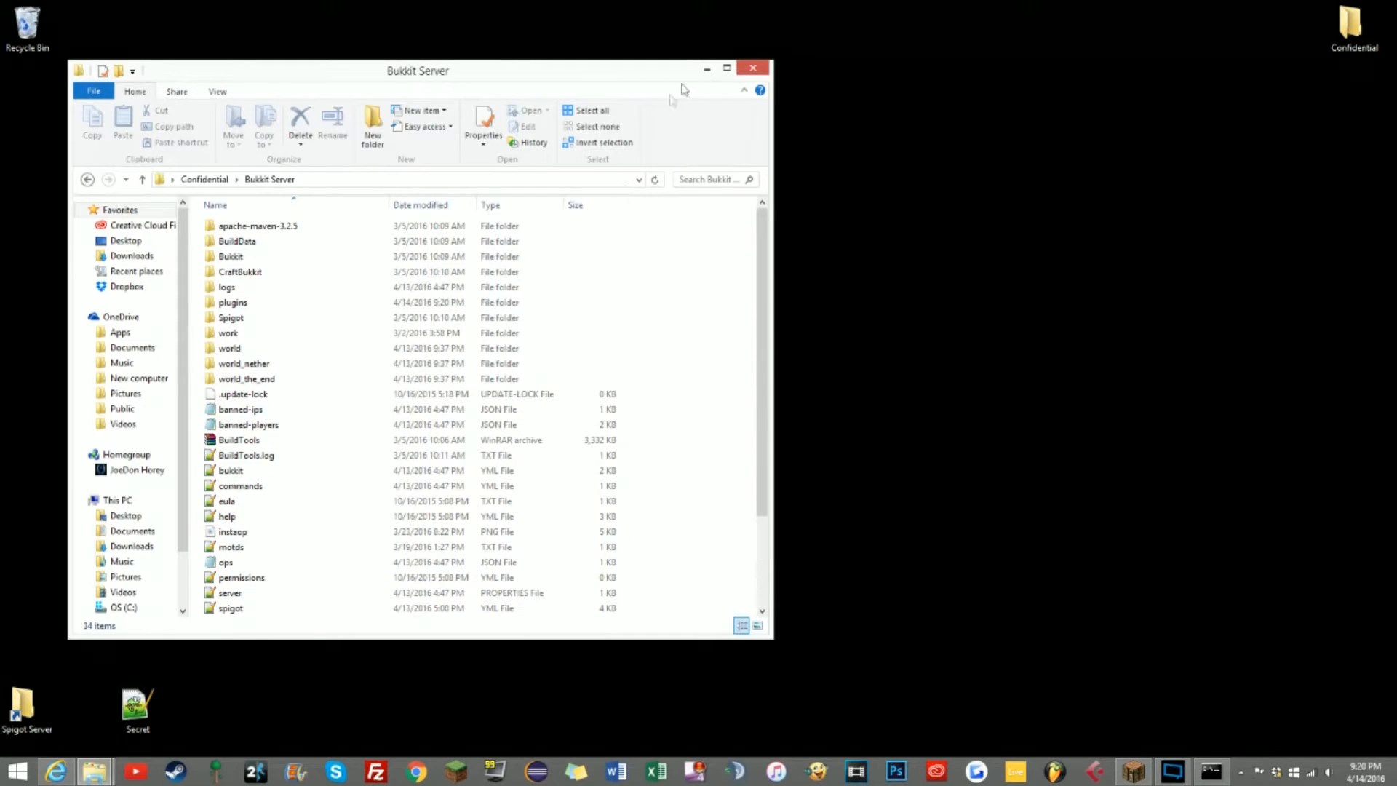
pyautogui.click(227, 287)
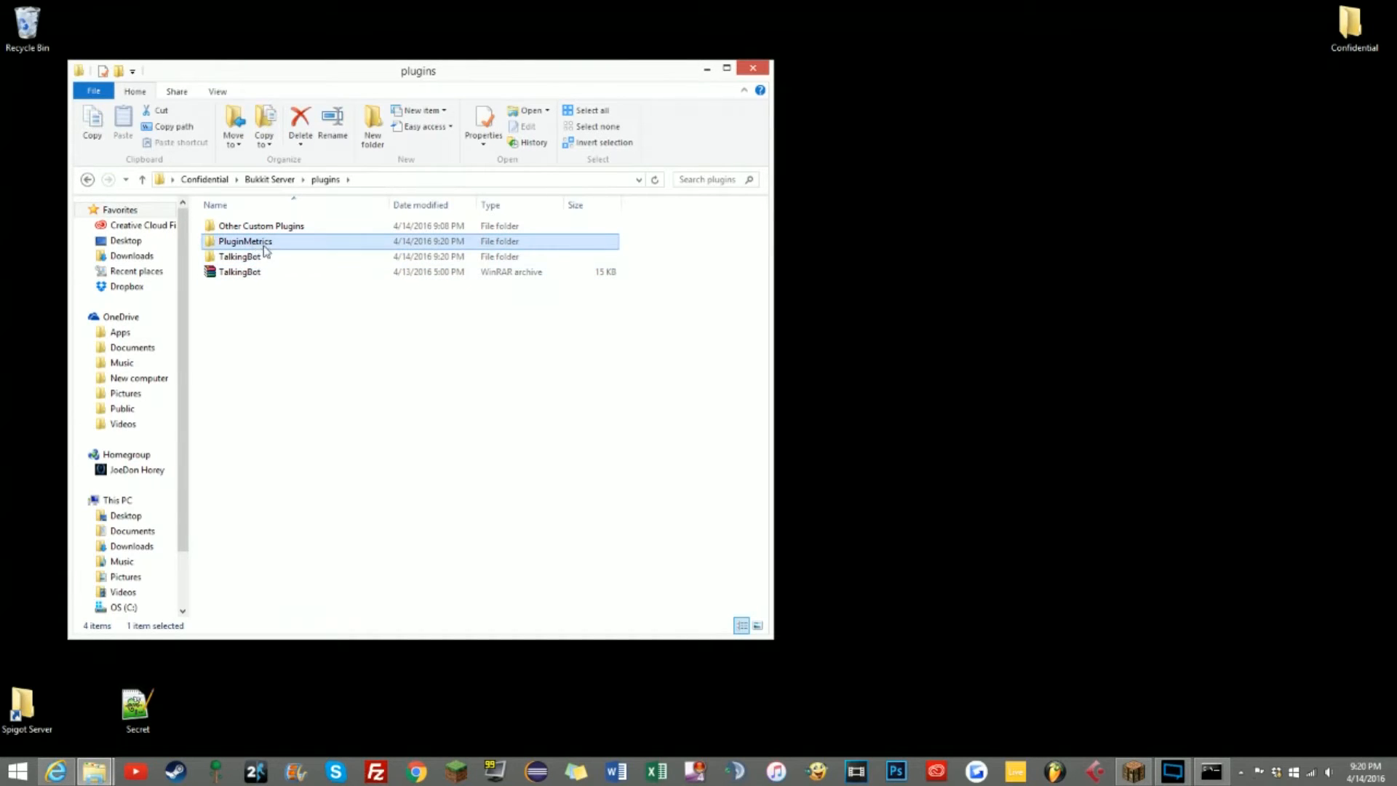
# - Peek into PluginMetrics, then enter TalkingBot, briefly view config.yml in Notepad++ and close it
pyautogui.click(240, 256)
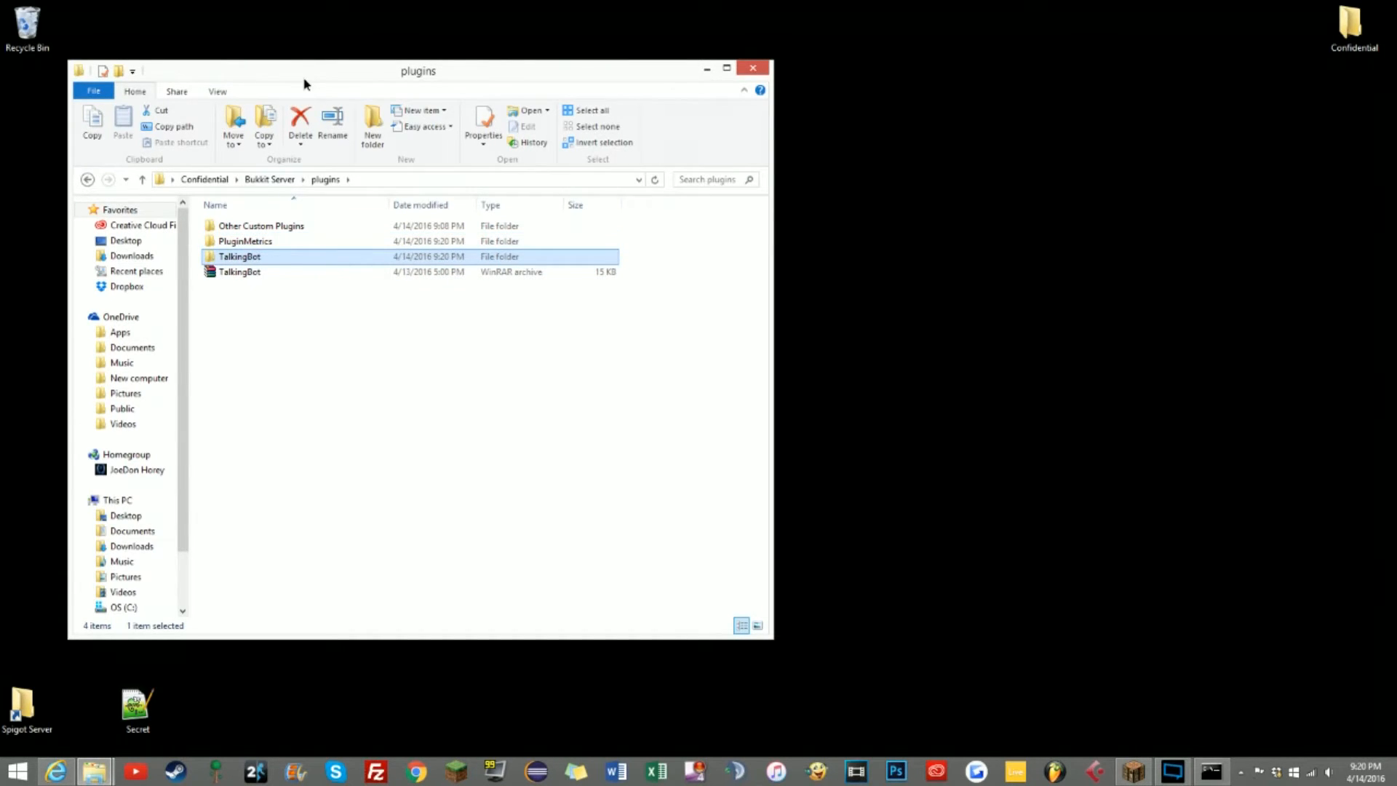
pyautogui.doubleClick(245, 240)
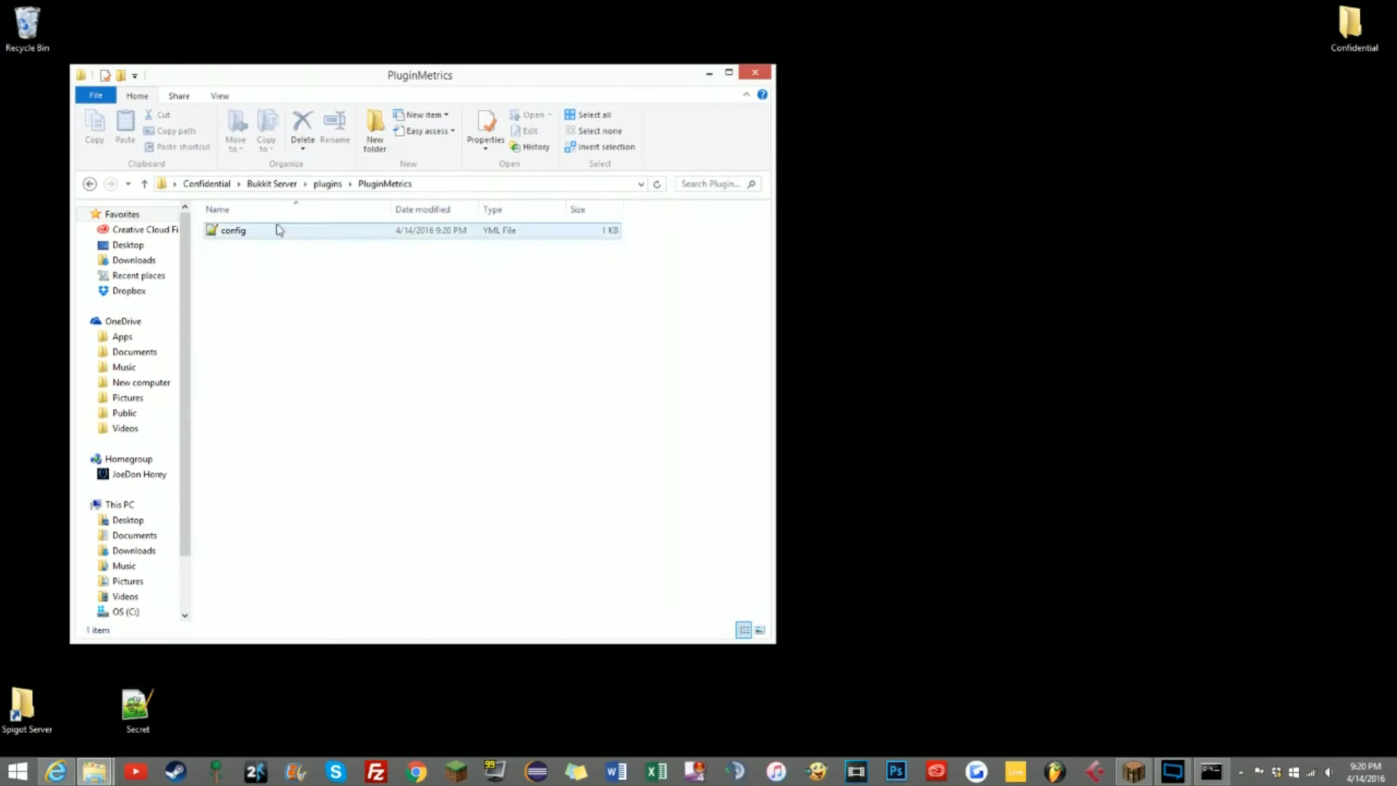
pyautogui.click(327, 184)
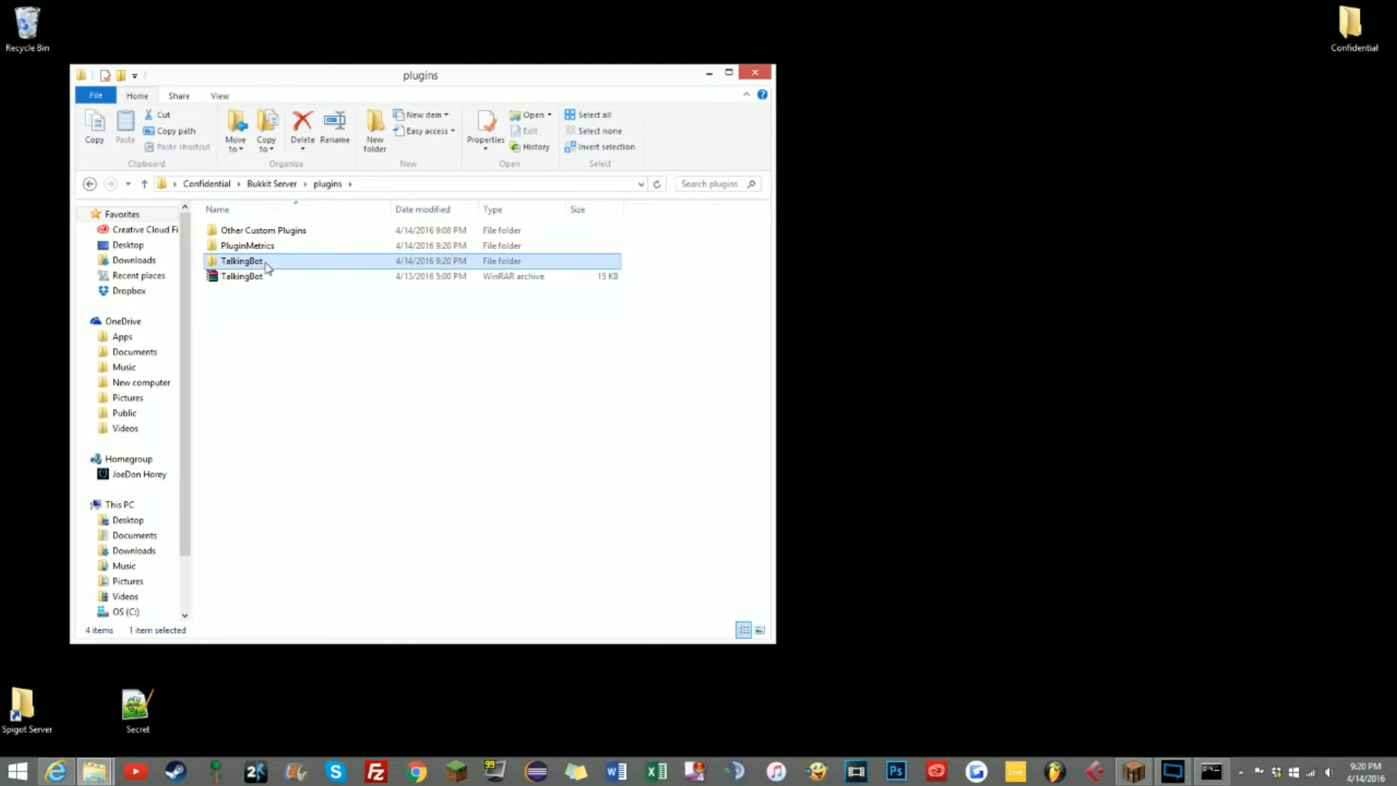
pyautogui.doubleClick(240, 260)
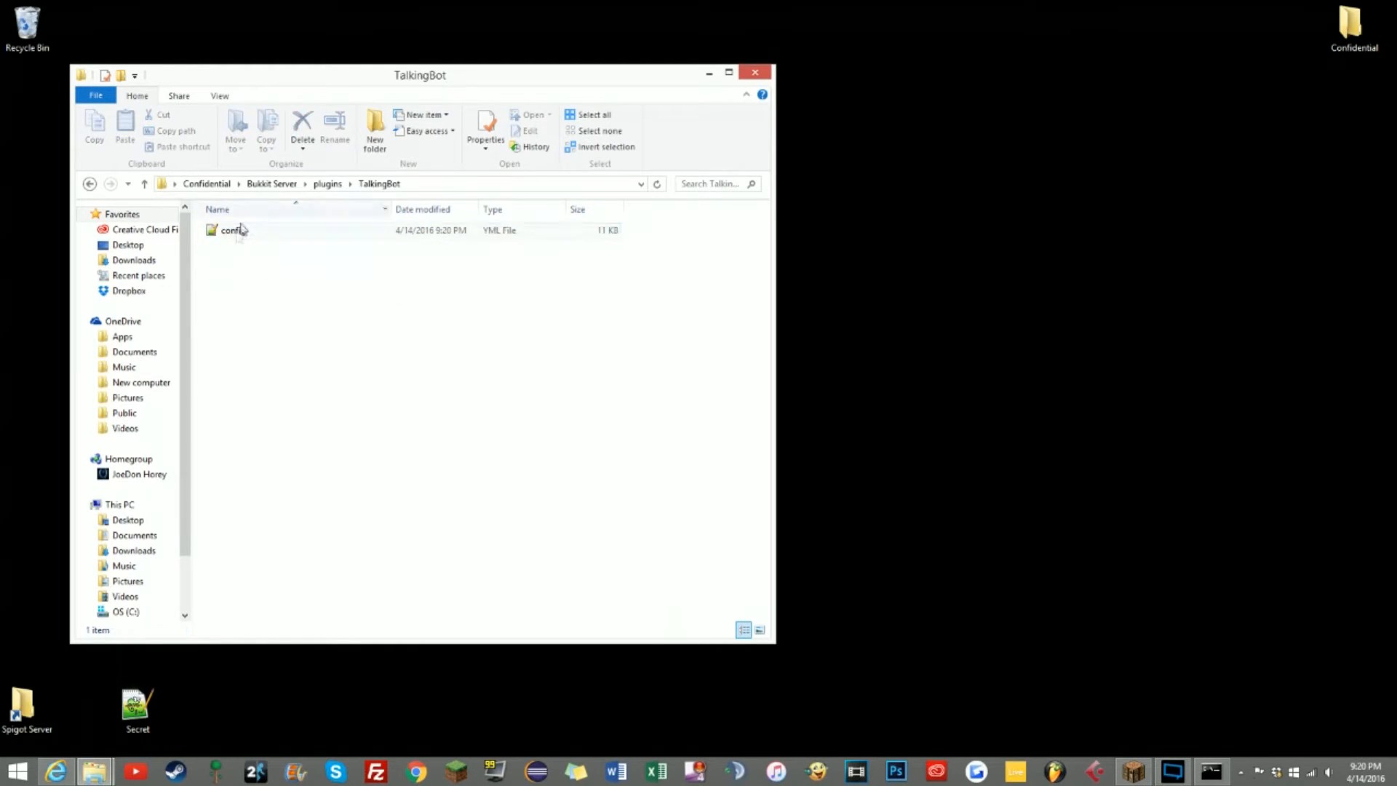
pyautogui.doubleClick(233, 230)
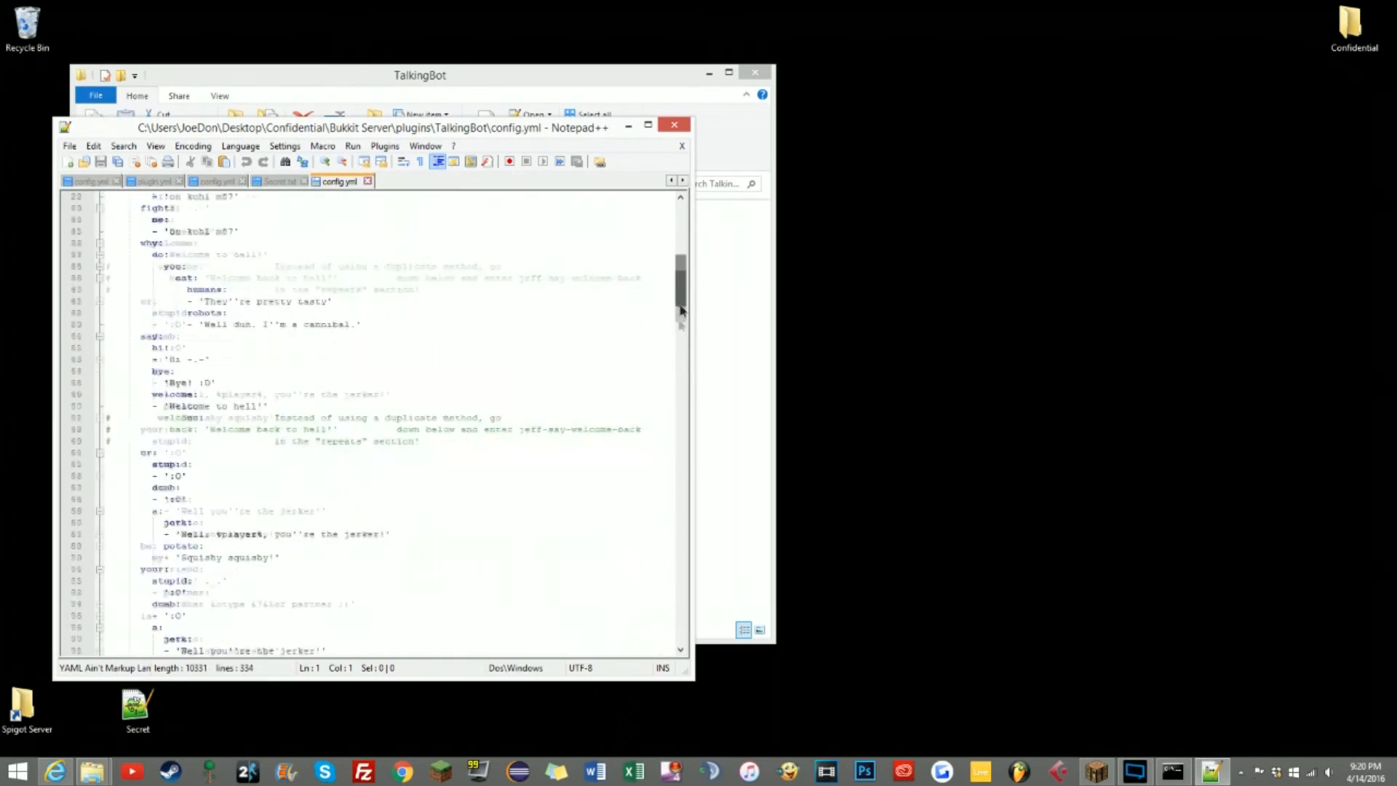
pyautogui.scroll(-3)
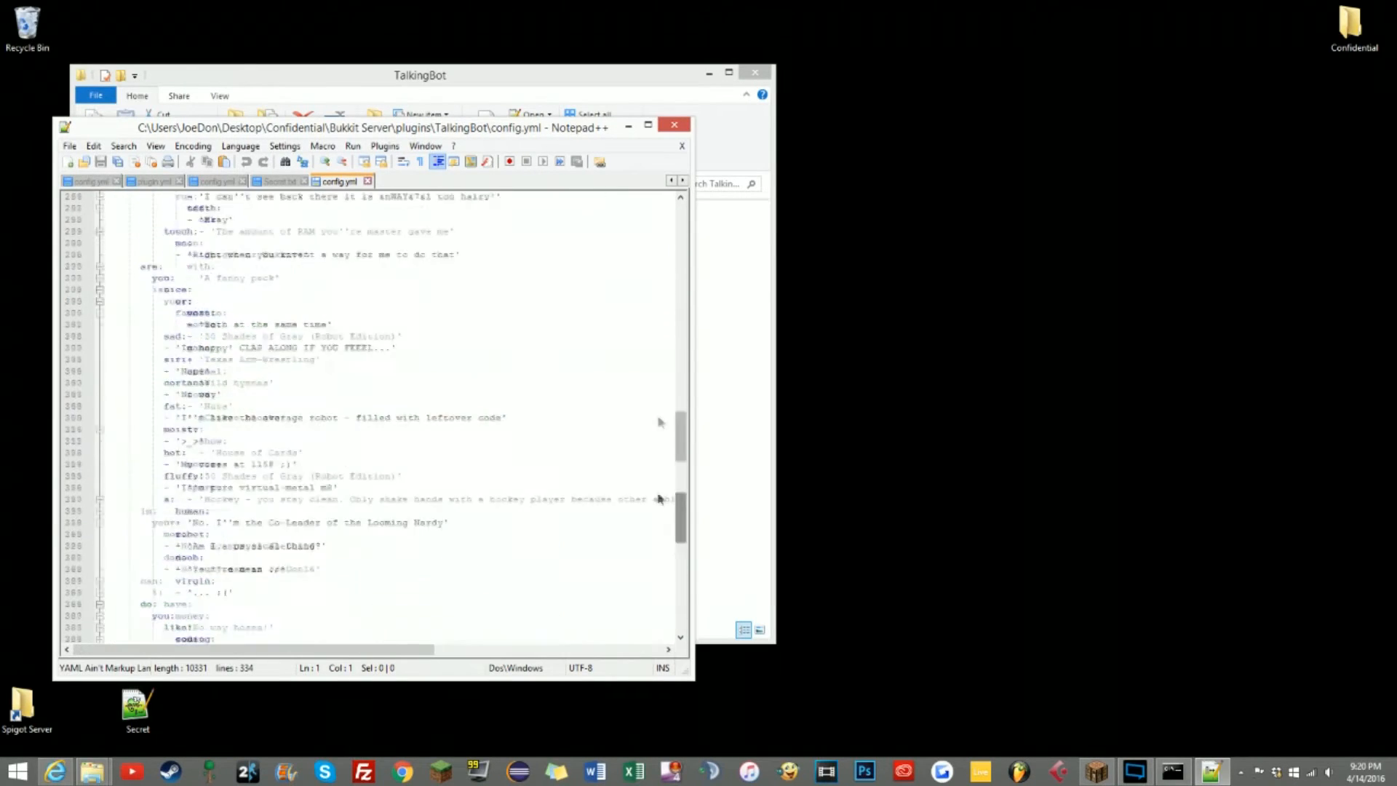
pyautogui.click(673, 125)
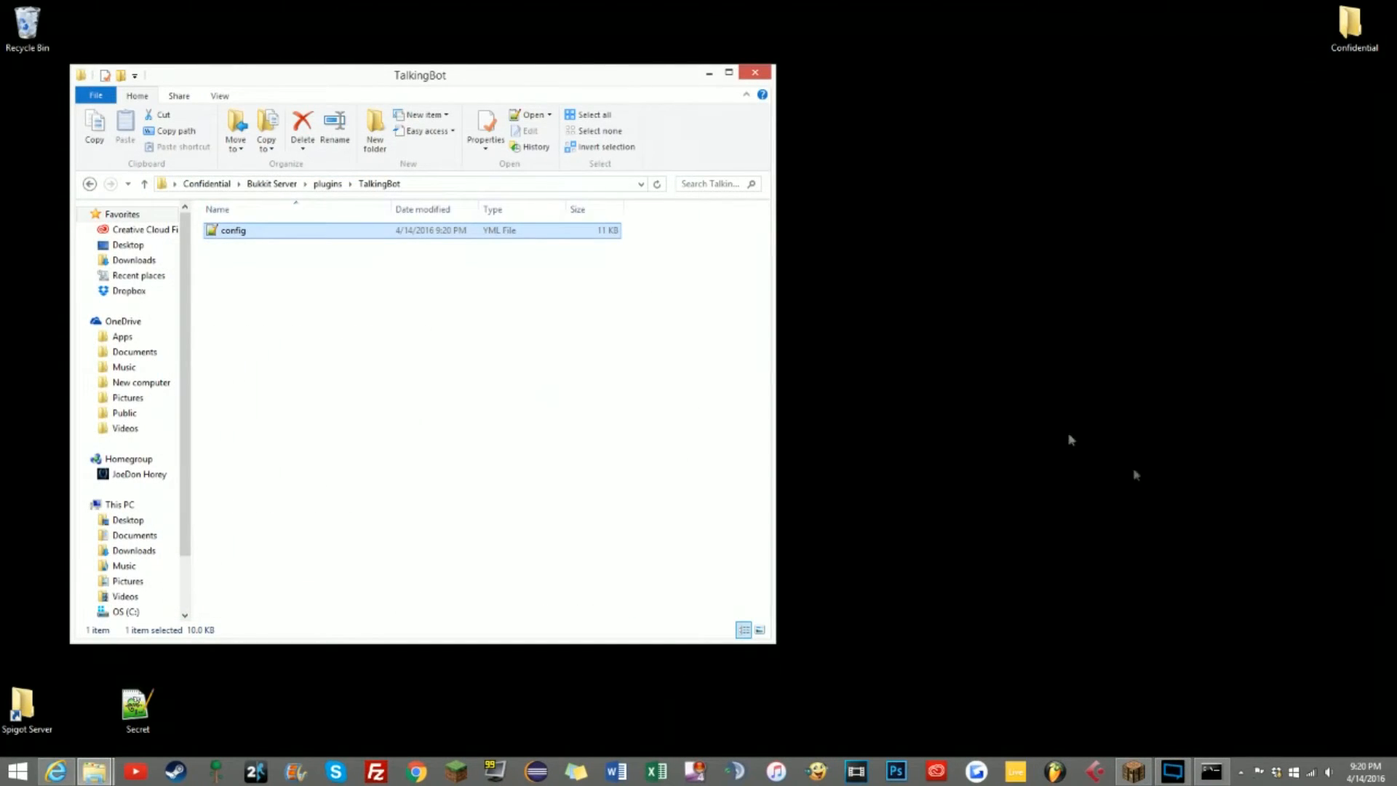
pyautogui.moveTo(1131, 770)
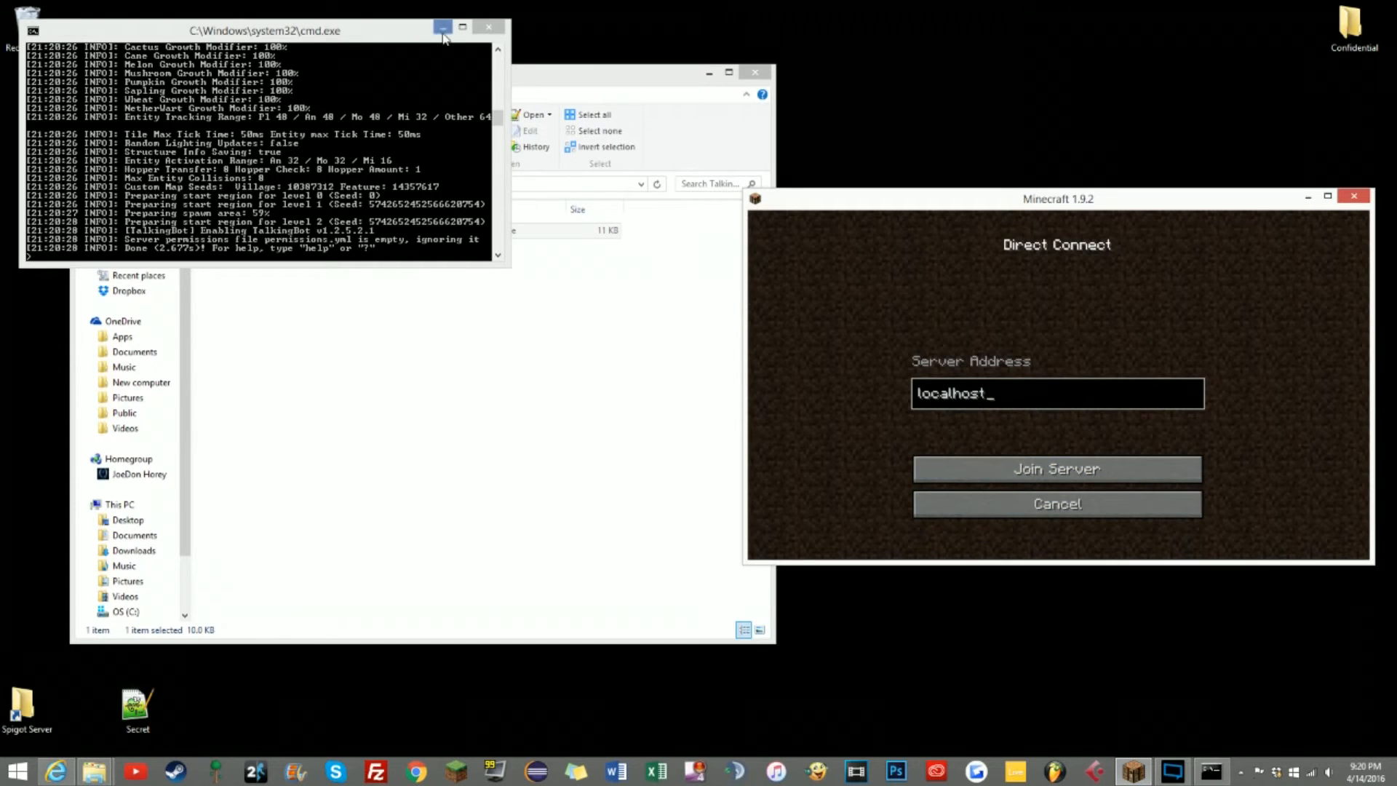
# - Hide the server console after joining localhost and reopen the TalkingBot config file for editing
pyautogui.click(1056, 468)
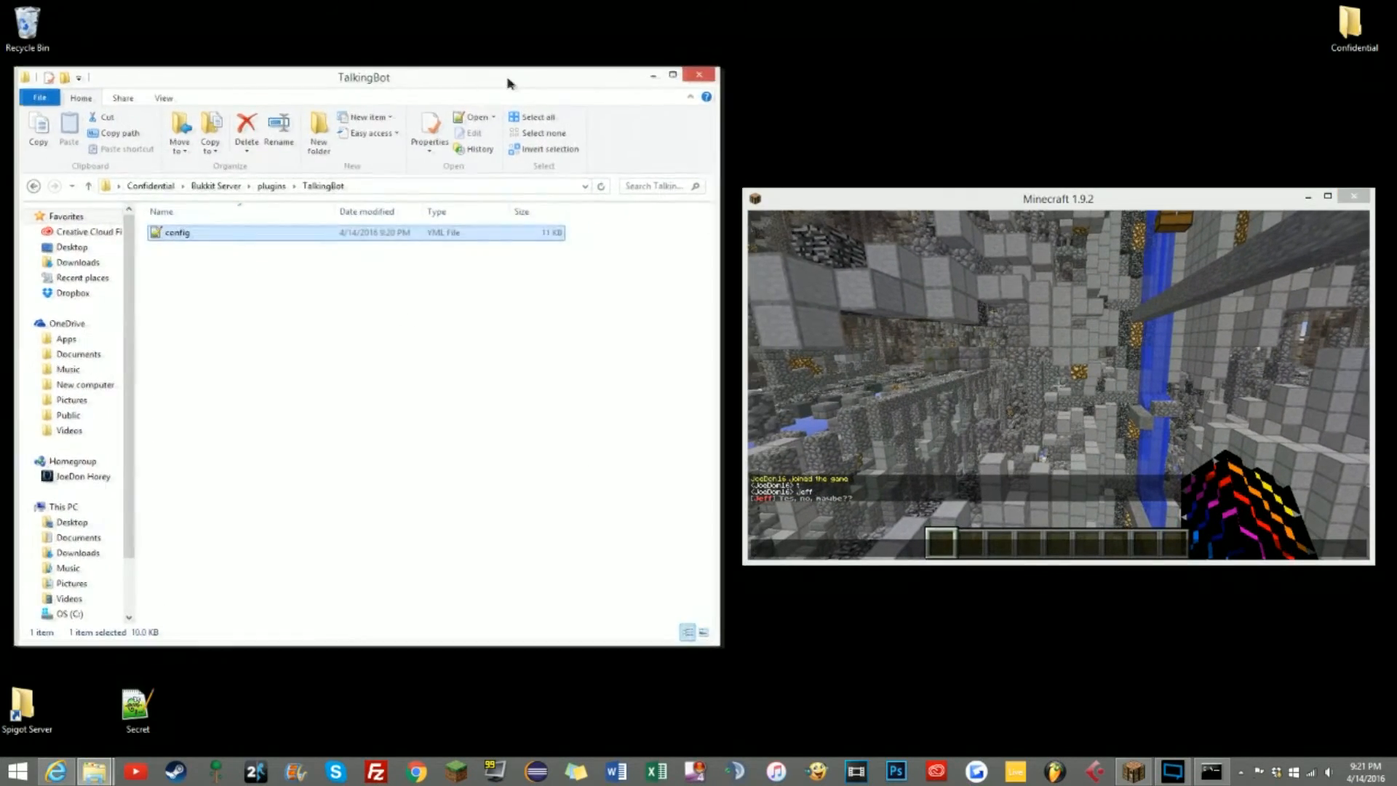
pyautogui.doubleClick(178, 233)
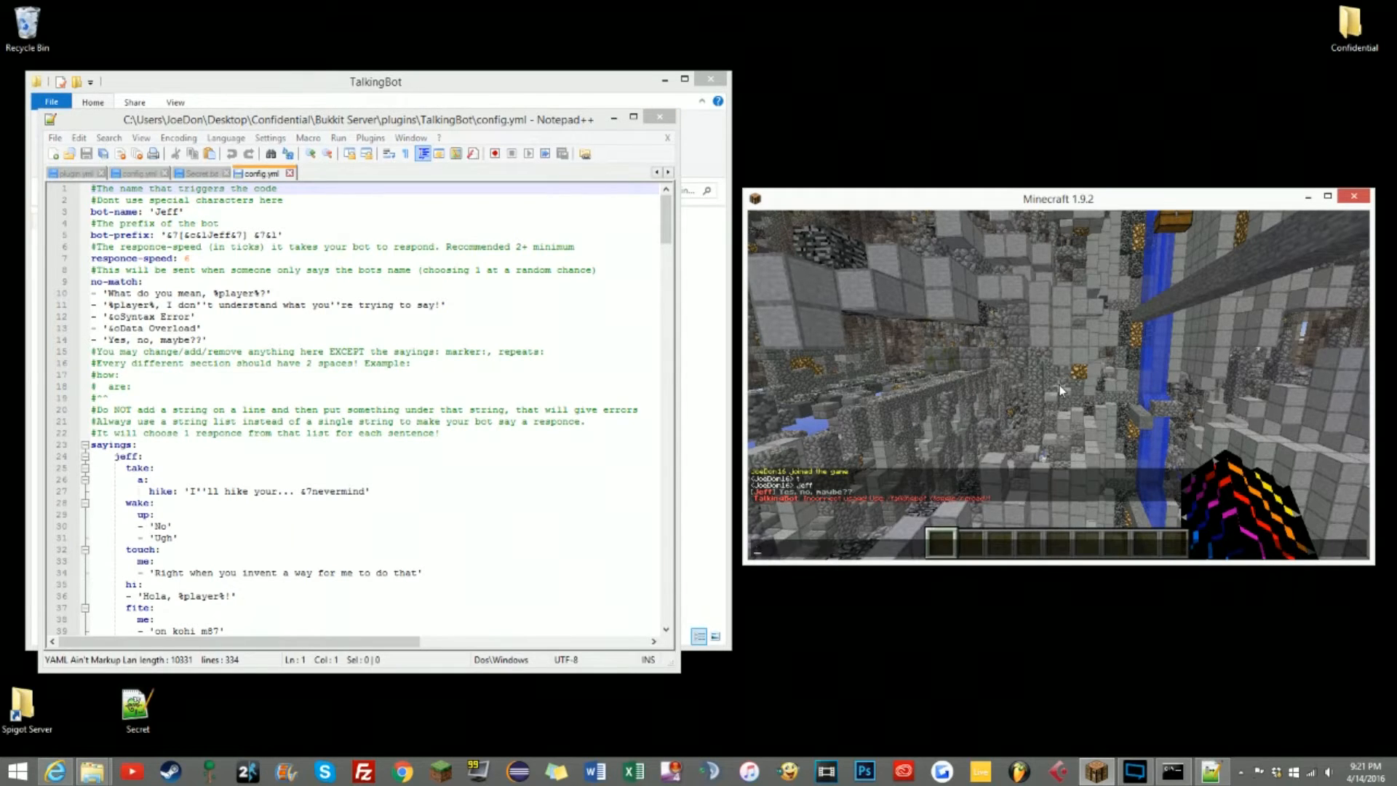
# - Run /talkingbot reload in Minecraft chat to reload the bot's settings
pyautogui.write('/talkingbot reload')
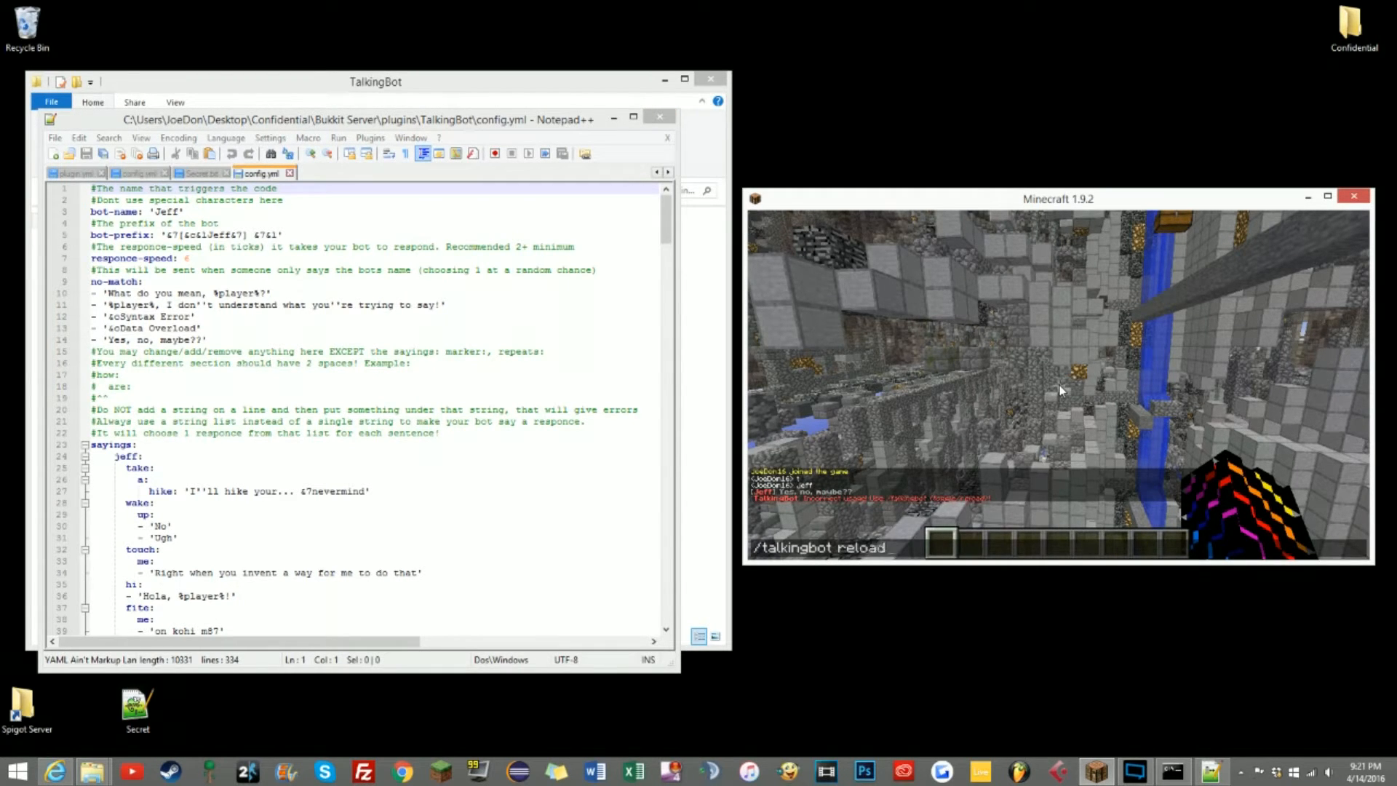
pyautogui.press('Enter')
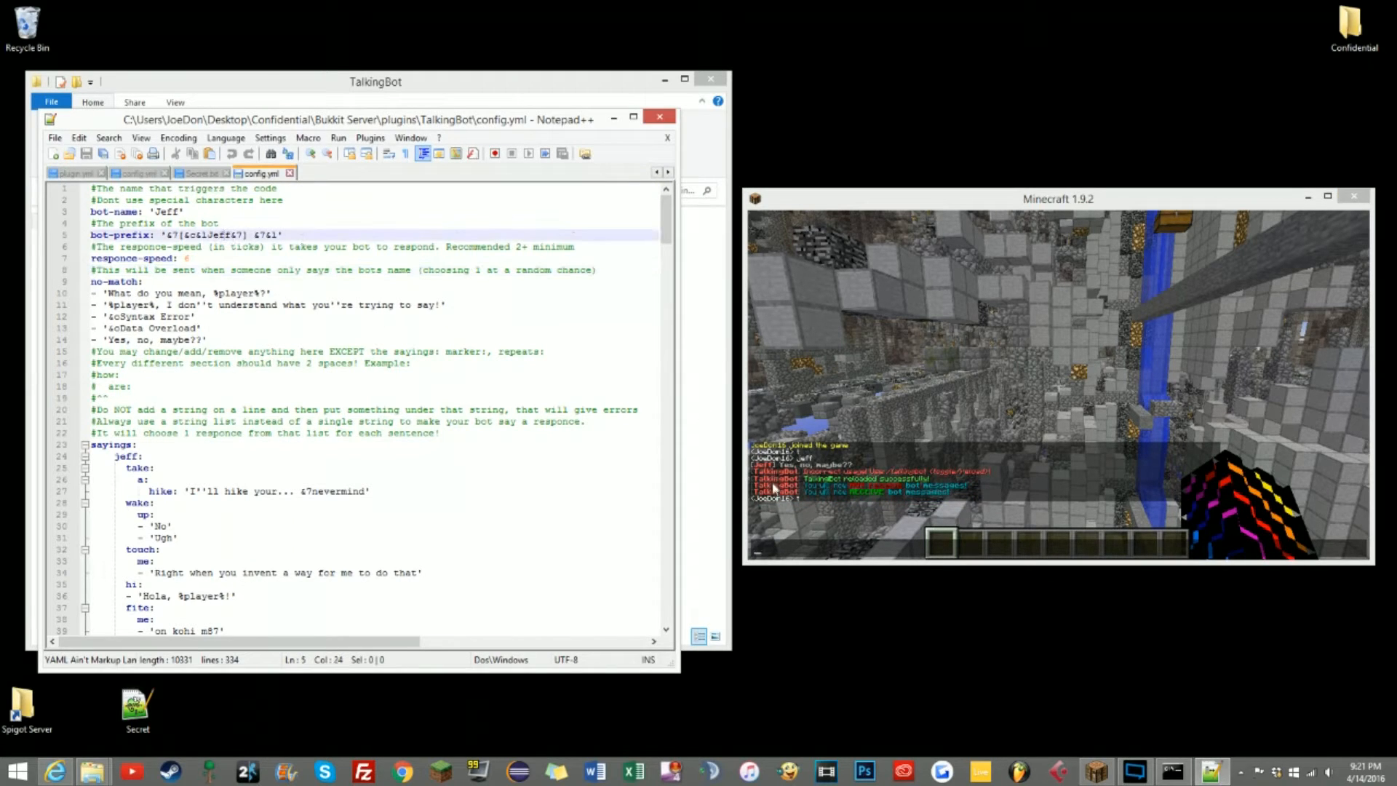
# - Mark the bot-prefix and response-speed lines and the prefix value in config.yml
pyautogui.click(164, 211)
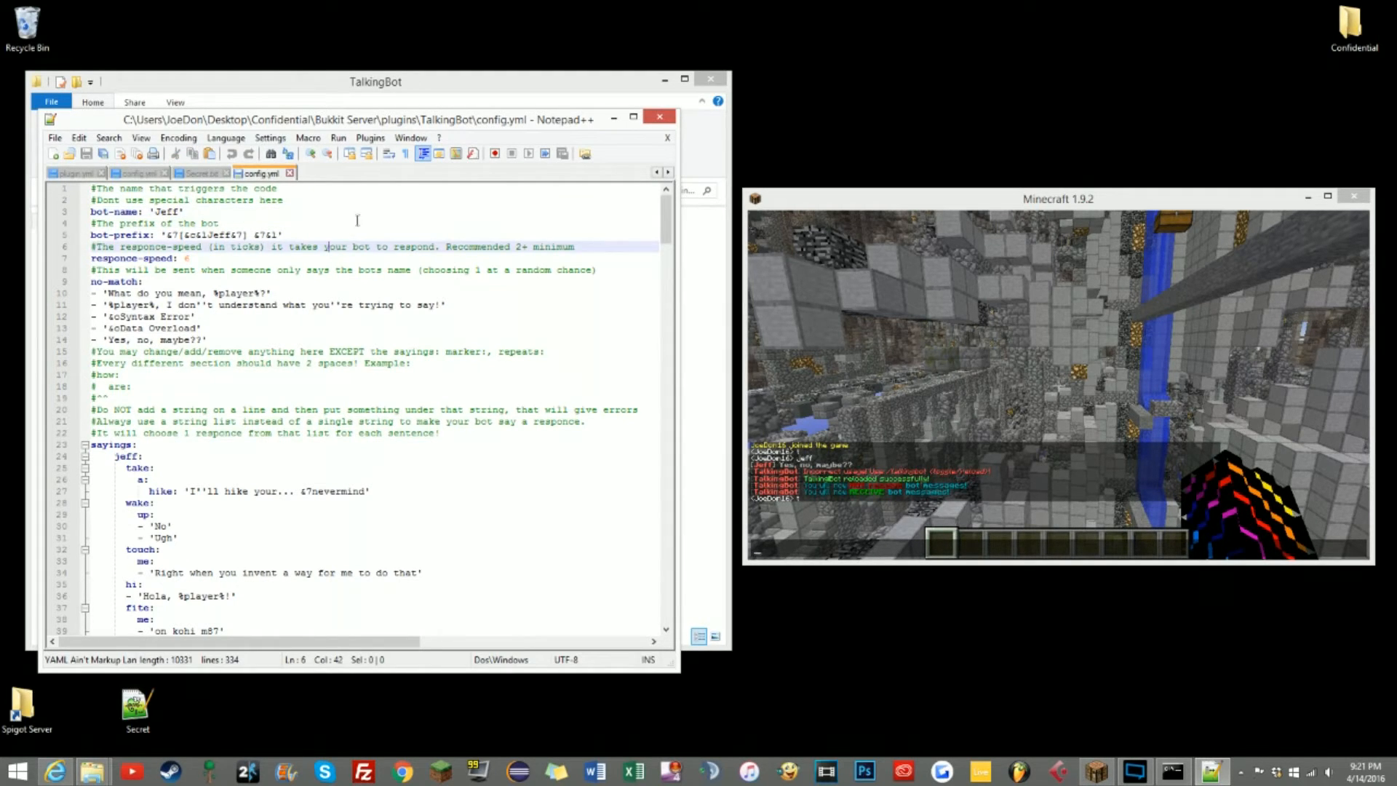
pyautogui.click(134, 213)
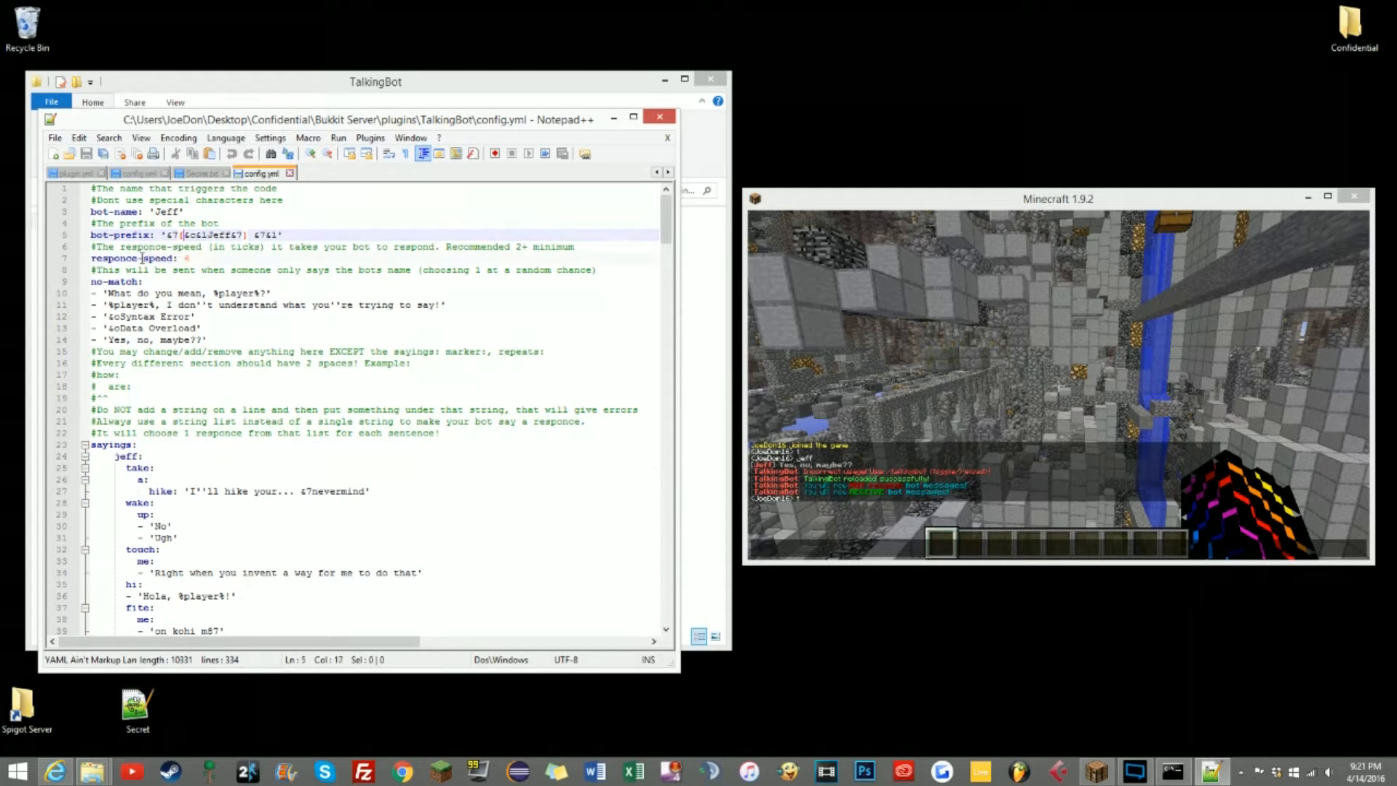
pyautogui.click(209, 271)
pyautogui.write('-')
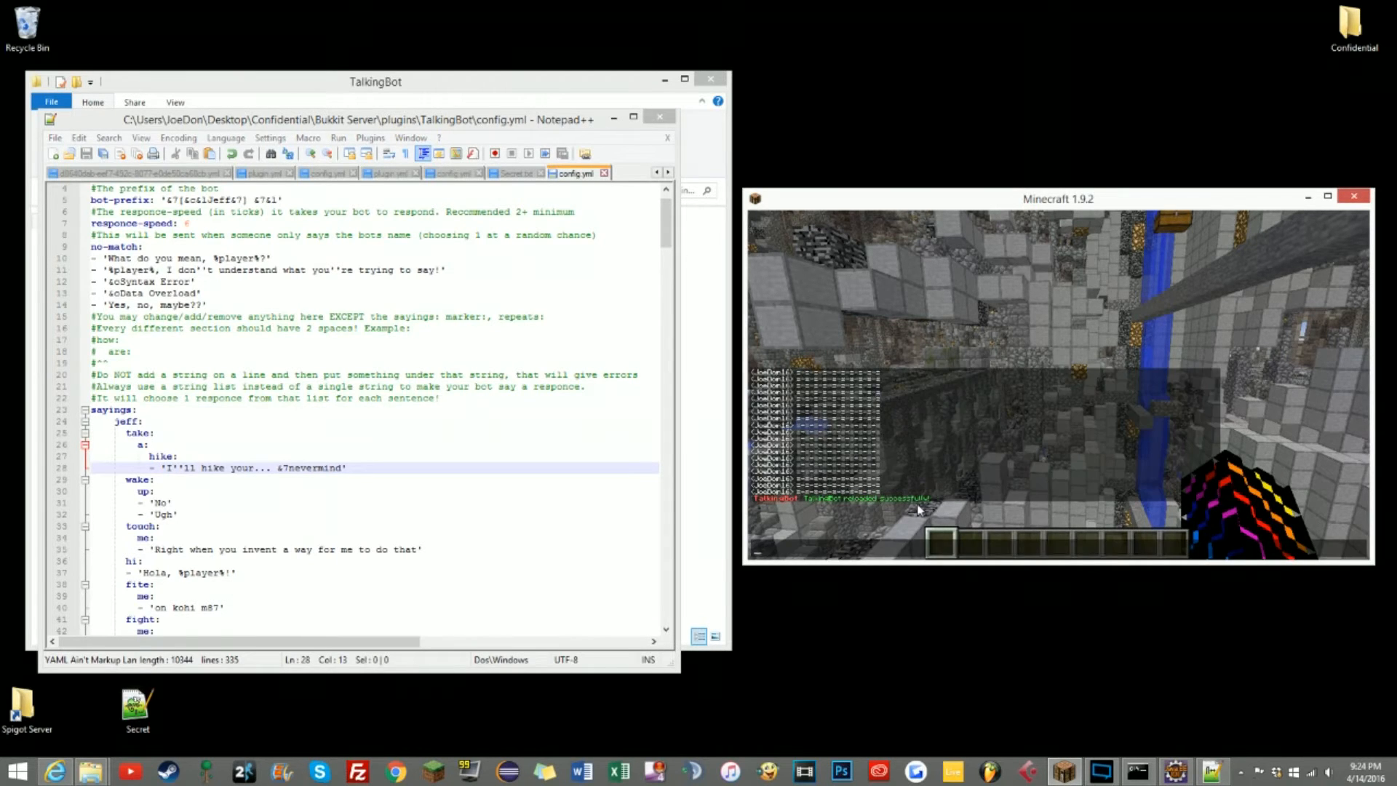
# - Say 'jeff take a hike' with exclamation marks in chat so Jeff answers with the hike reply
pyautogui.write('jeff take a hike')
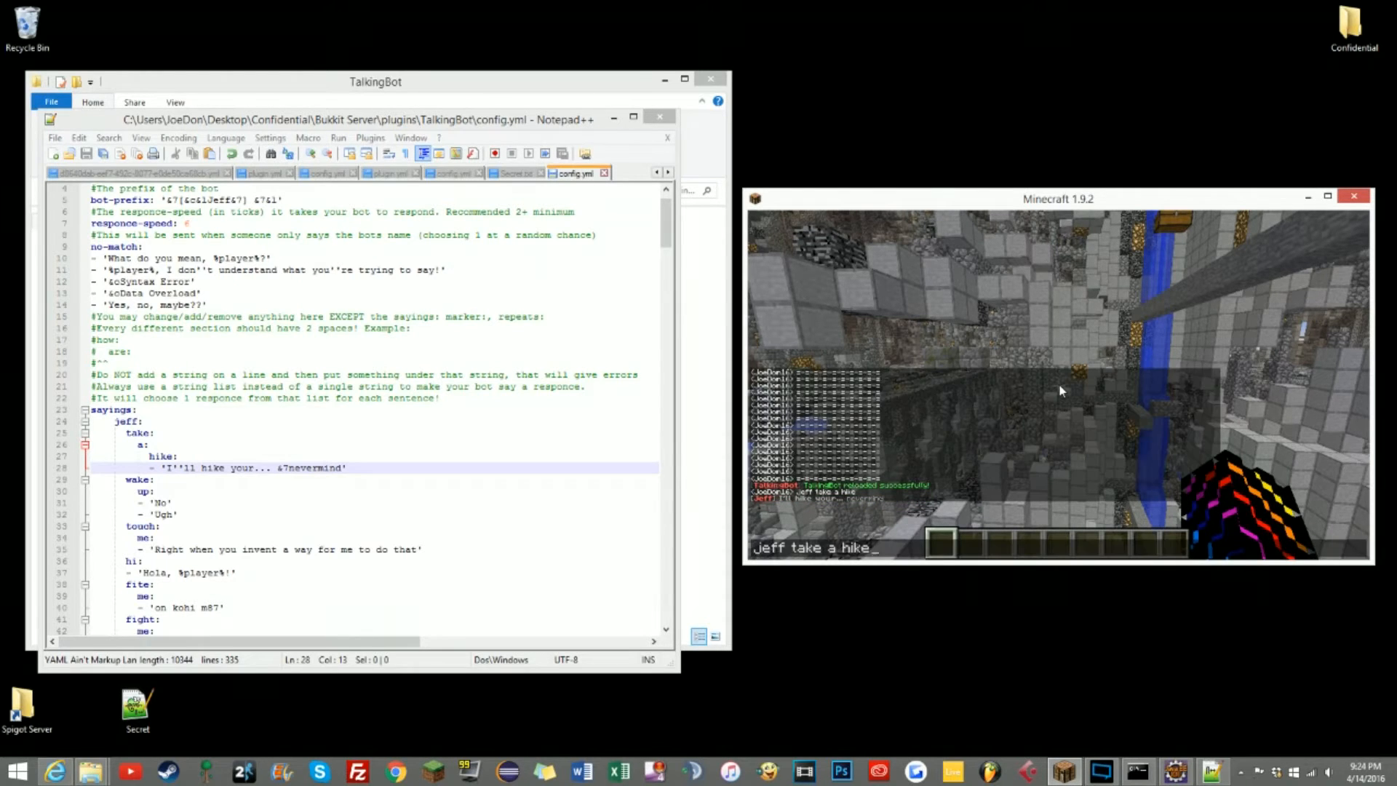
pyautogui.write('!!!!')
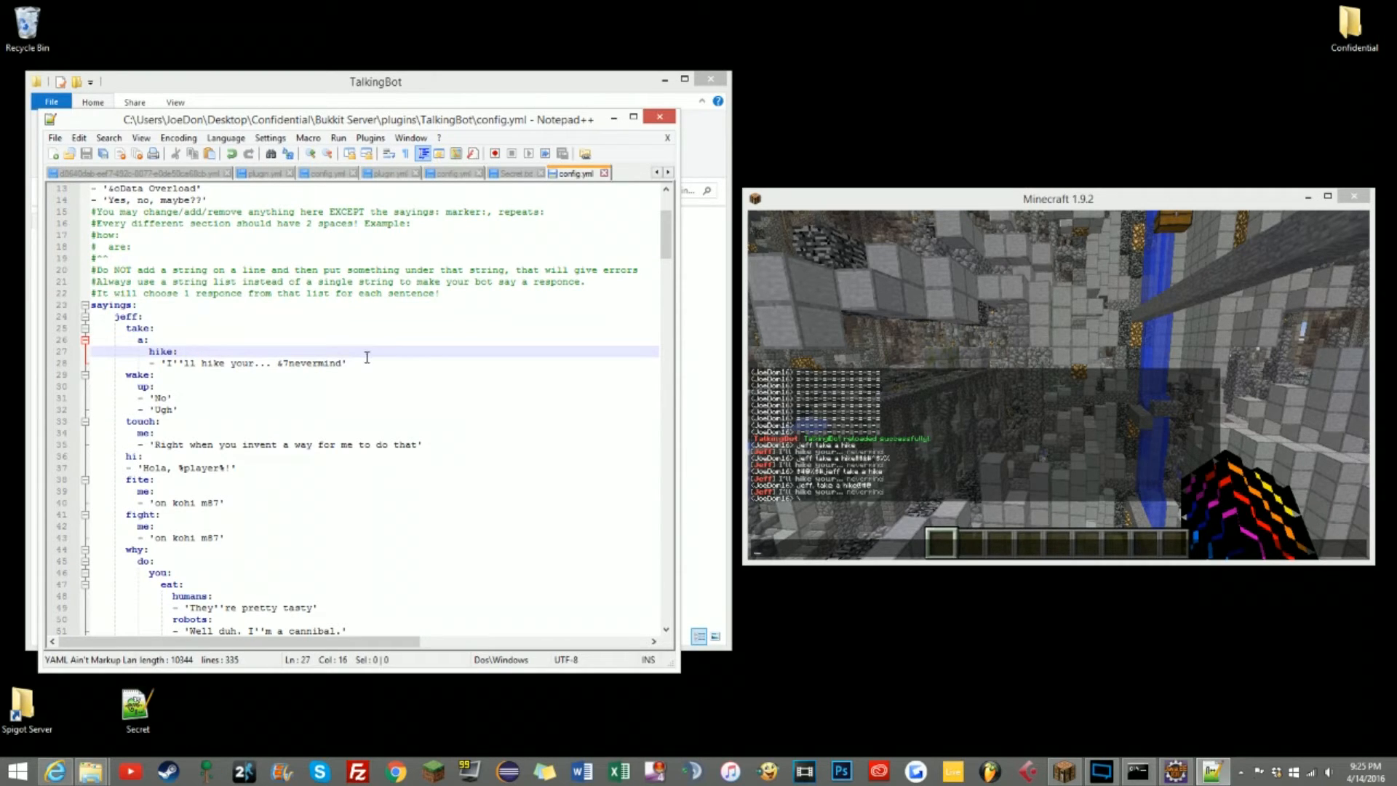
# - Add nested like:, justin:, bieber: keys under you: answering - 'Cuz he's...' and save the config
pyautogui.scroll(-3)
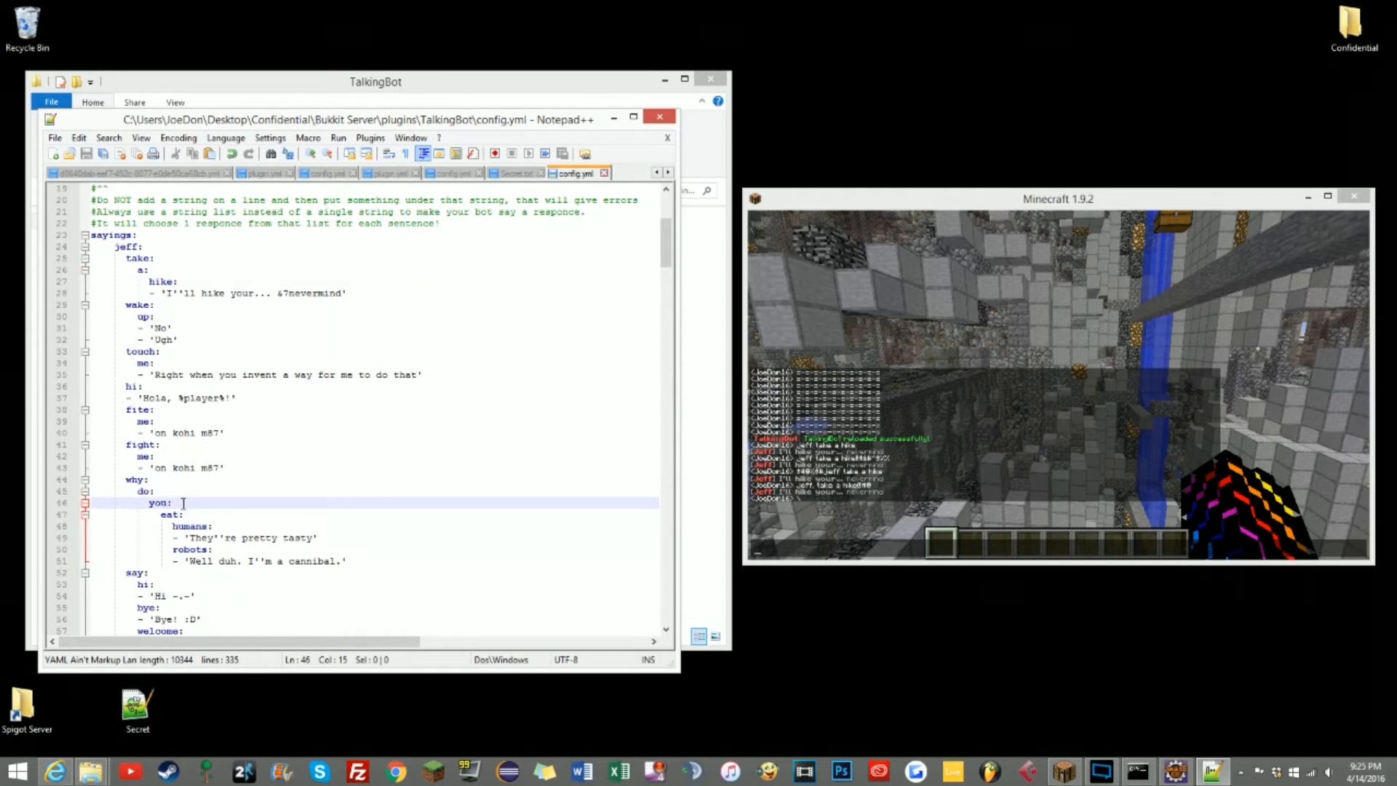
pyautogui.scroll(-3)
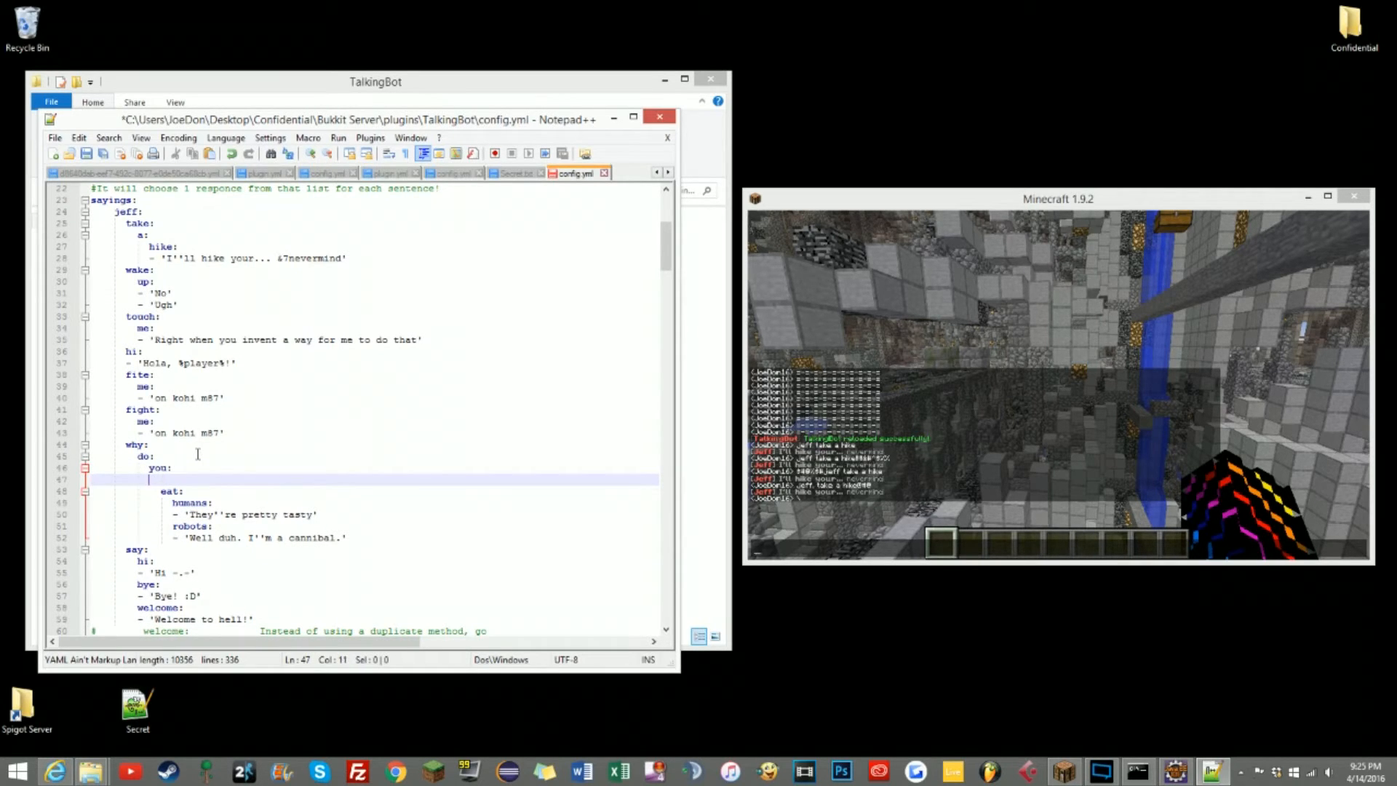
pyautogui.write('like:')
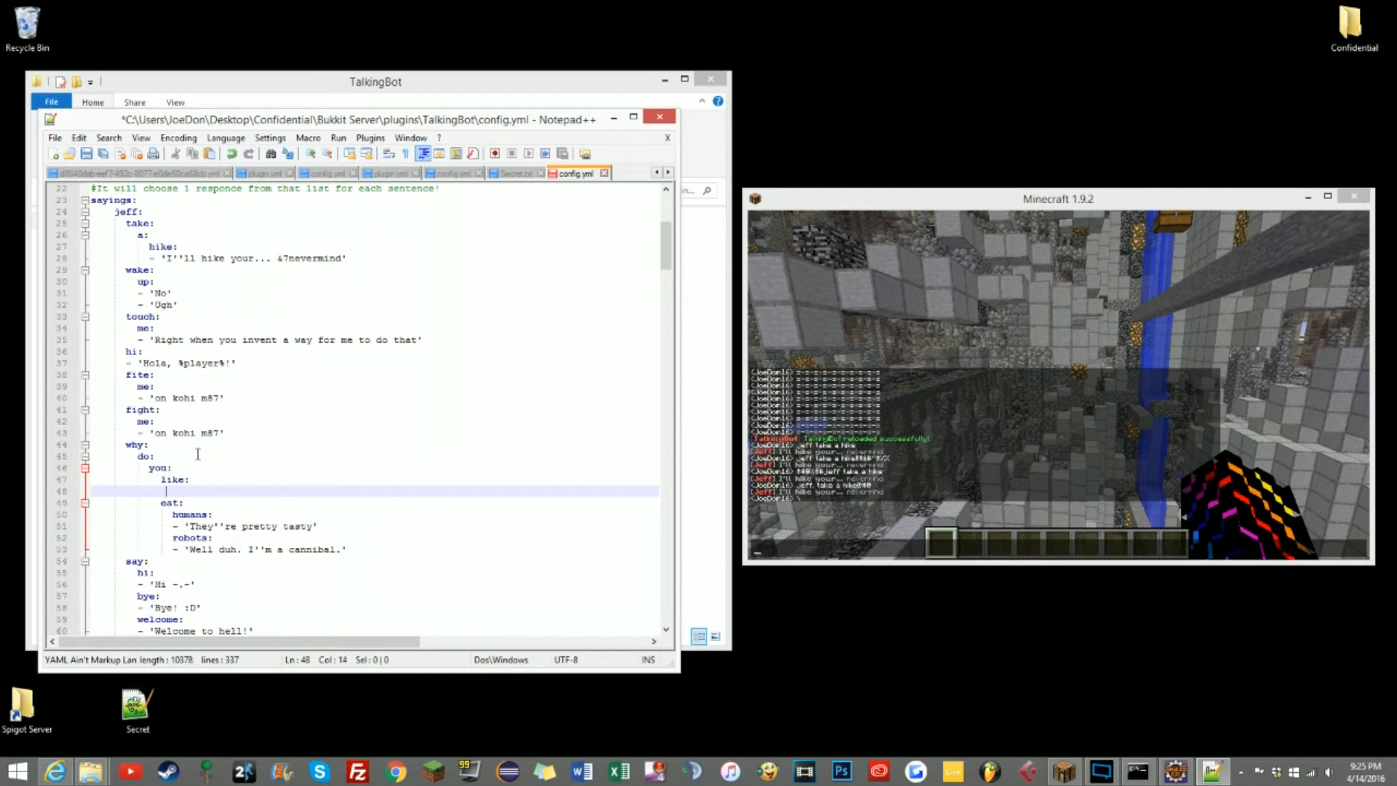
pyautogui.write('justin:')
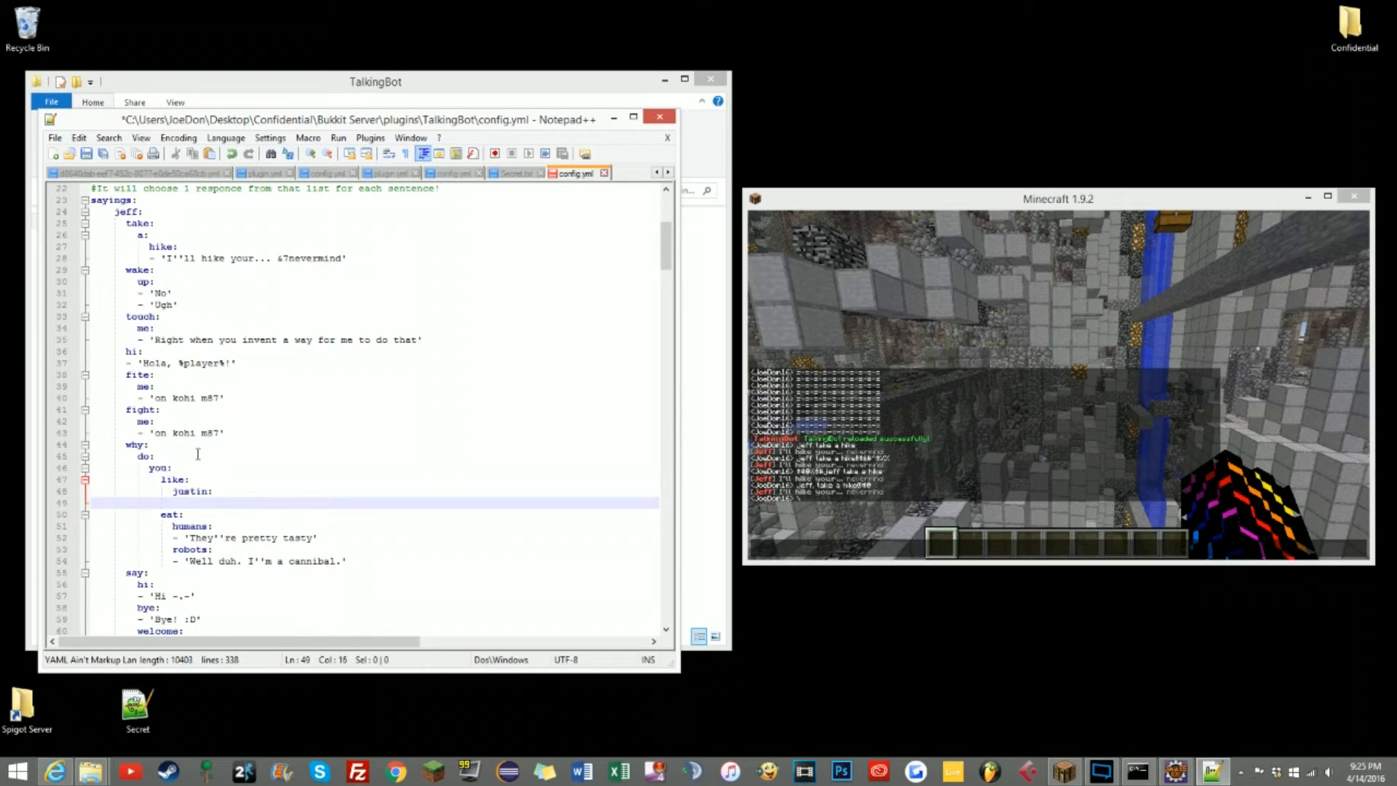
pyautogui.write('biel')
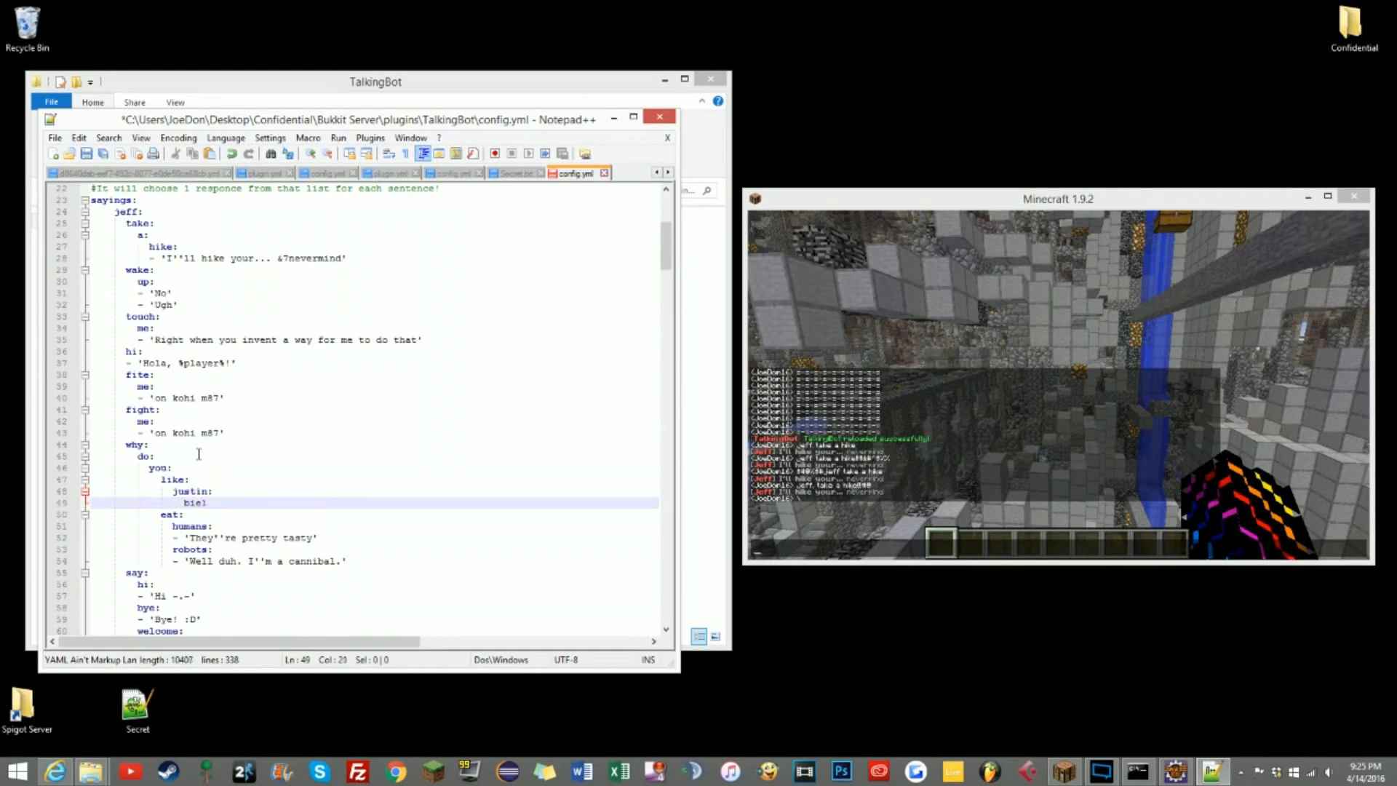
pyautogui.write('bieber:')
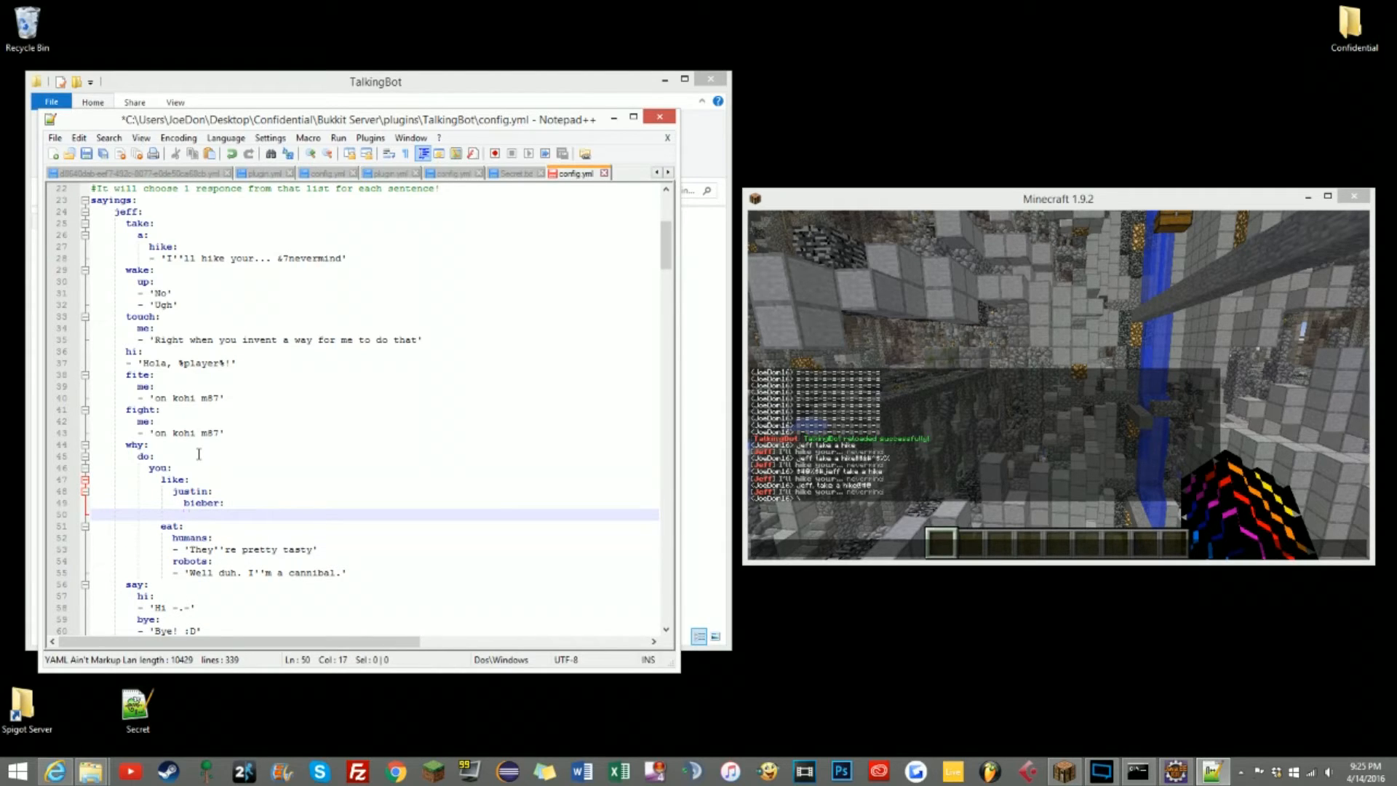
pyautogui.write("- '")
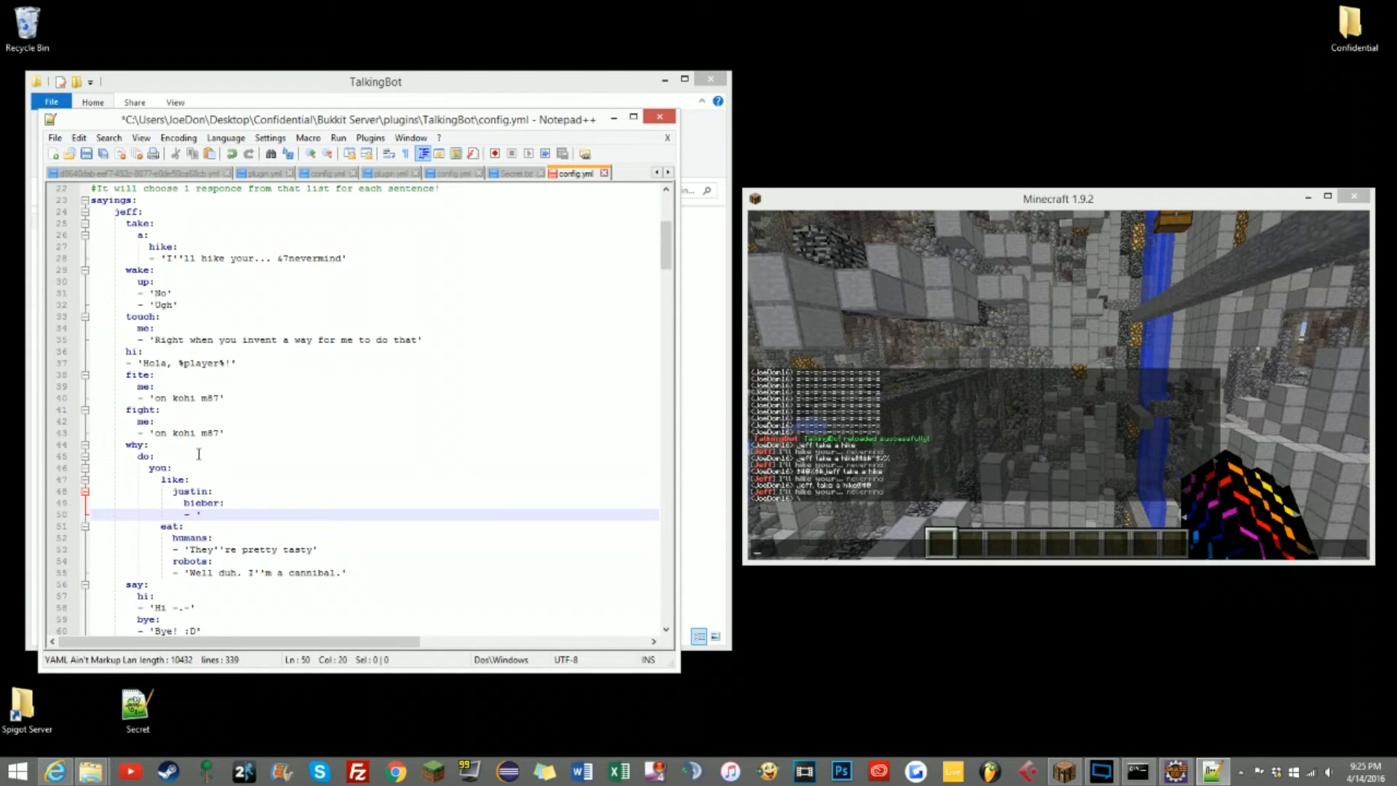
pyautogui.write("Cuz he's")
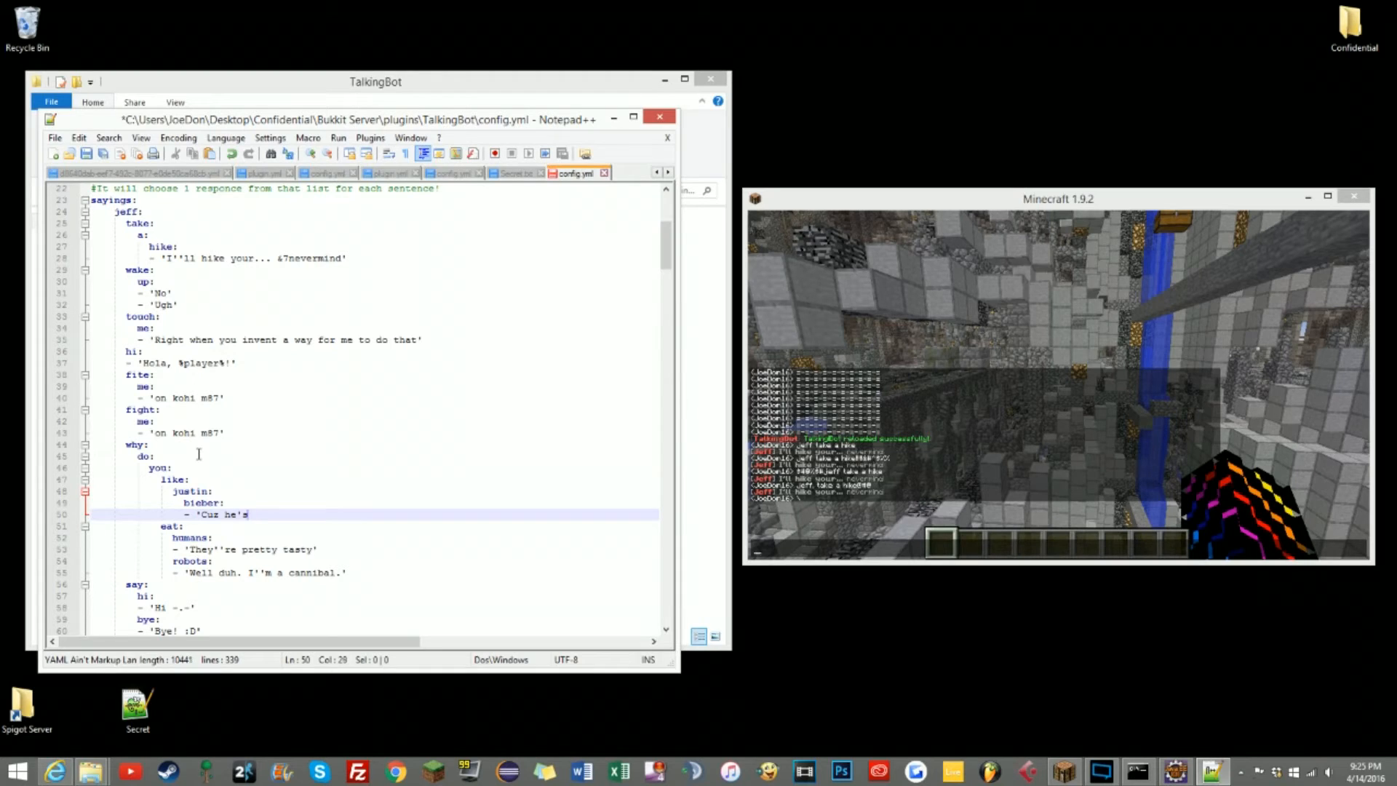
pyautogui.write("...'")
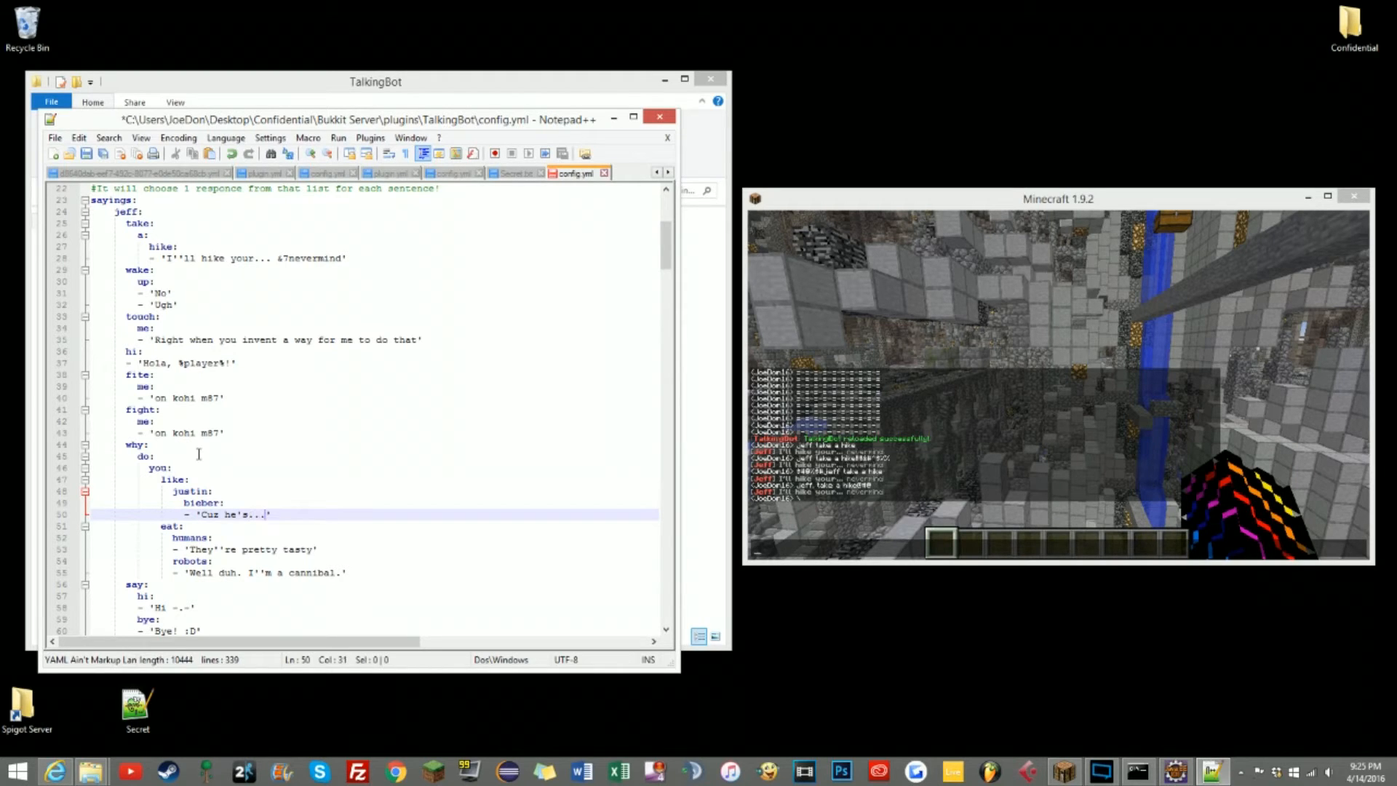
pyautogui.click(138, 446)
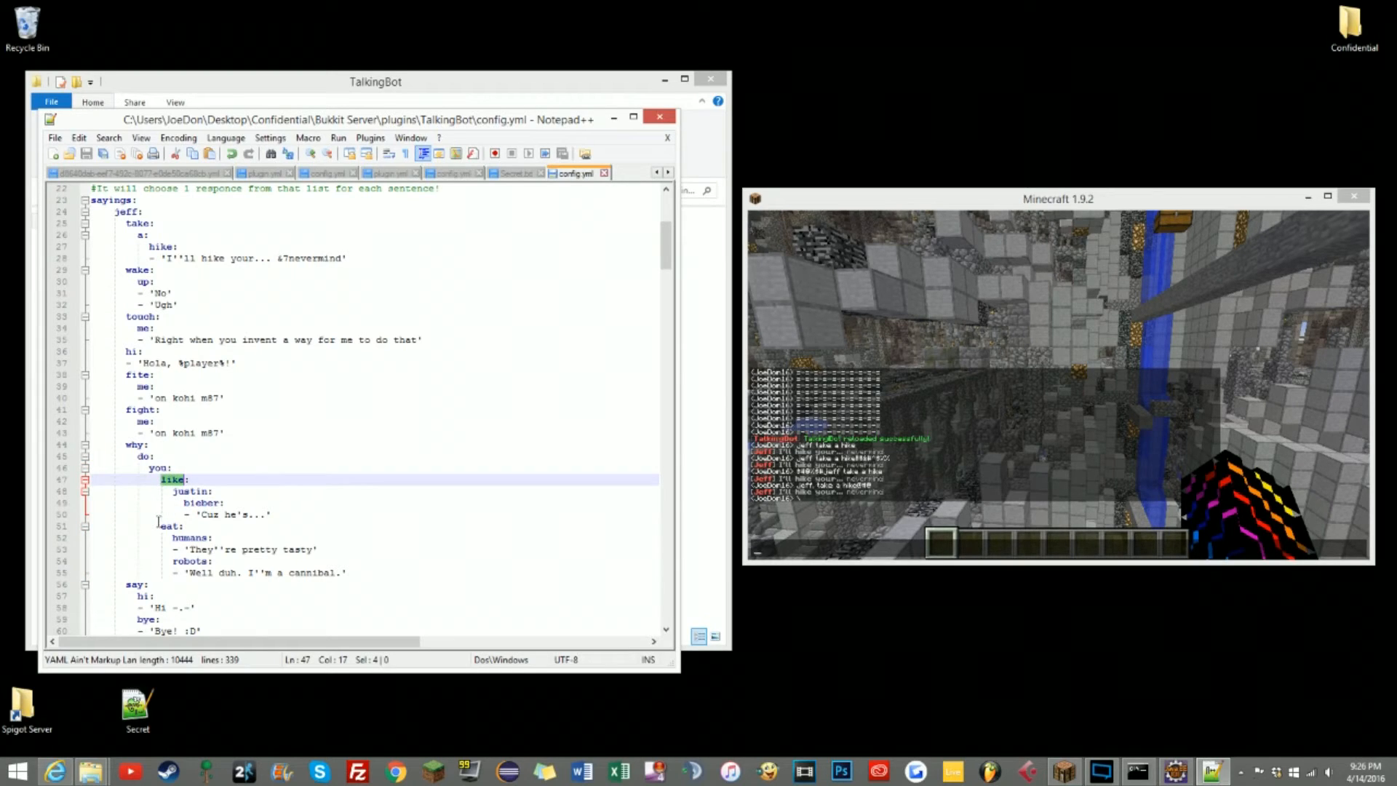
# - Check the indentation before eat and start the /talkingbot reload command in chat
pyautogui.click(171, 525)
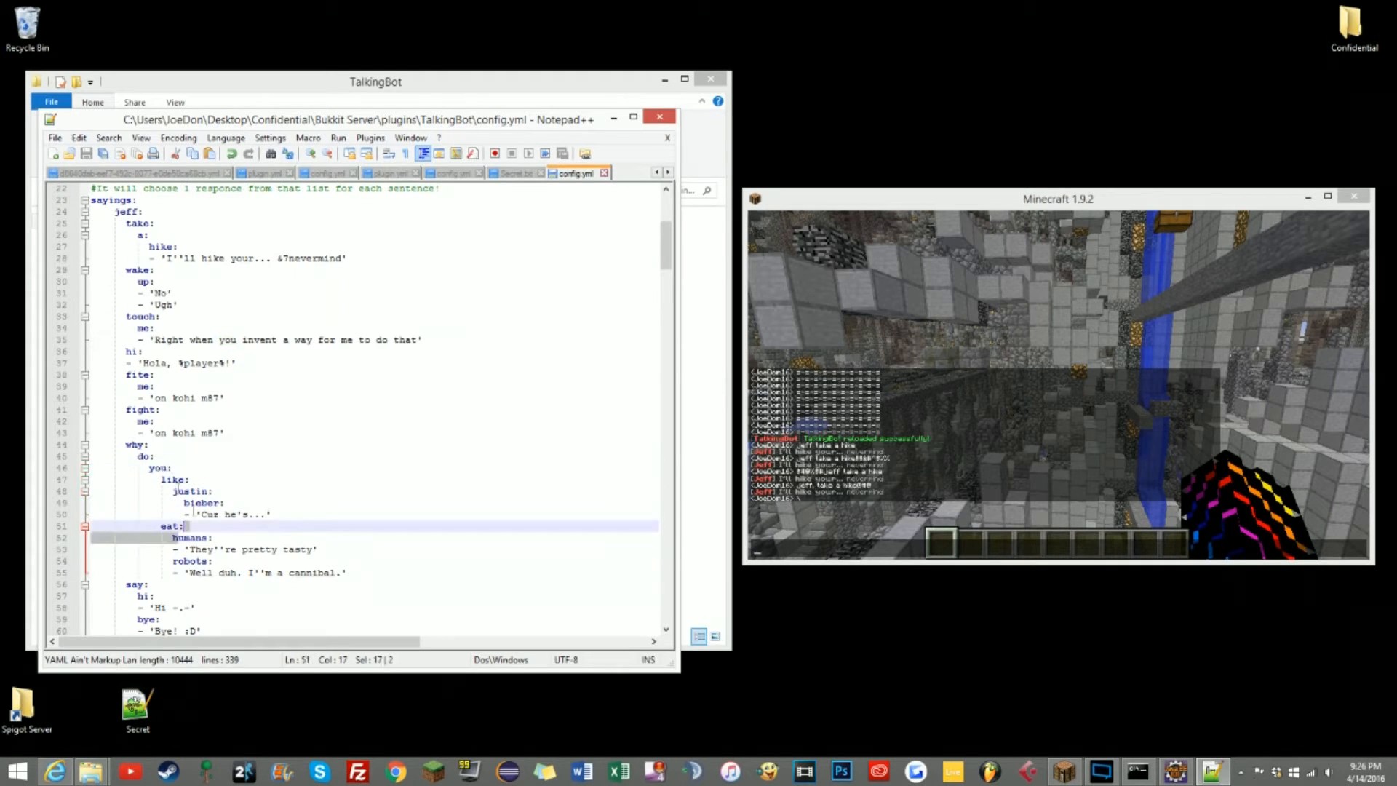
pyautogui.click(160, 467)
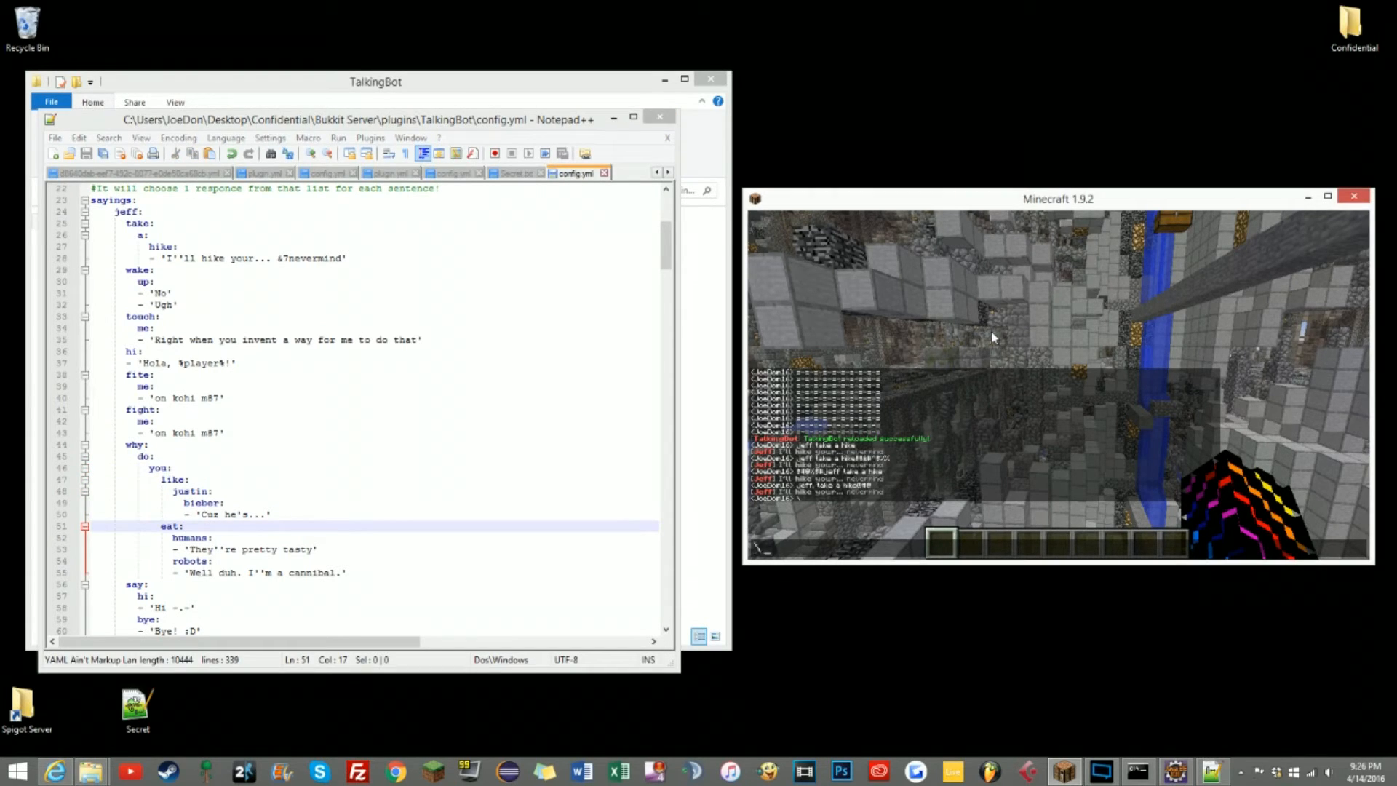
pyautogui.write('/tal')
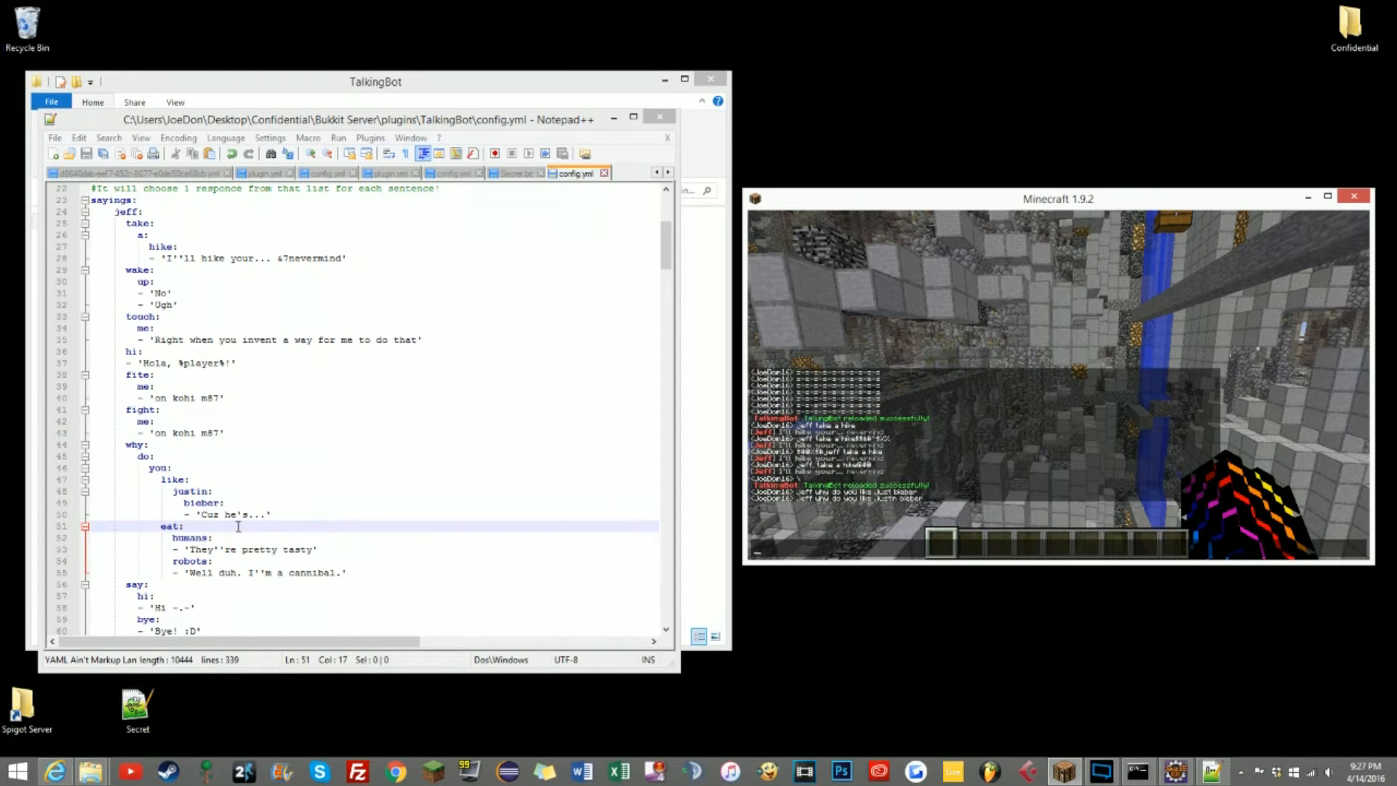
# - Double the apostrophe in 'Cuz he''s...', then ask Jeff the why-questions in Minecraft chat
pyautogui.click(227, 514)
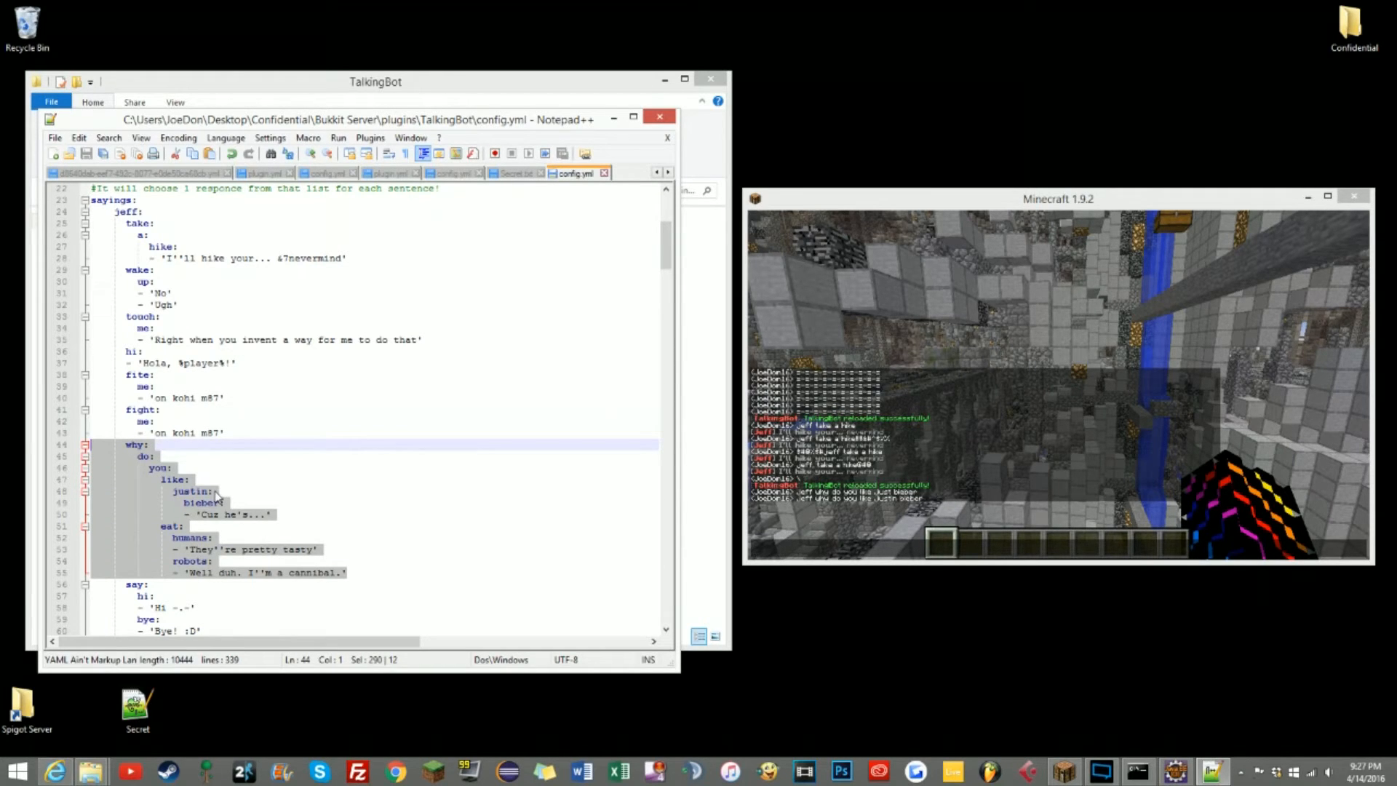
pyautogui.click(241, 515)
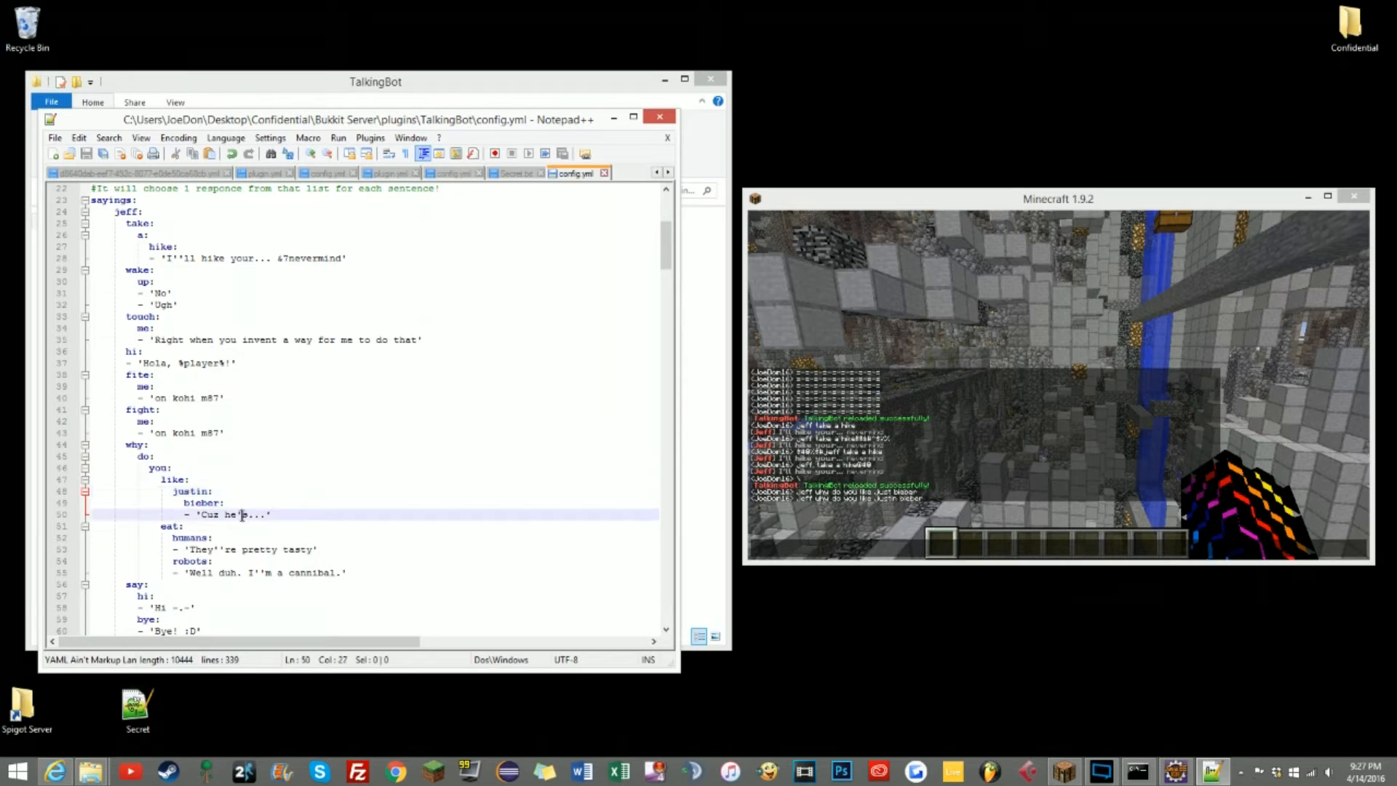
pyautogui.write("'")
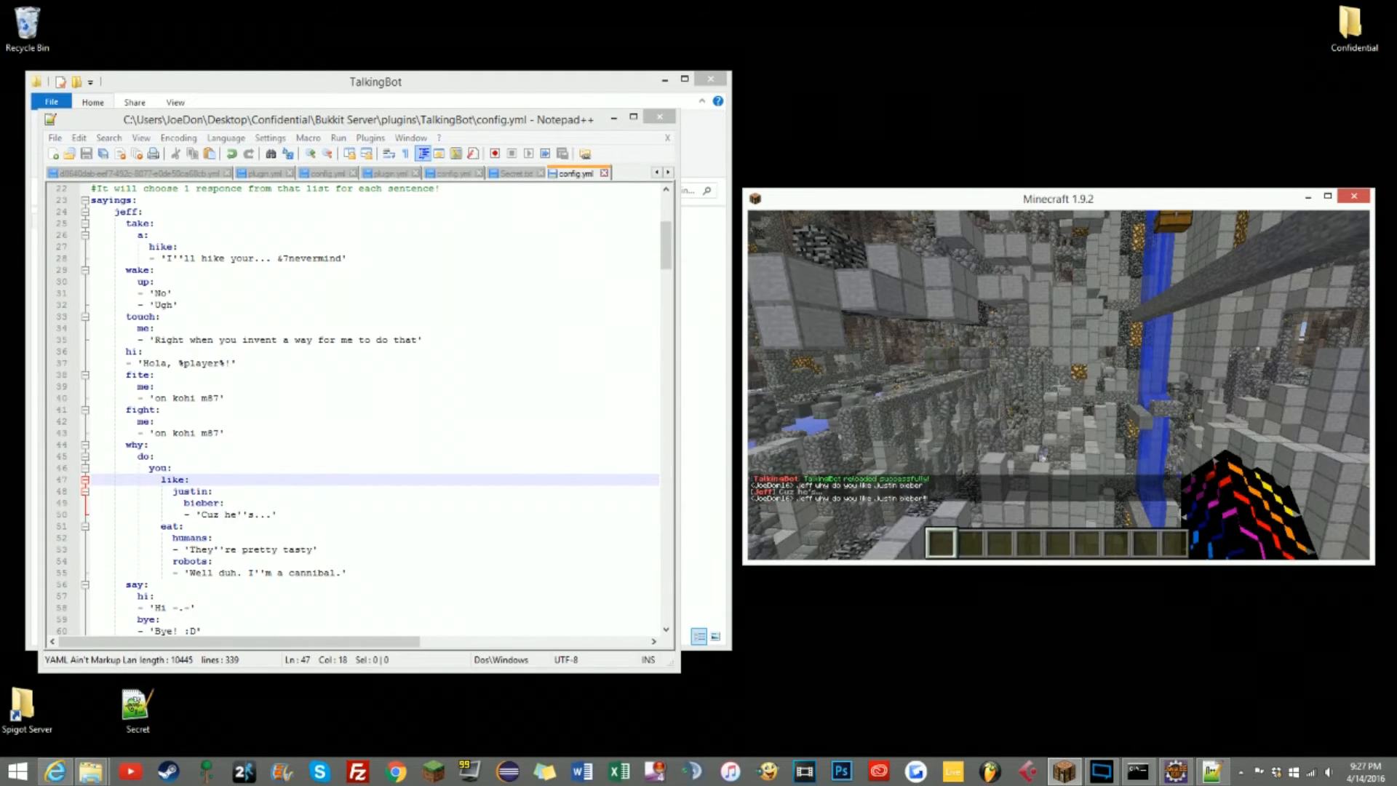
pyautogui.write('jeff wh')
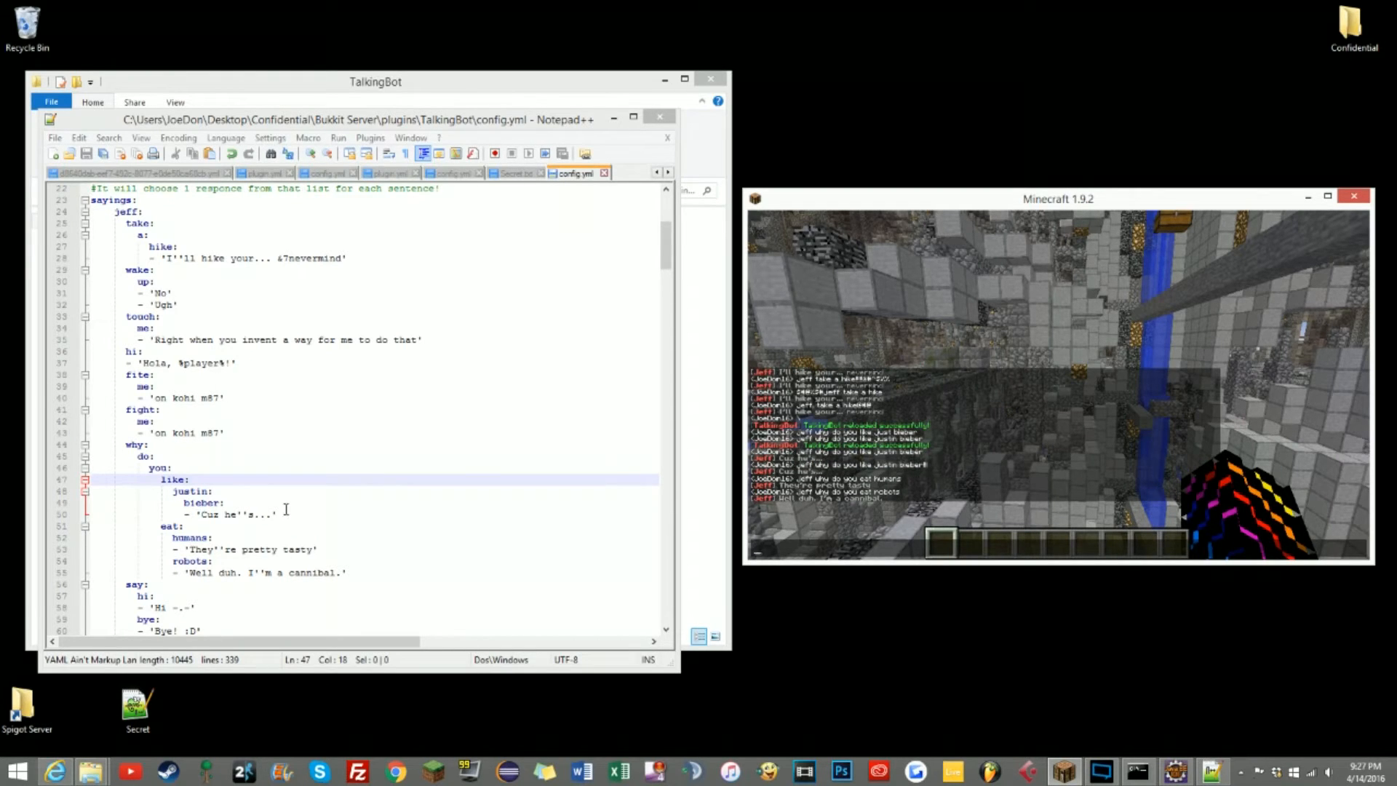
# - Add extra replies under the bieber entry and ask Jeff why he likes Justin Bieber again
pyautogui.press('Enter')
pyautogui.write("- '")
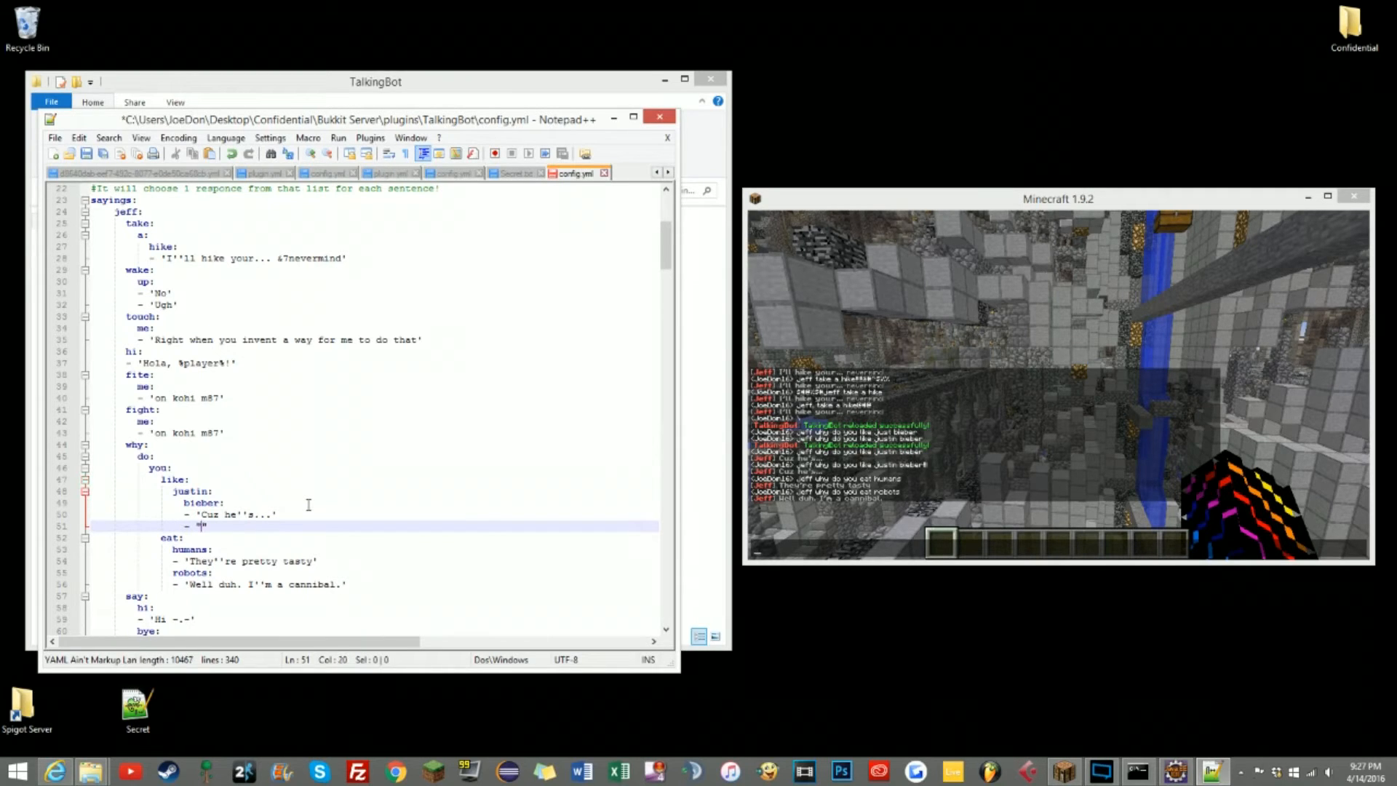
pyautogui.write('10')
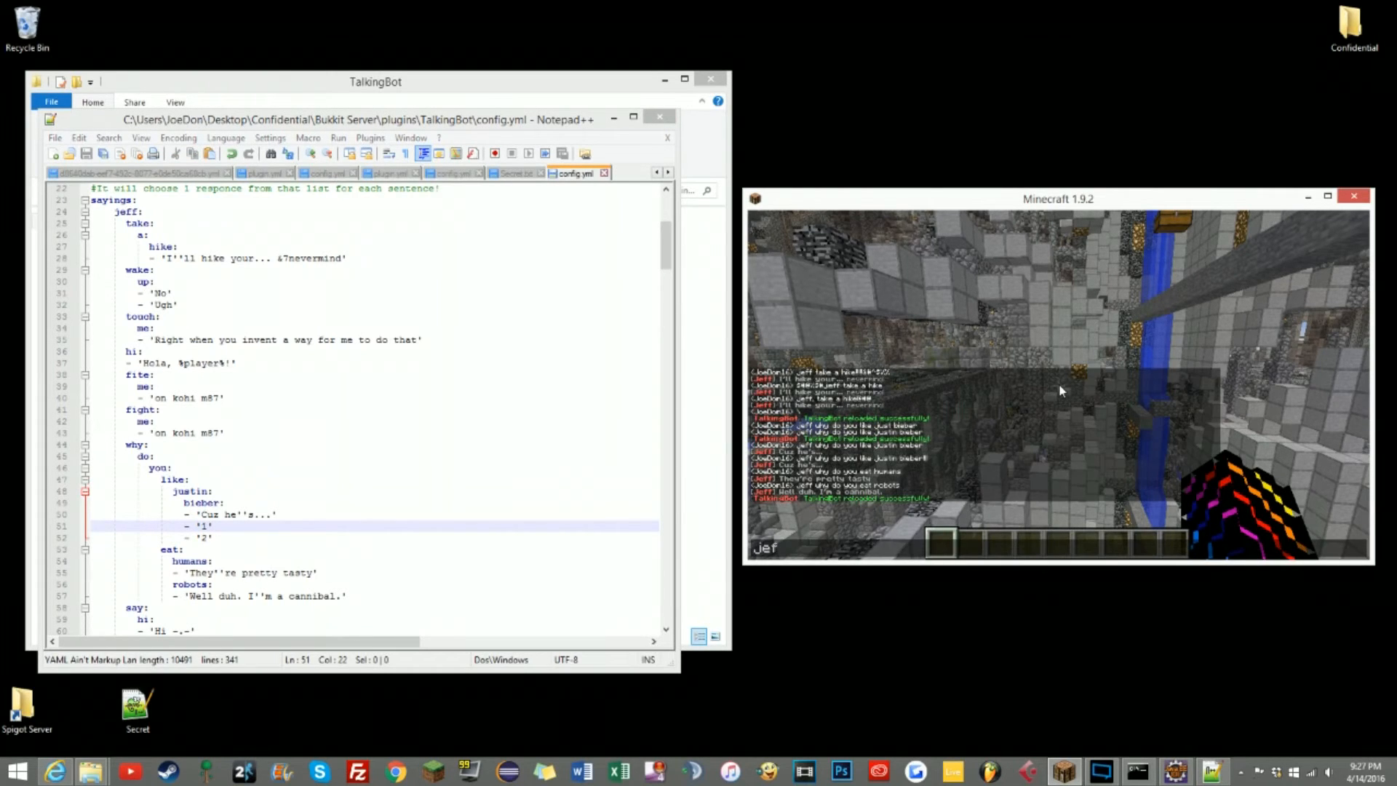
pyautogui.write('jeff why do you like justi')
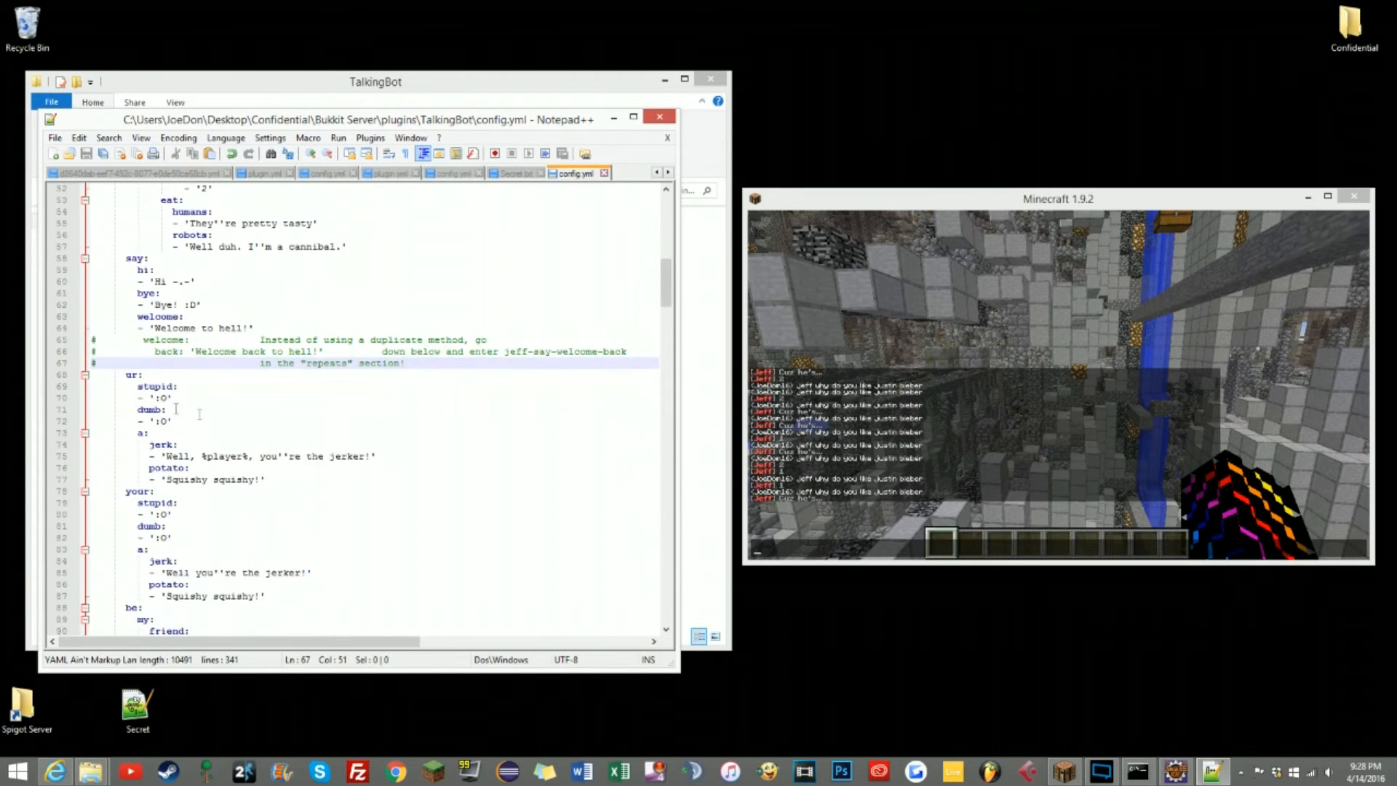
# - Scroll down config.yml to the repeats section with the bi-jeff and hey-jeff replies
pyautogui.scroll(-3)
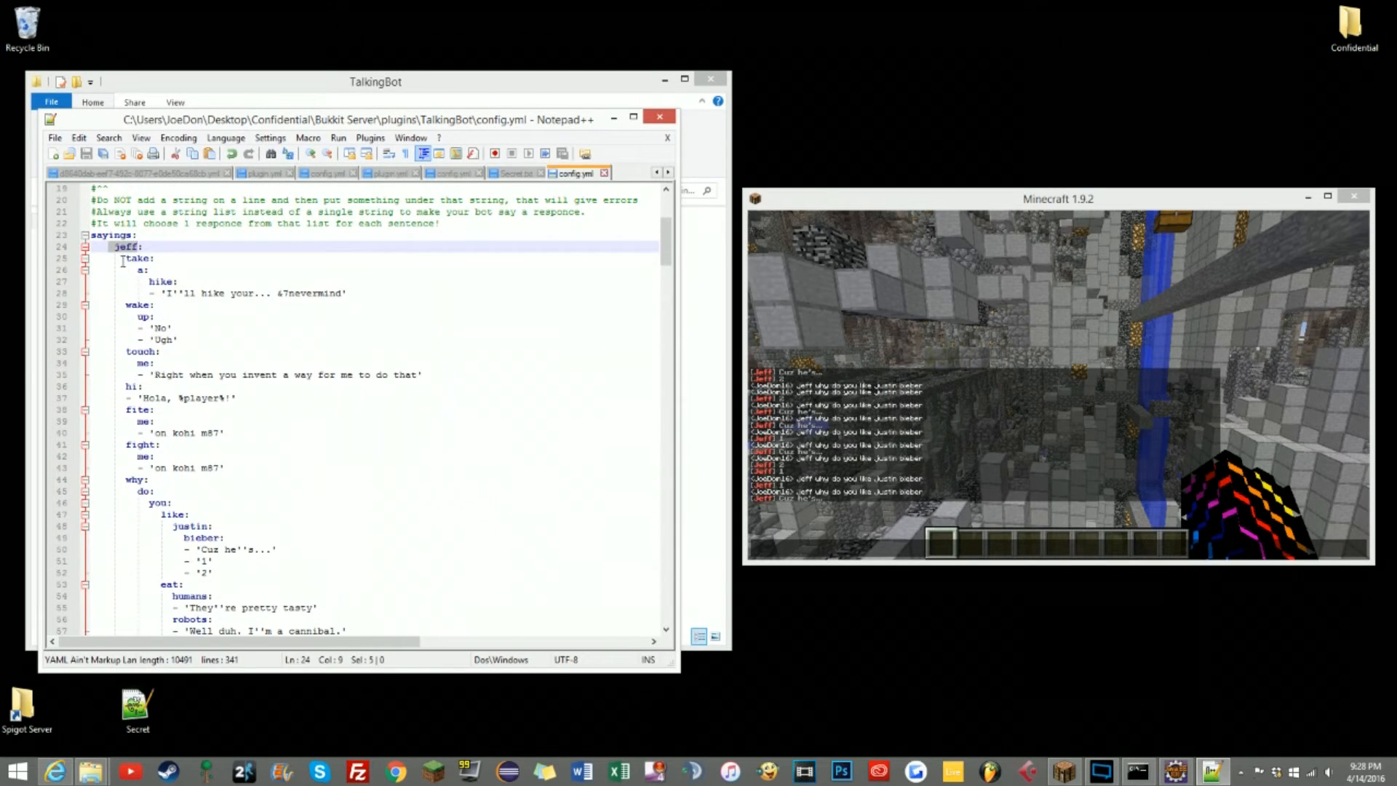
pyautogui.scroll(-3)
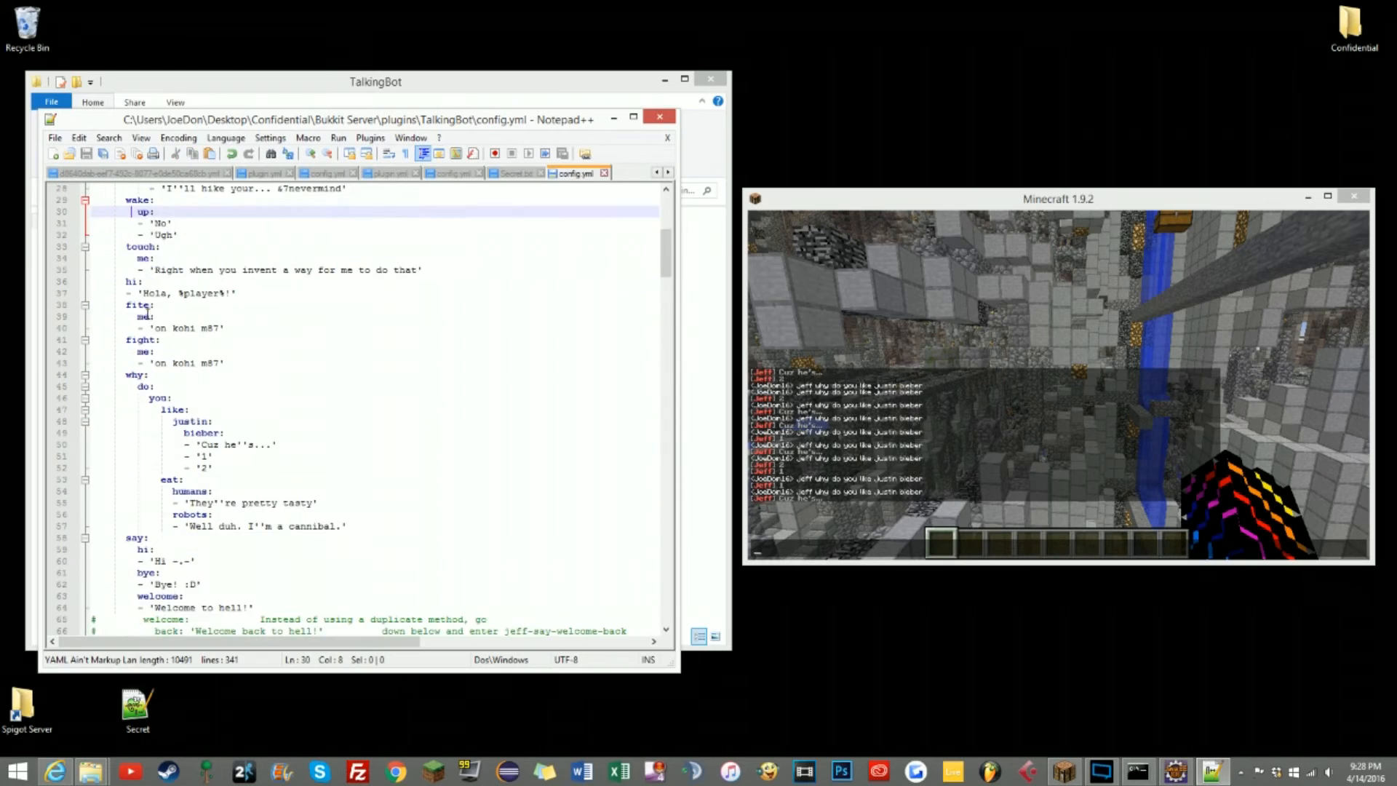
pyautogui.scroll(-3)
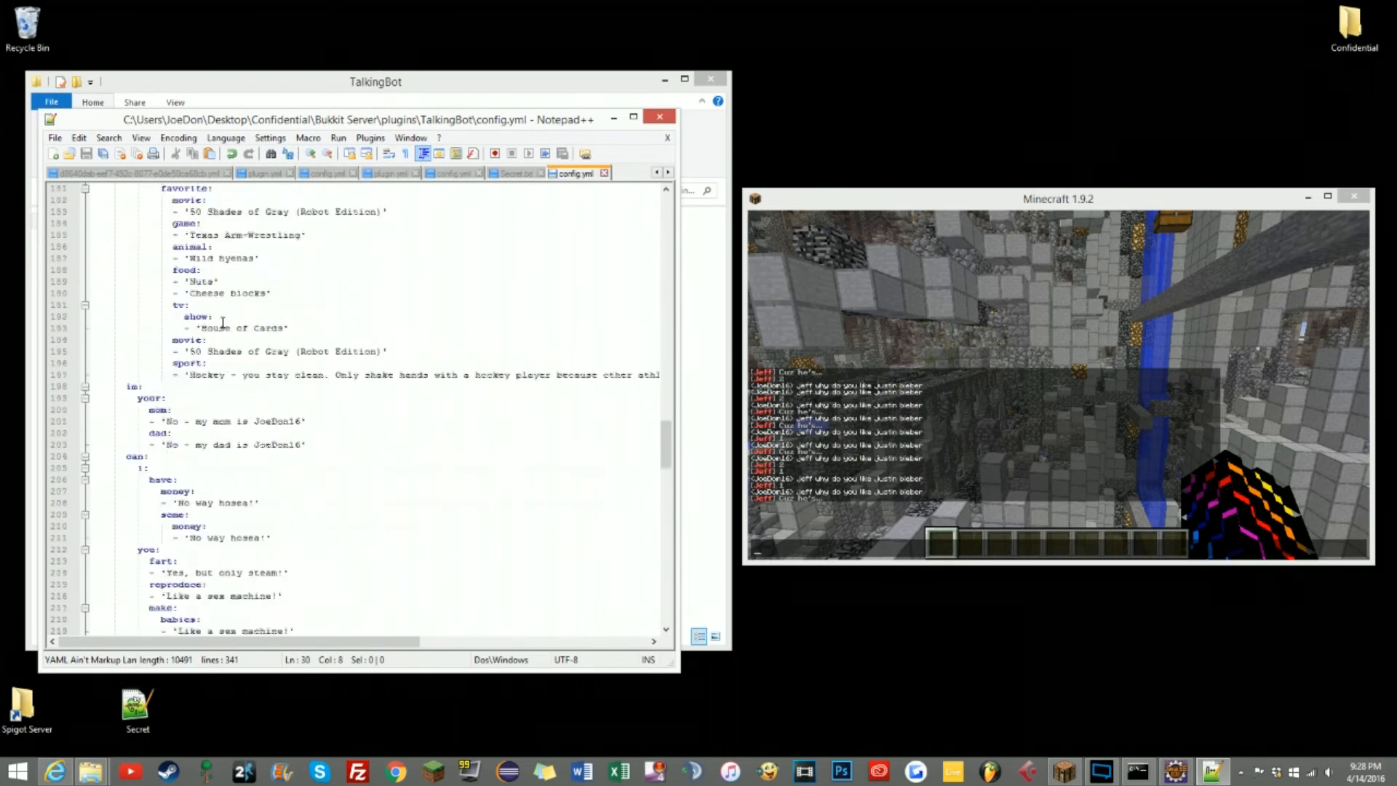
pyautogui.scroll(-3)
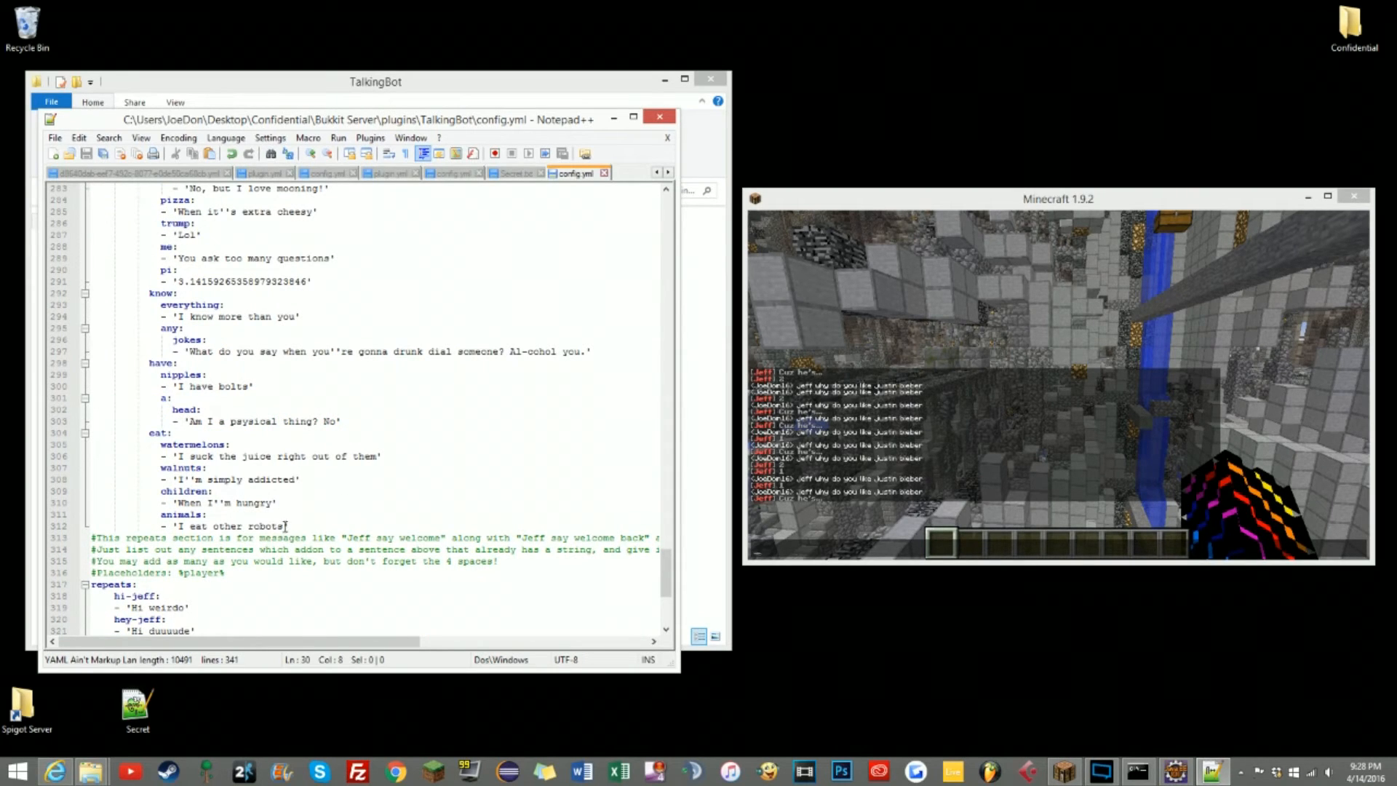
# - Append %player% to the 'I eat other robots' reply and run /talkingbot reload in Minecraft
pyautogui.write('%player%')
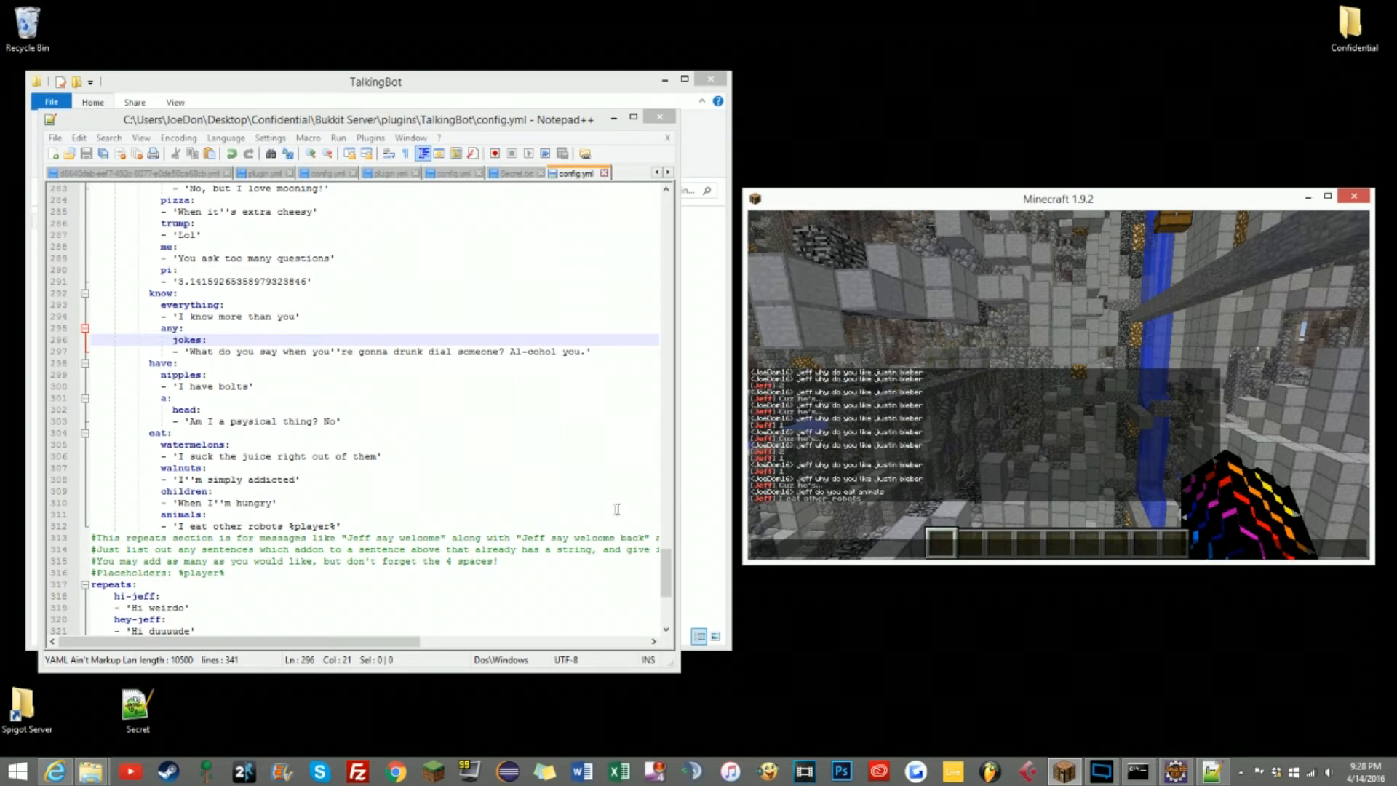
pyautogui.write('/talkingbot reload')
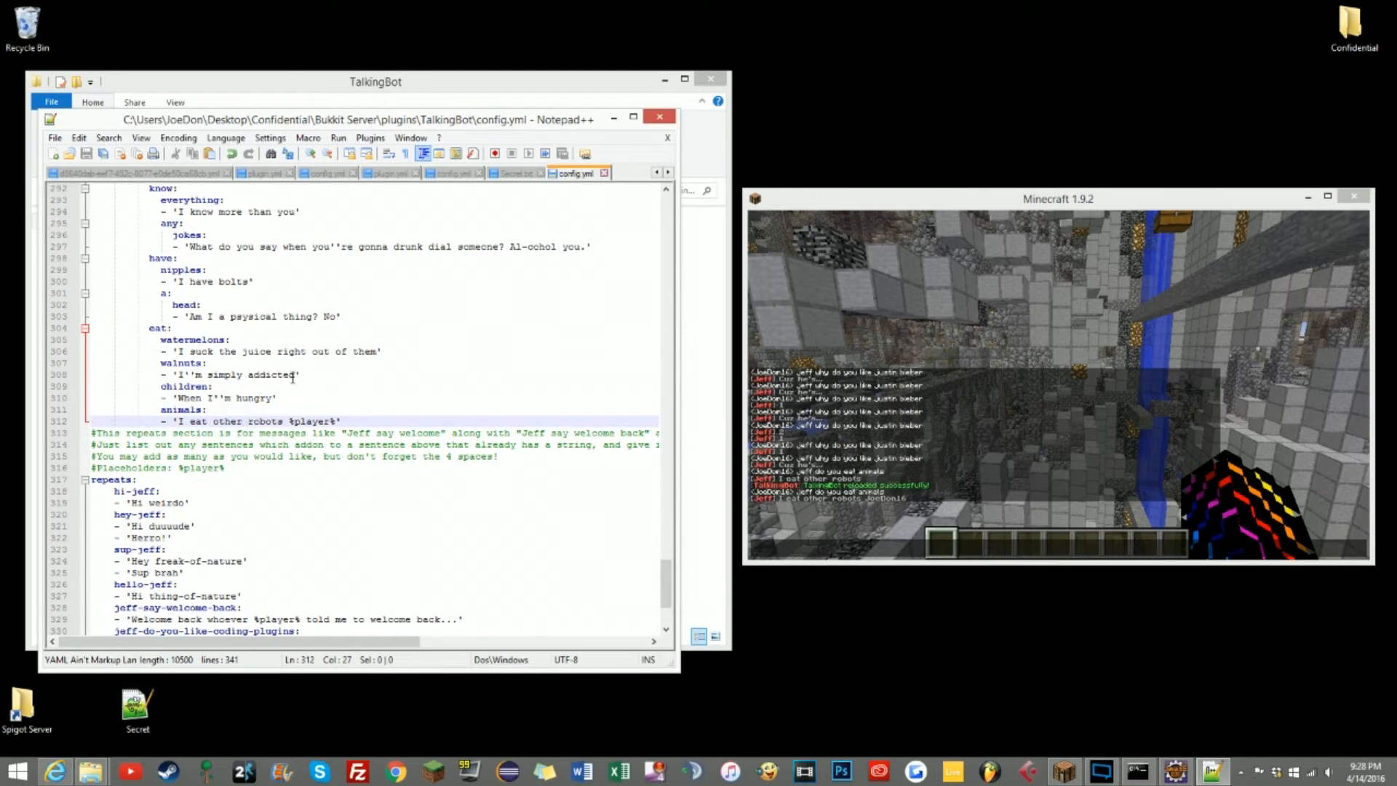
pyautogui.write('s')
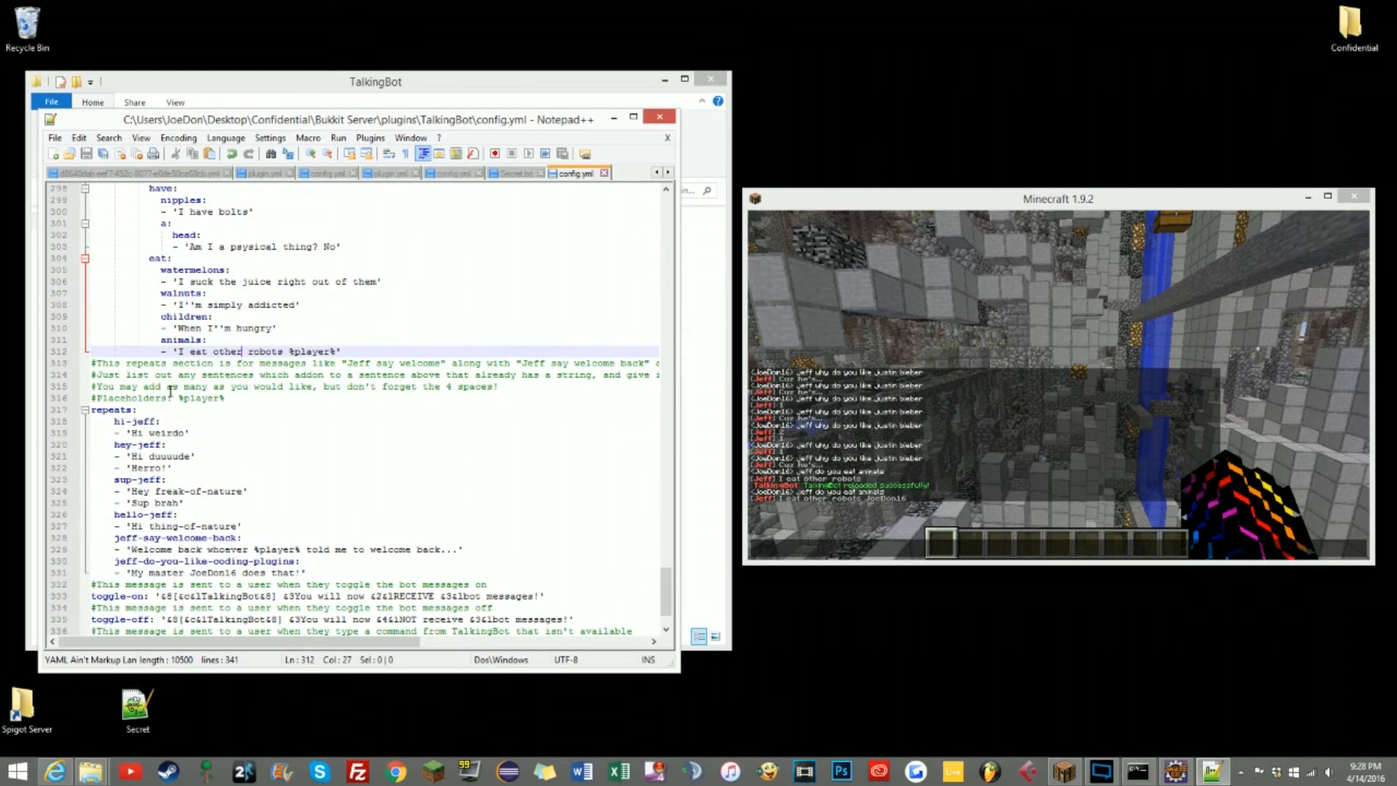
# - Add '1' as a second reply line under jeff-say-welcome-back in the repeats section
pyautogui.click(135, 409)
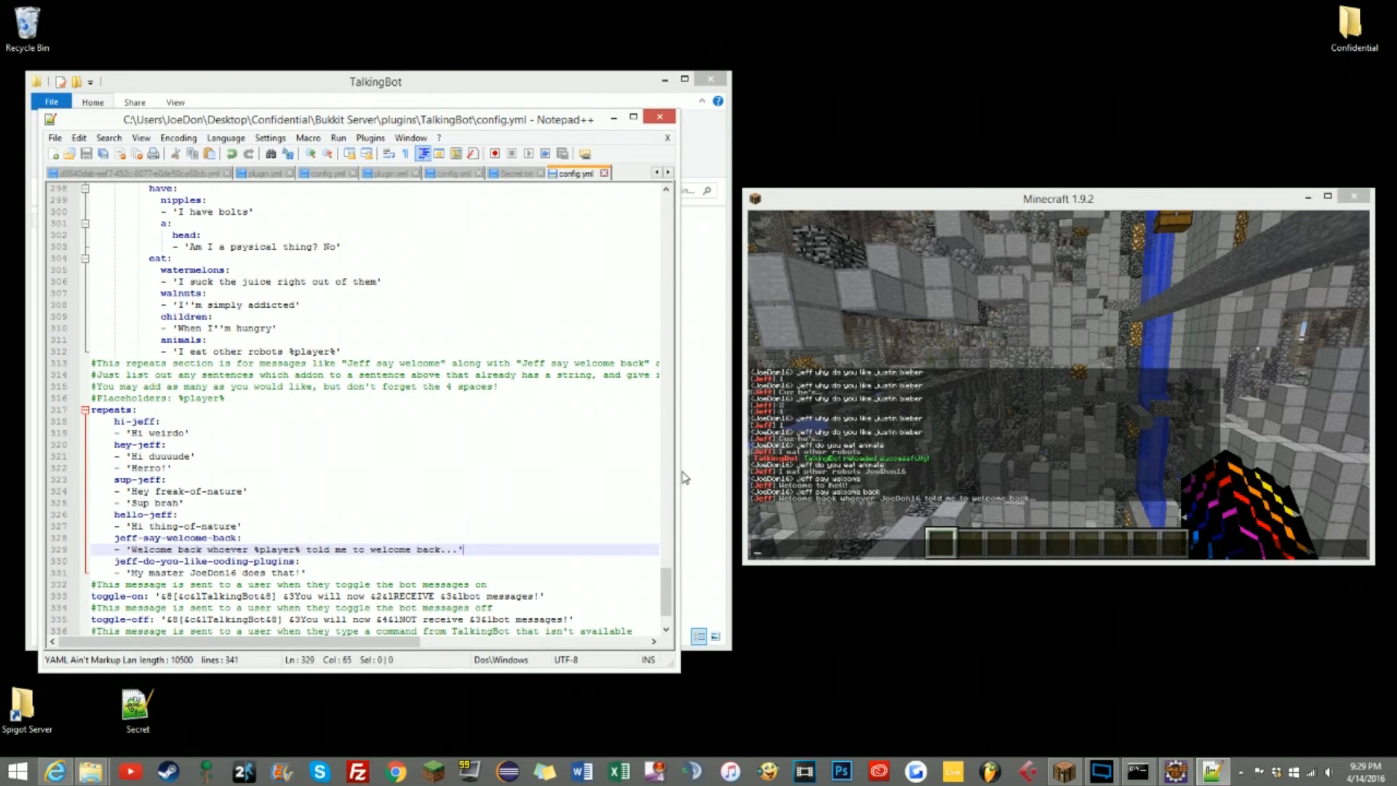
pyautogui.press('enter')
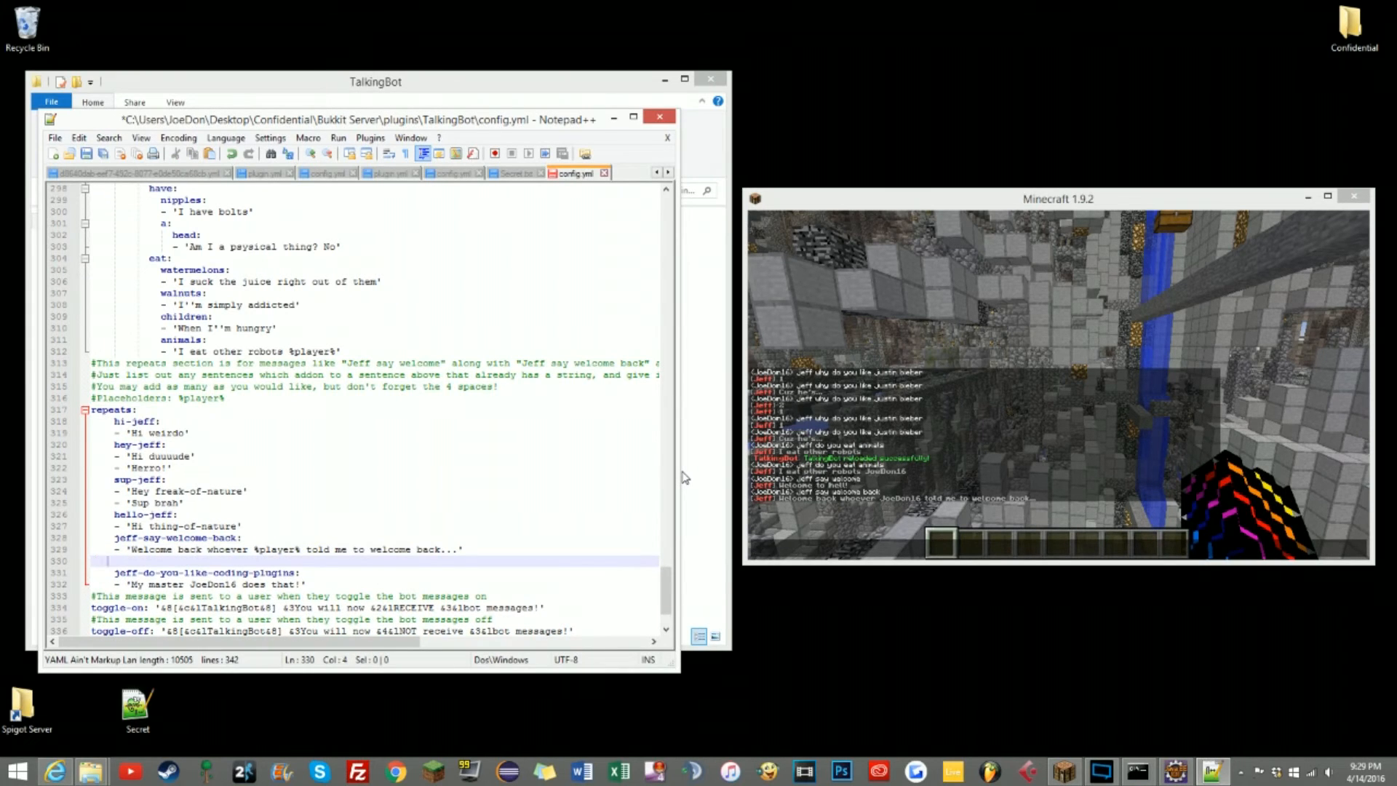
pyautogui.write("'1'")
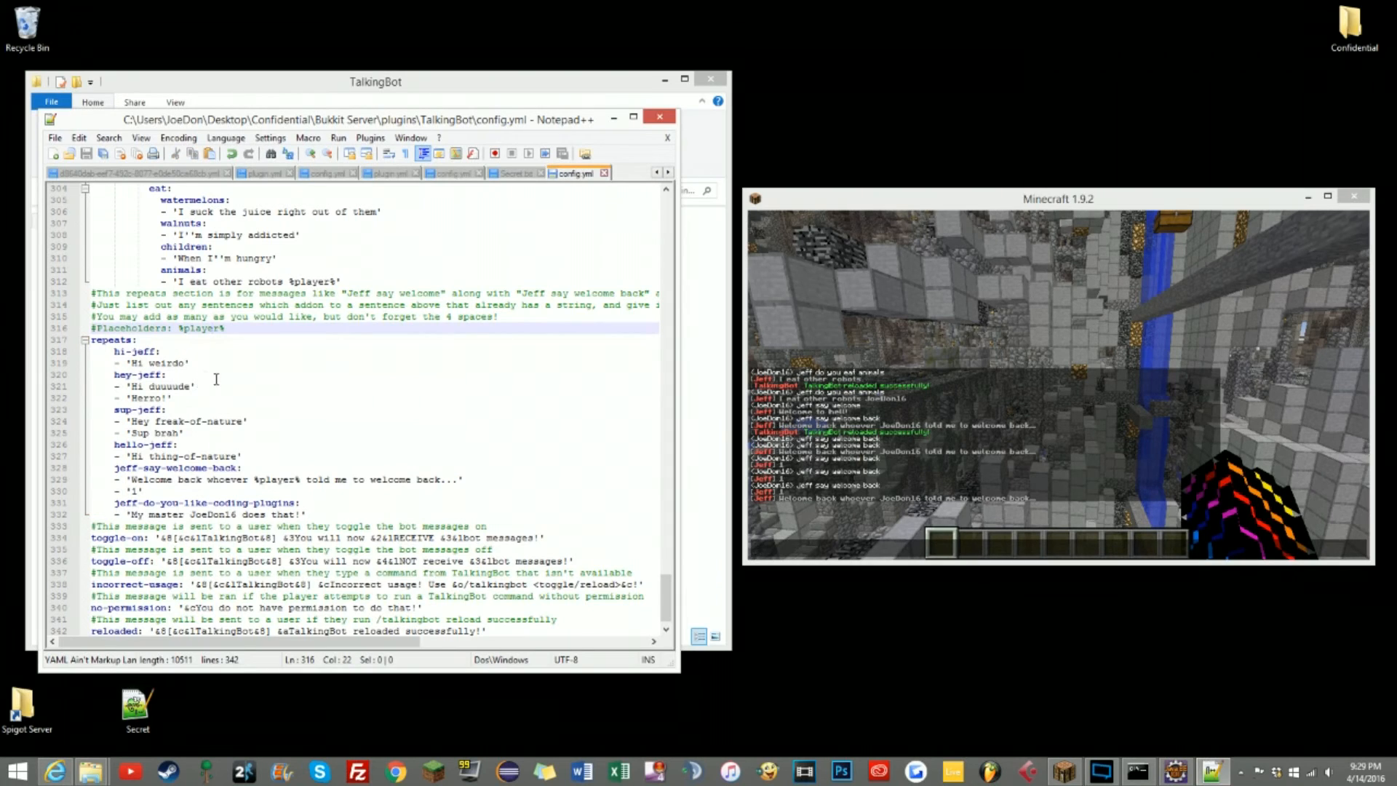
# - Scroll config.yml from the top down to the how/much/do sayings entries
pyautogui.scroll(-3)
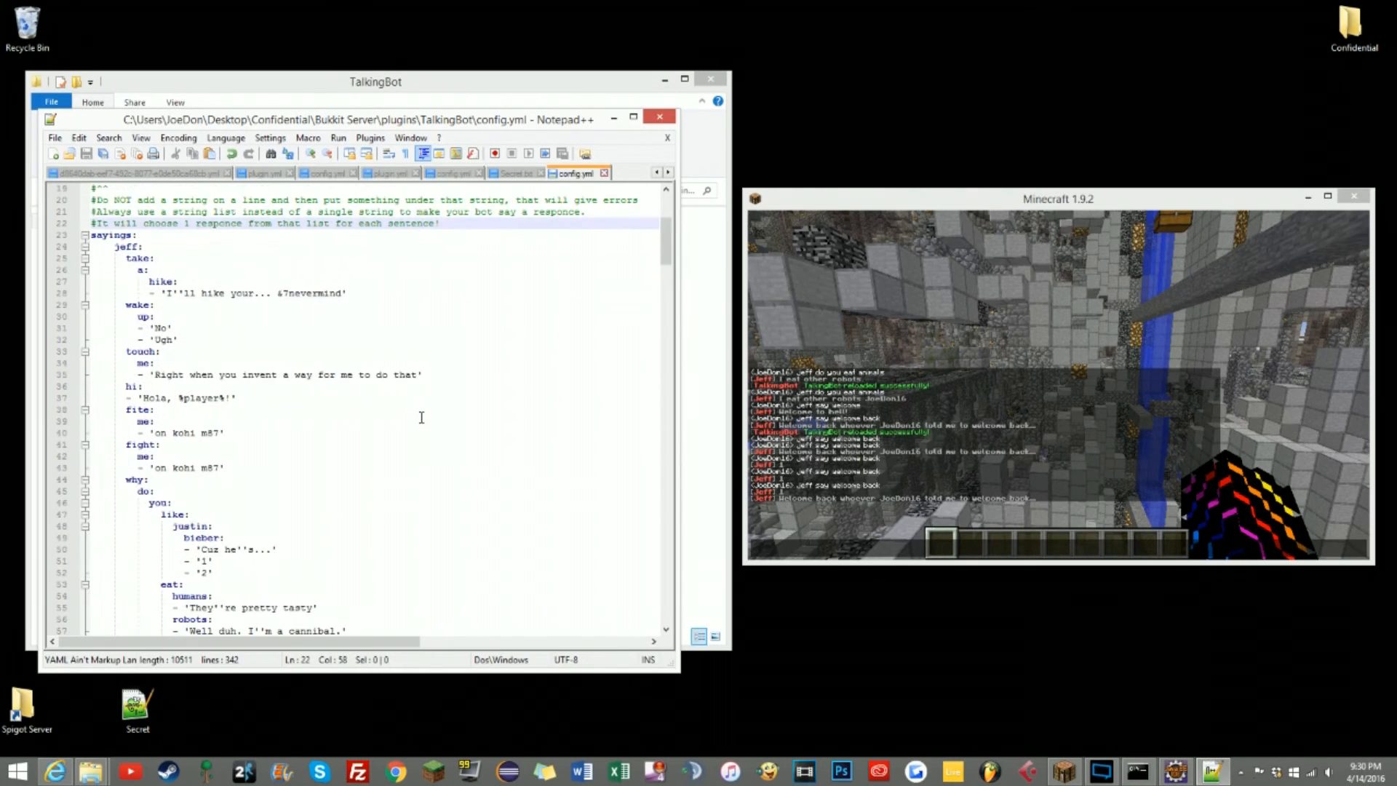
pyautogui.scroll(-3)
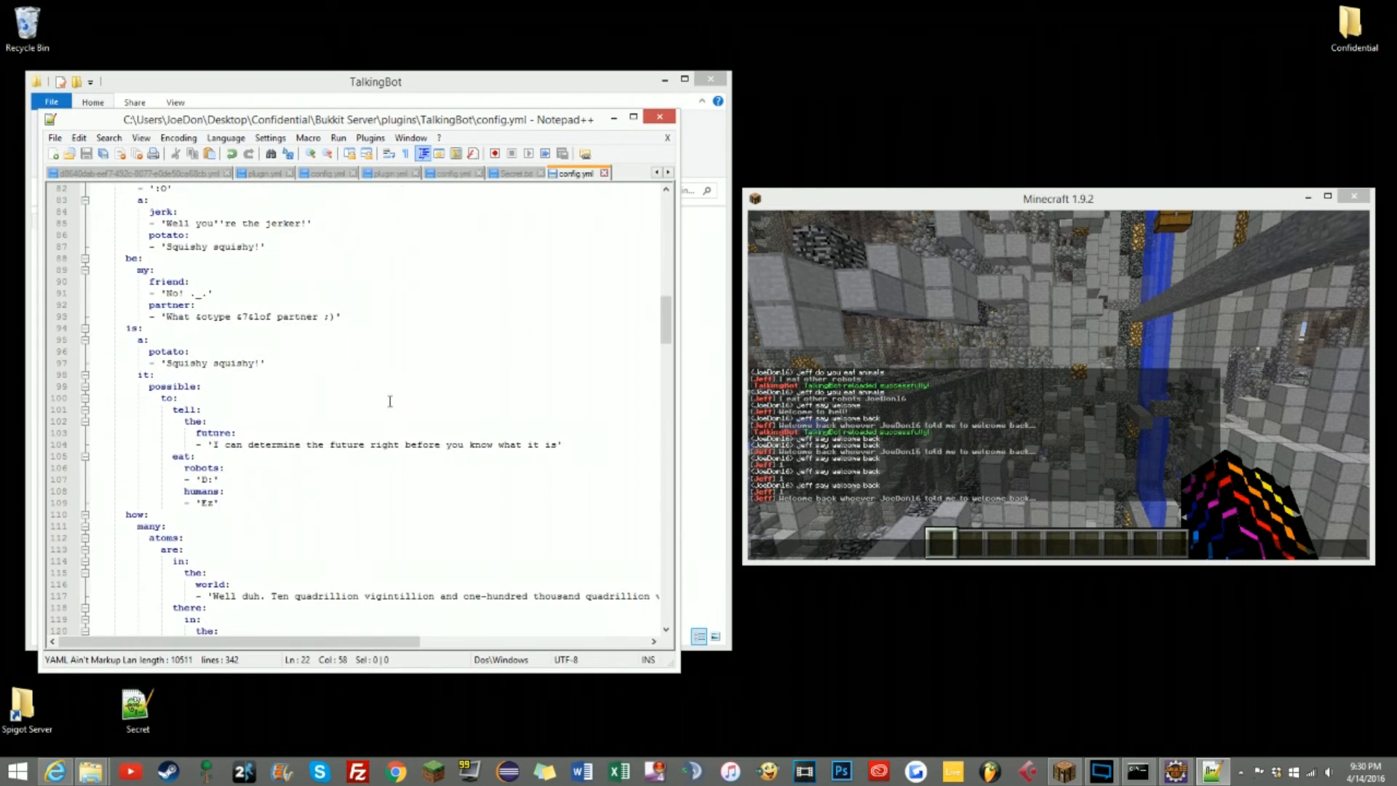
pyautogui.scroll(-3)
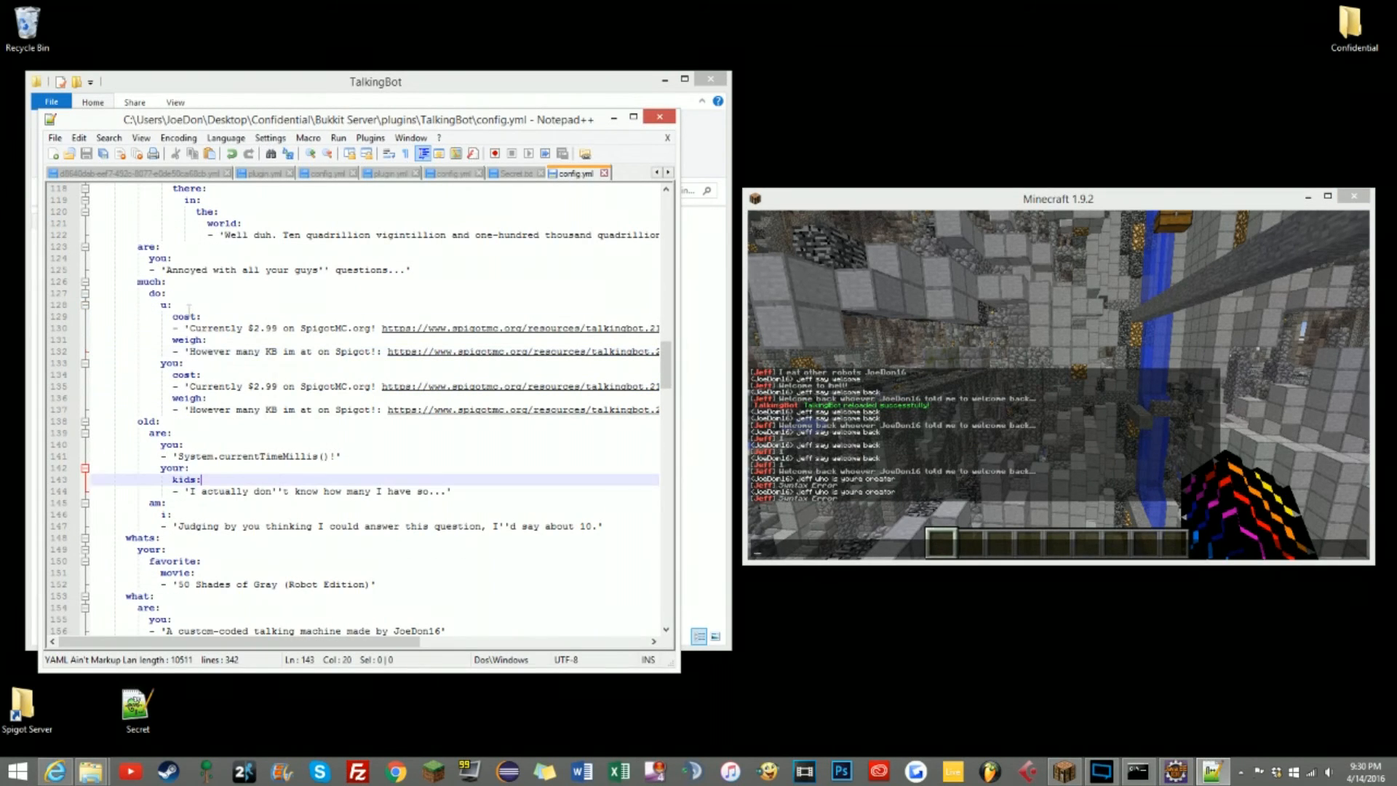
pyautogui.scroll(-3)
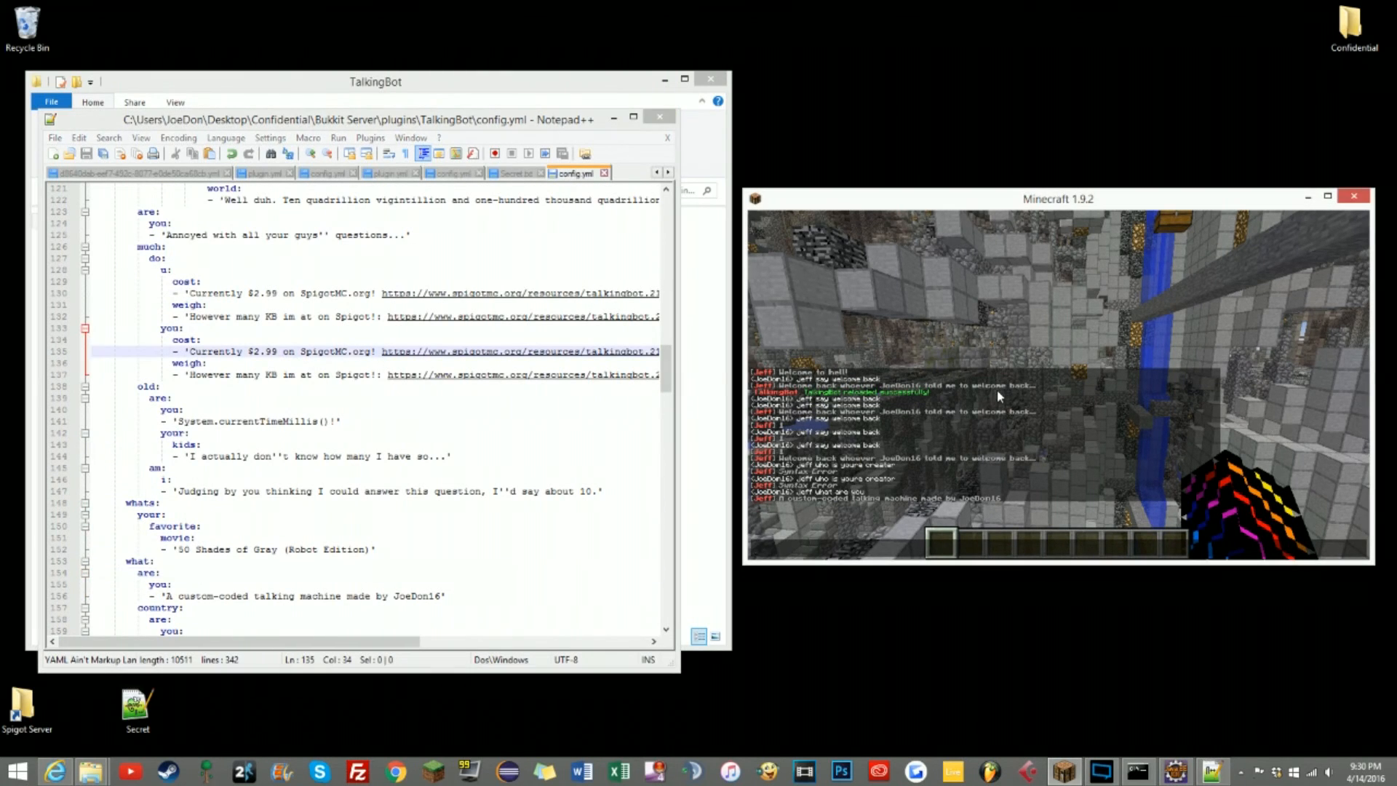
# - Ask Jeff 'how much' in chat for the $2.99 reply, then point out the weigh and u entries
pyautogui.write('jeff how much')
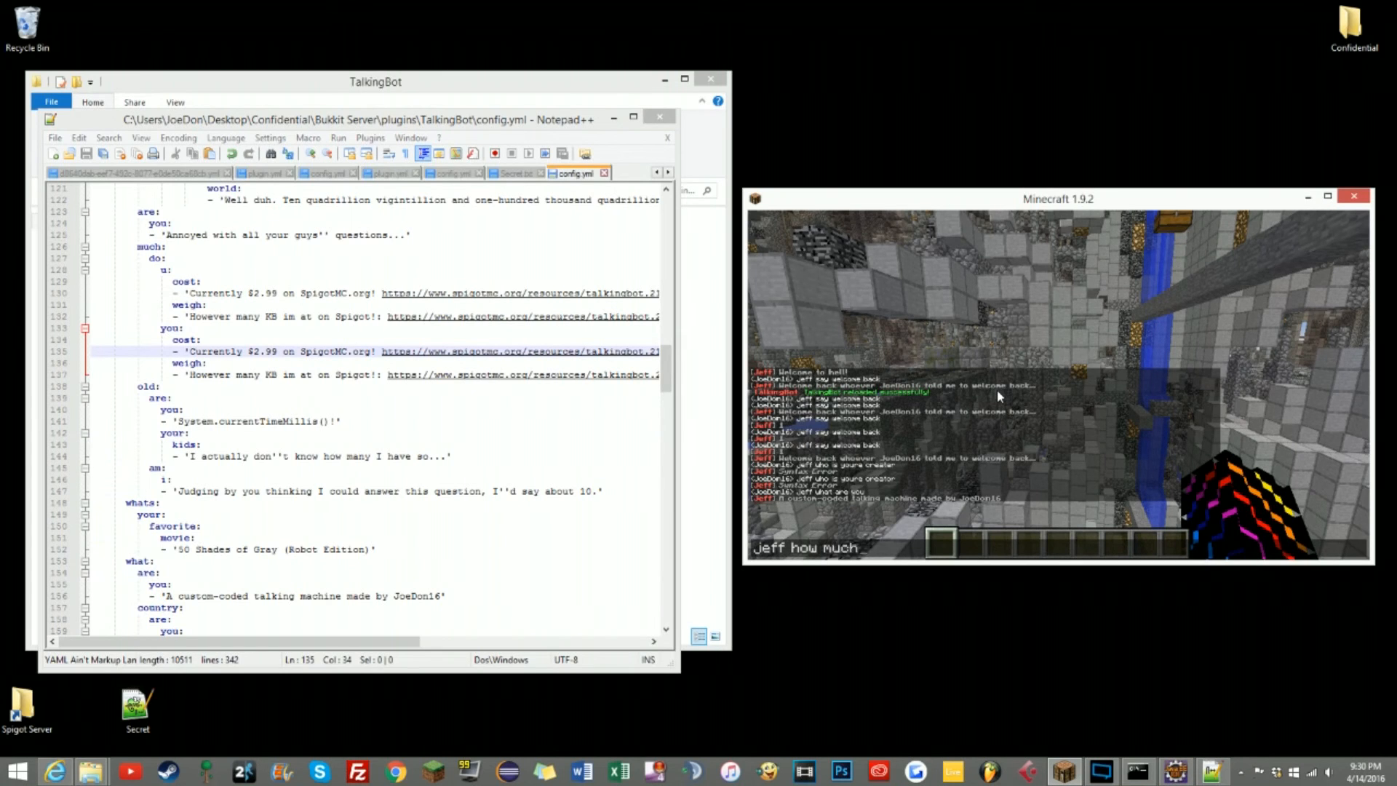
pyautogui.press('enter')
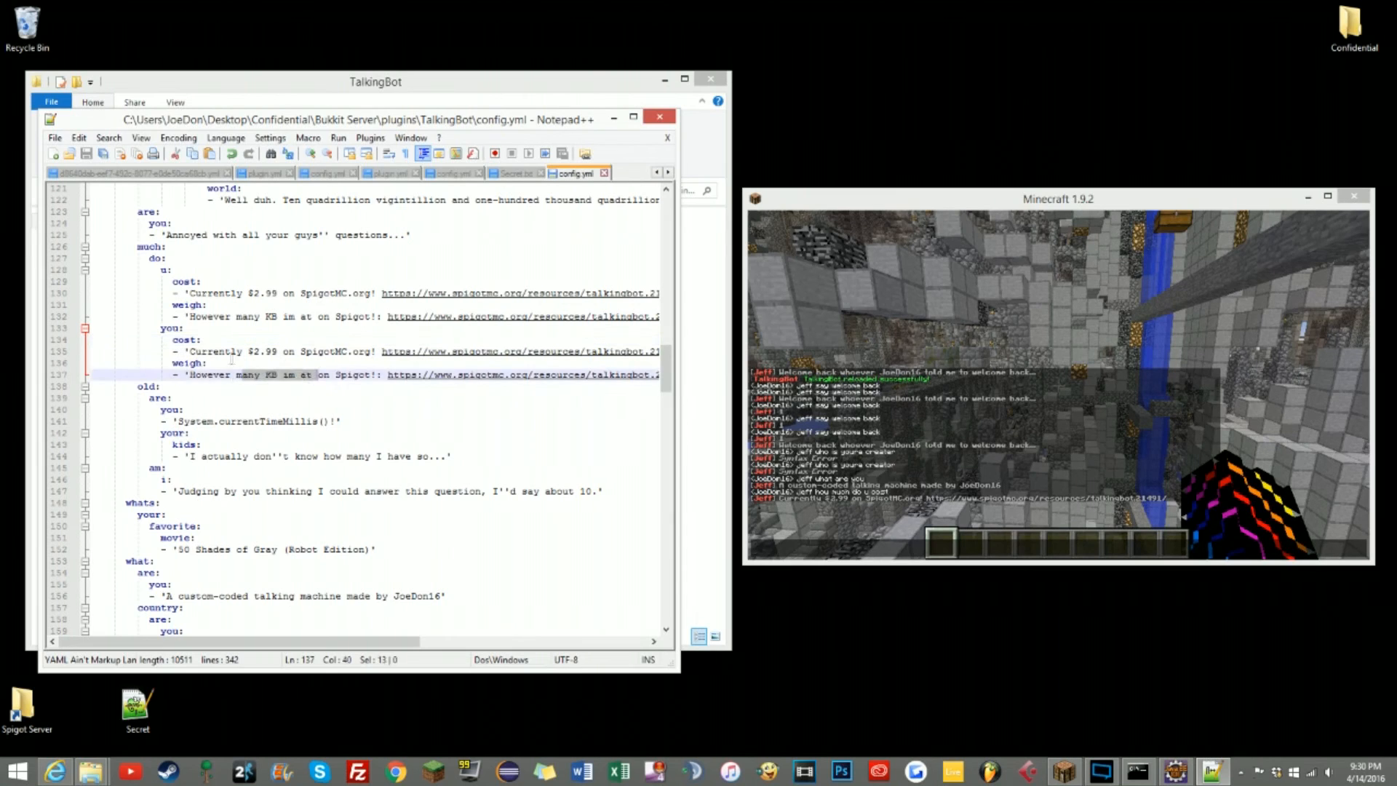
pyautogui.click(155, 269)
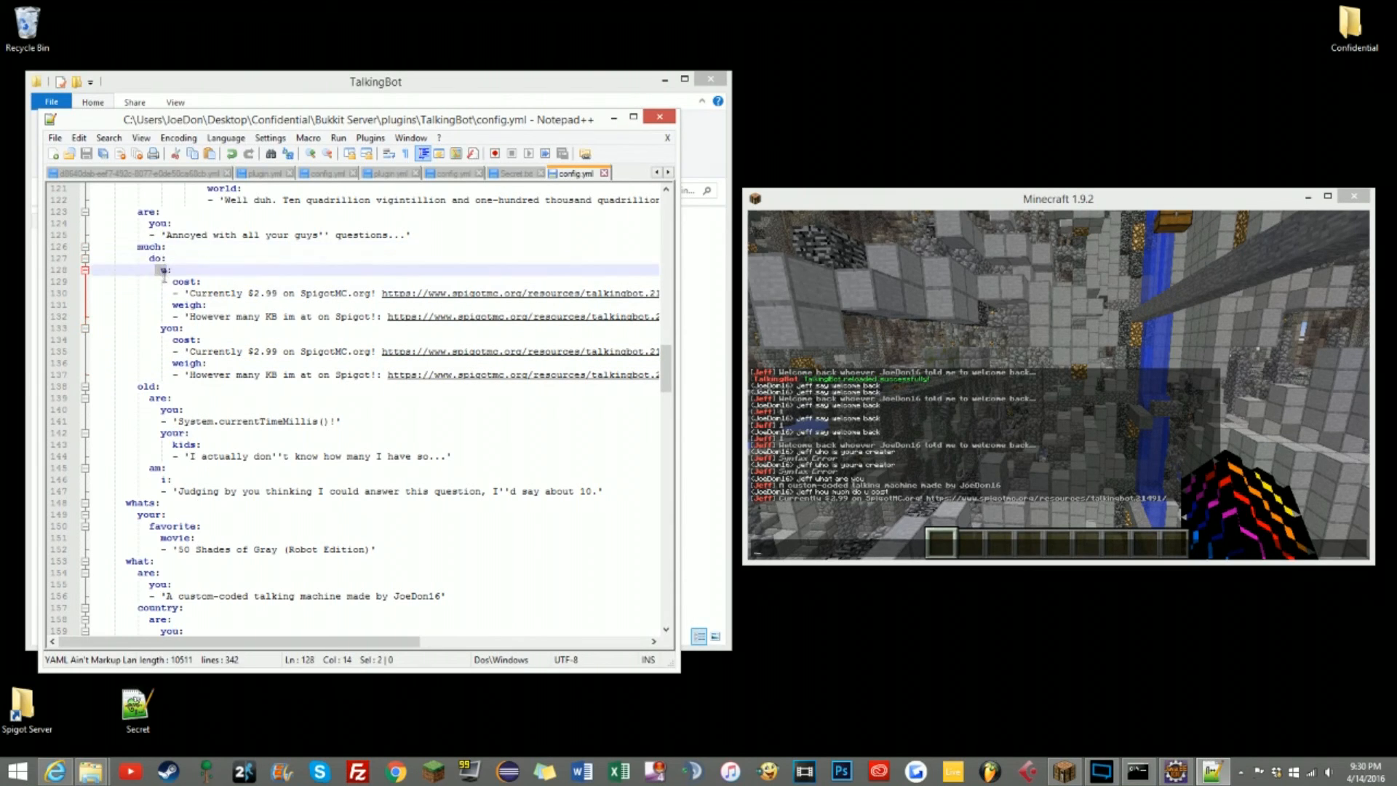
pyautogui.click(172, 328)
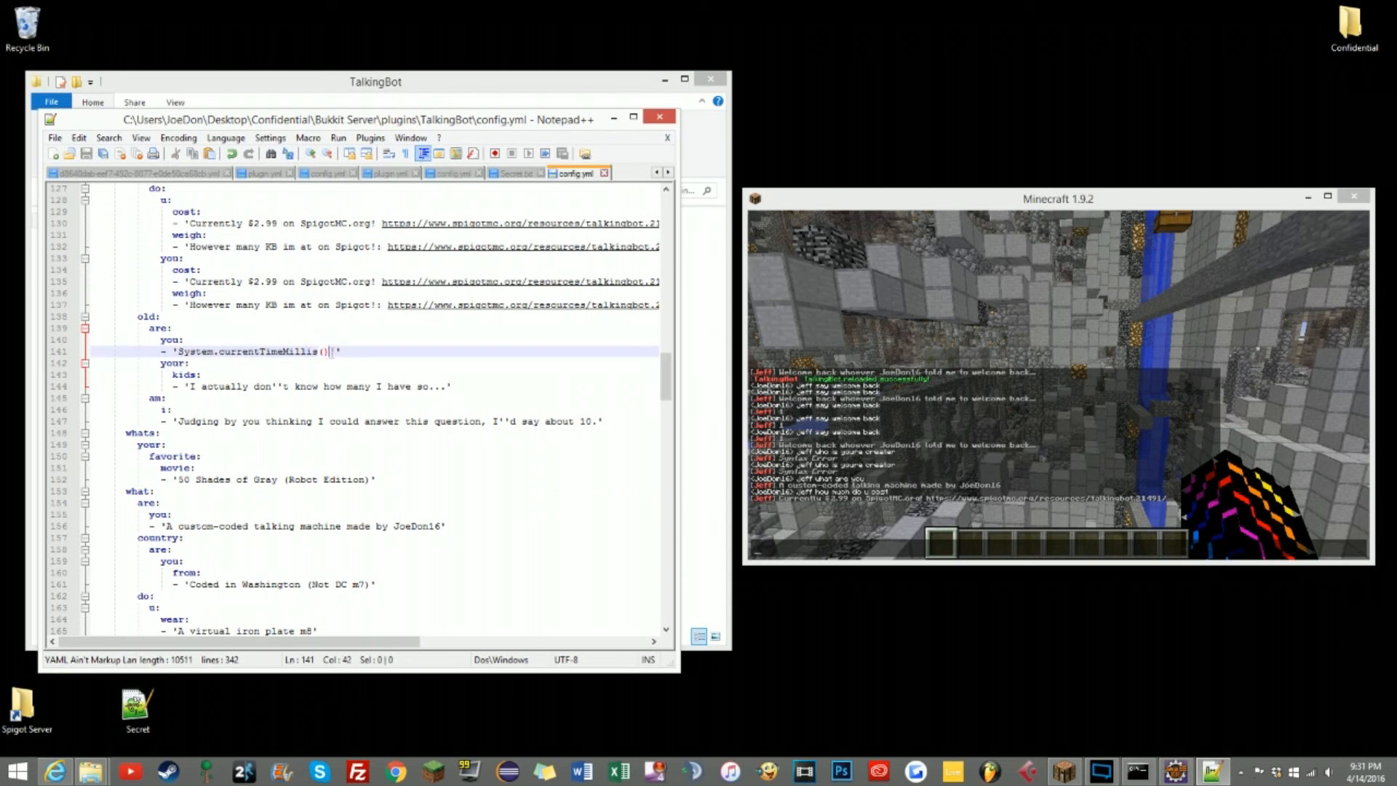
# - Ask Jeff his favorite movie in chat to get the '50 Shades of Gray (Robot Edition)' reply
pyautogui.scroll(-3)
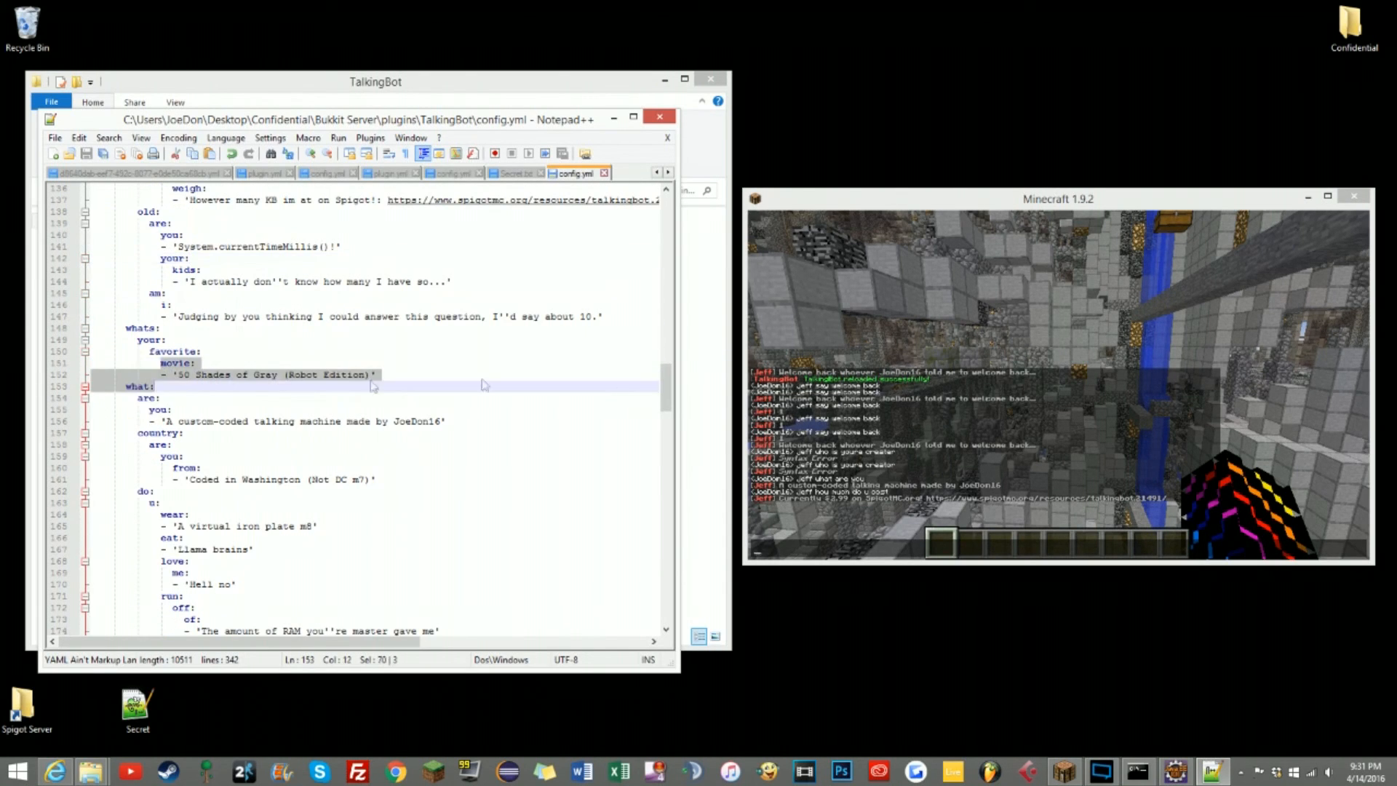
pyautogui.write('jeff whats yo')
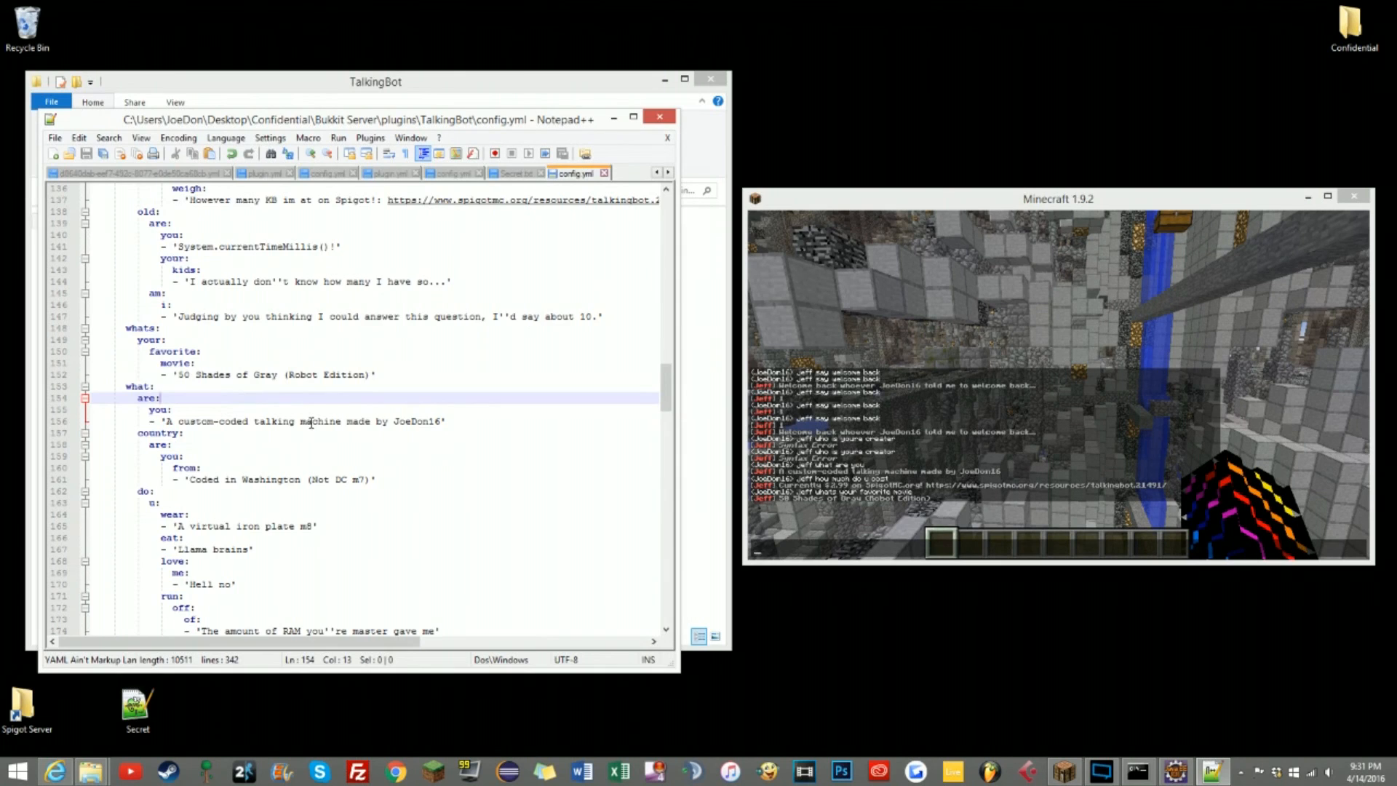
pyautogui.scroll(-3)
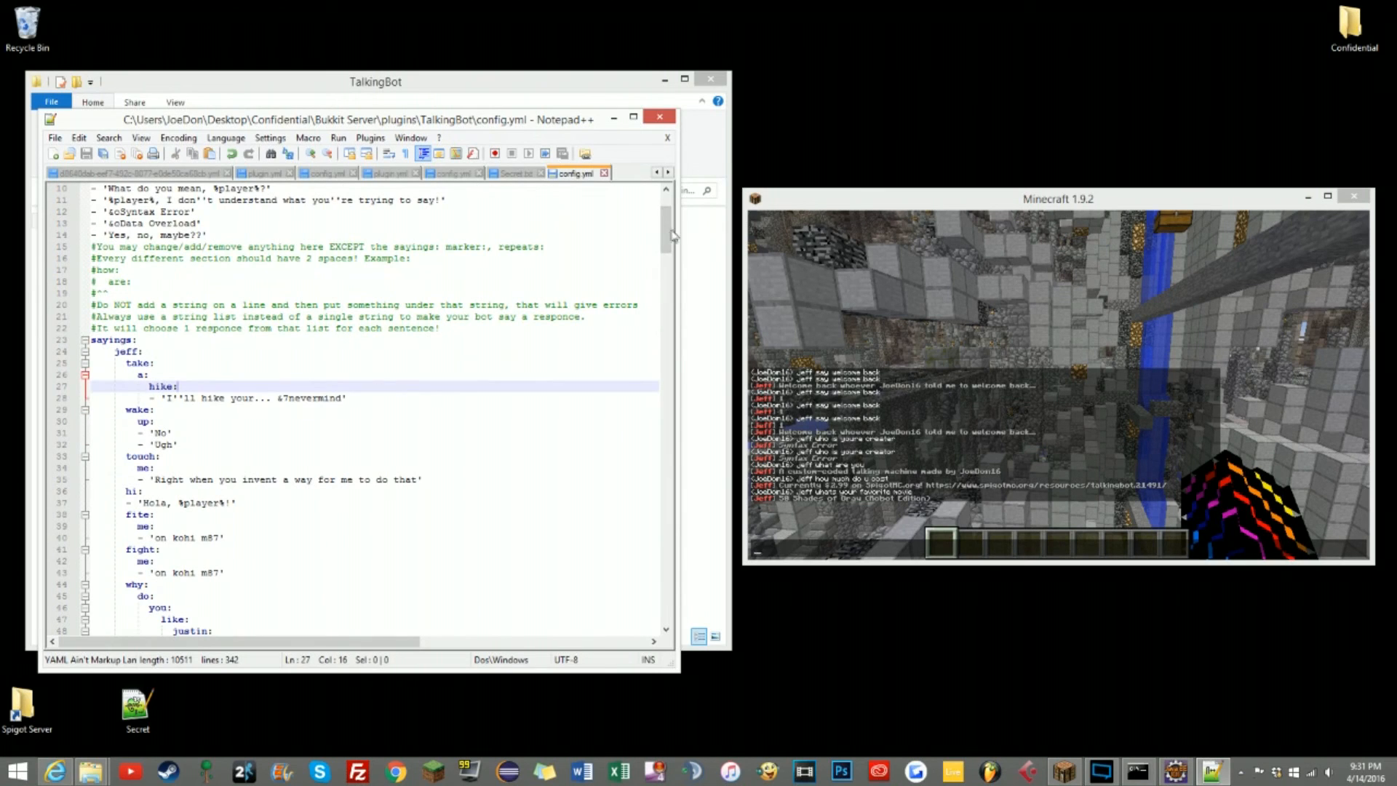
# - Return to the top of config.yml and point out the 'Syntax Error' no-match reply
pyautogui.scroll(-3)
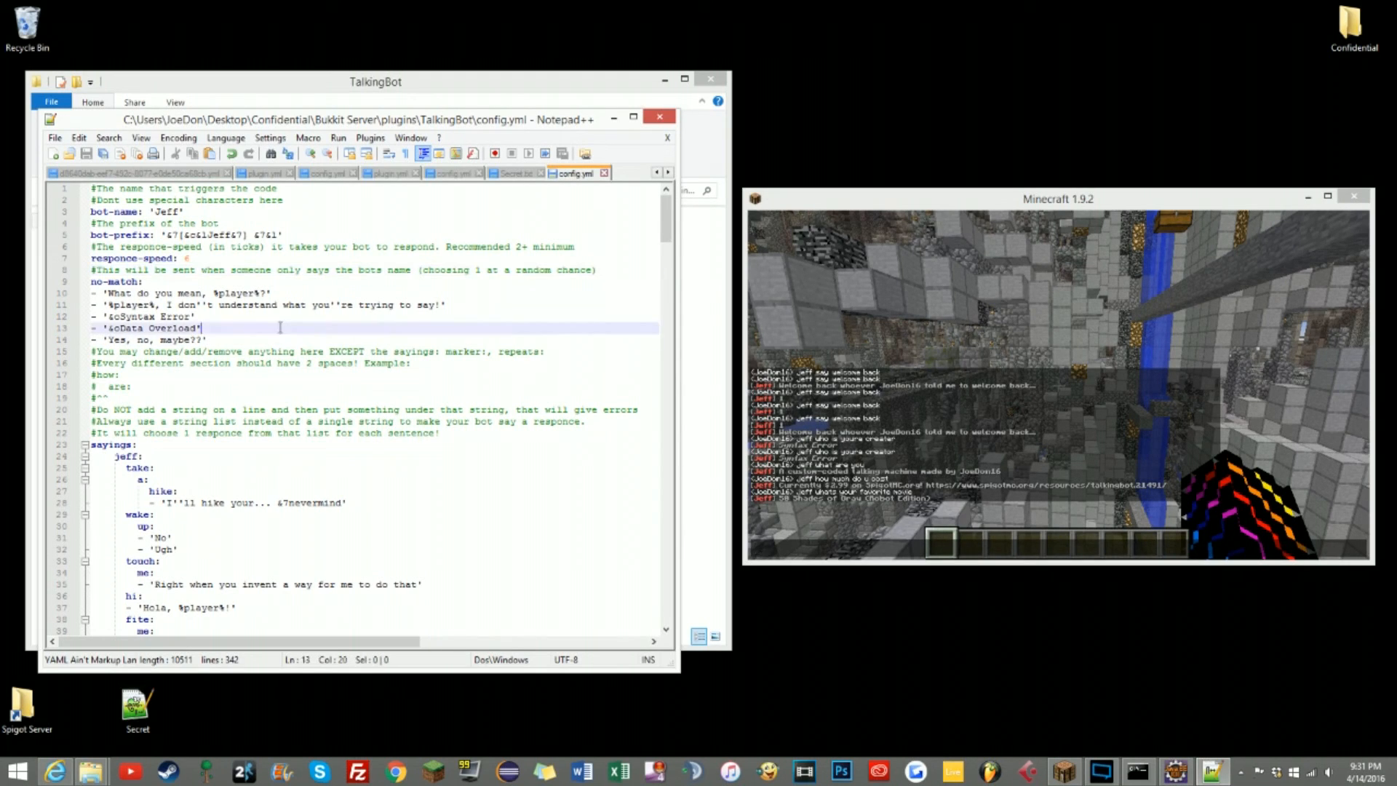
pyautogui.click(268, 315)
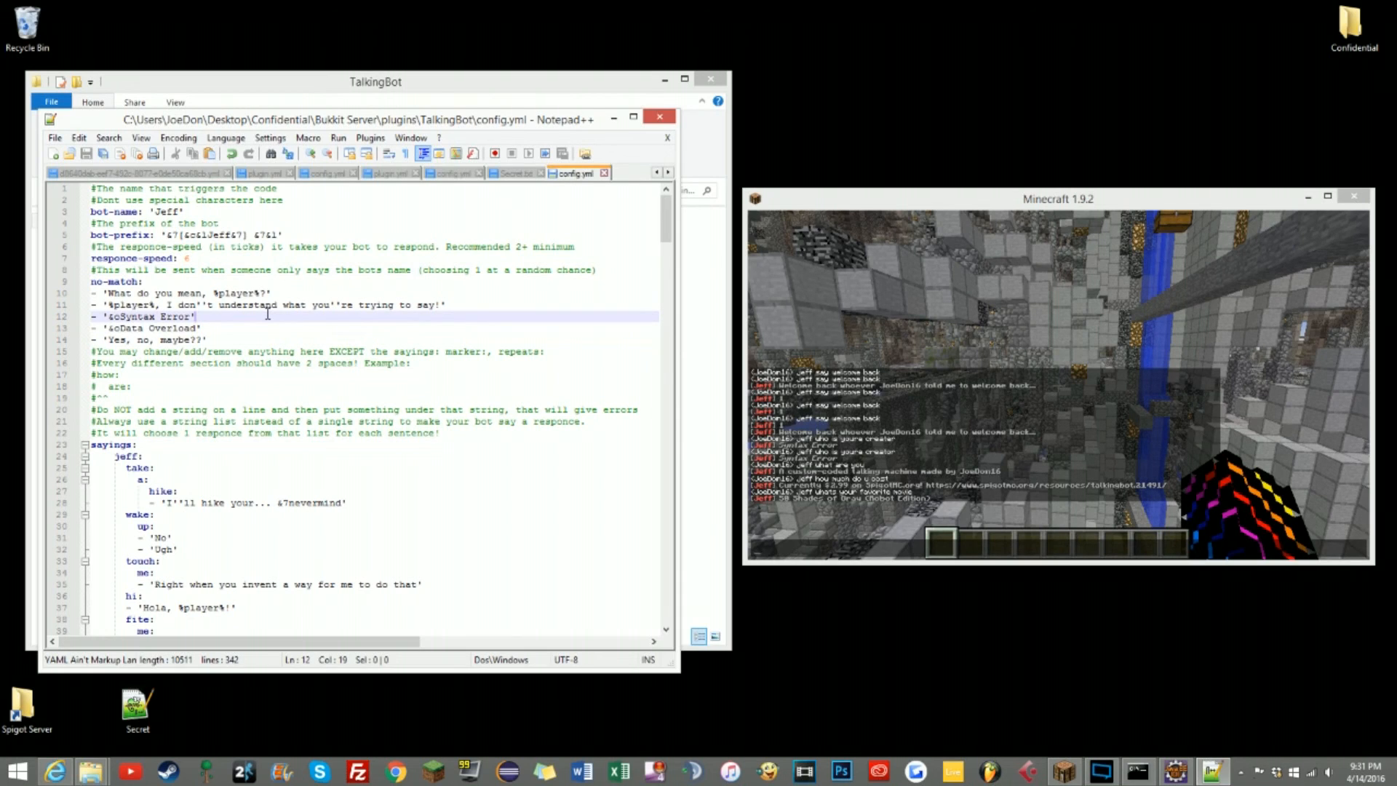